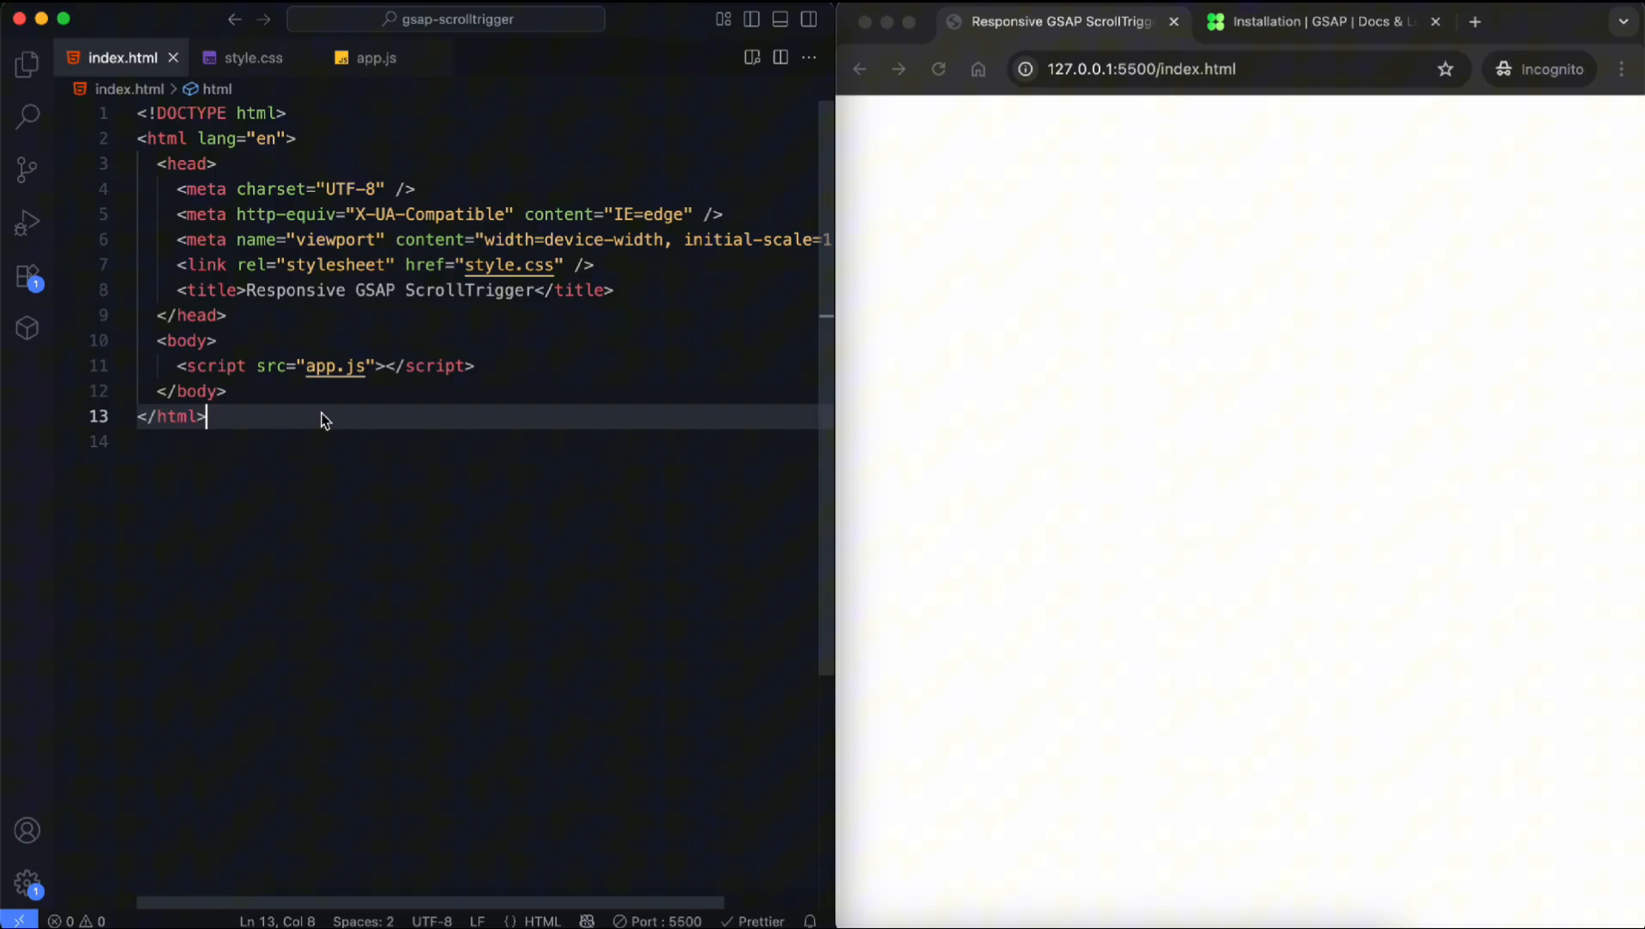
# Step: Add a section.section with an h1.text, six images img-1 to img-6, and a div.particle-container
pyautogui.write('section class="section">')
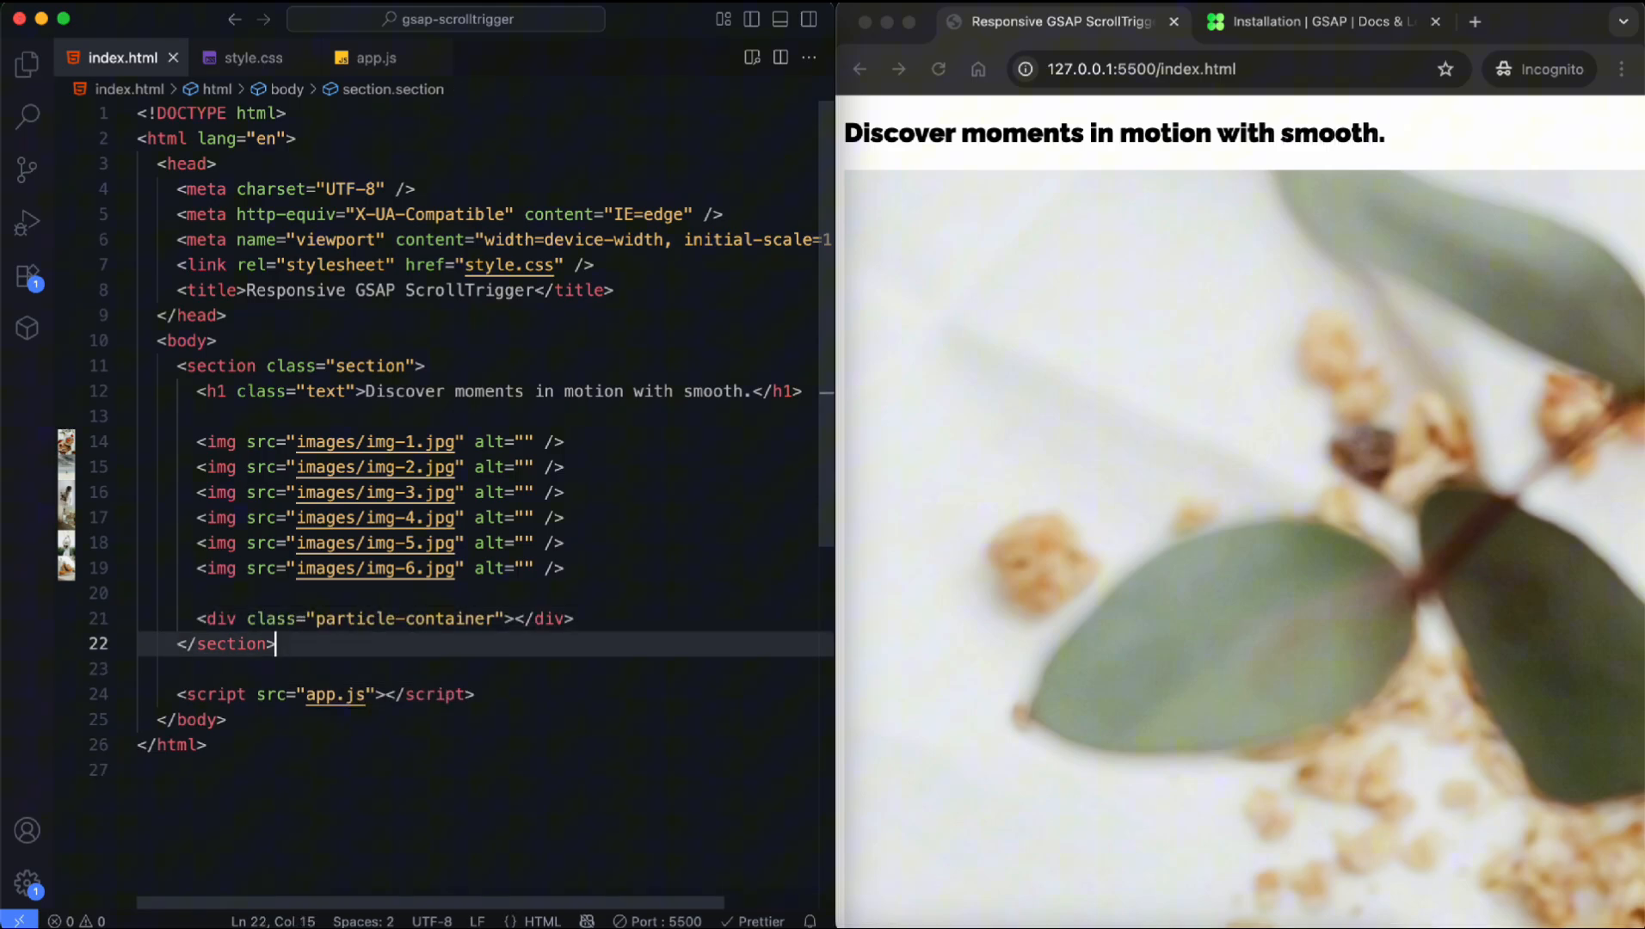
# Step: Add a * padding reset, hidden body overflow-x, and a 100vw .section with radial and linear gradients
pyautogui.click(253, 57)
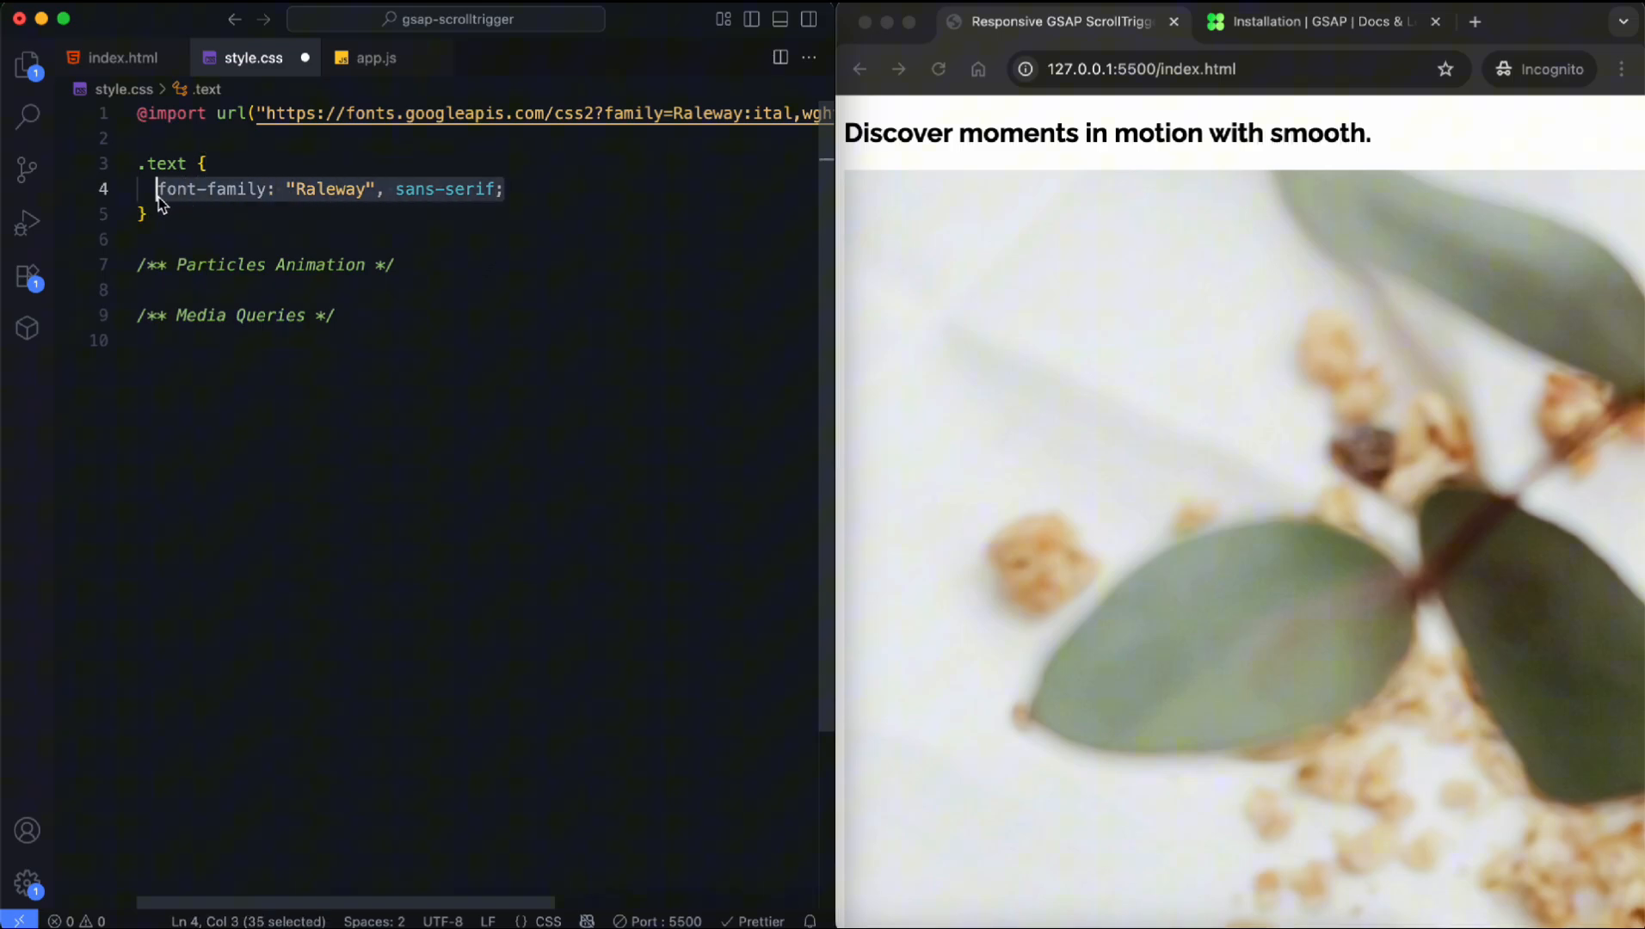
pyautogui.write('* {')
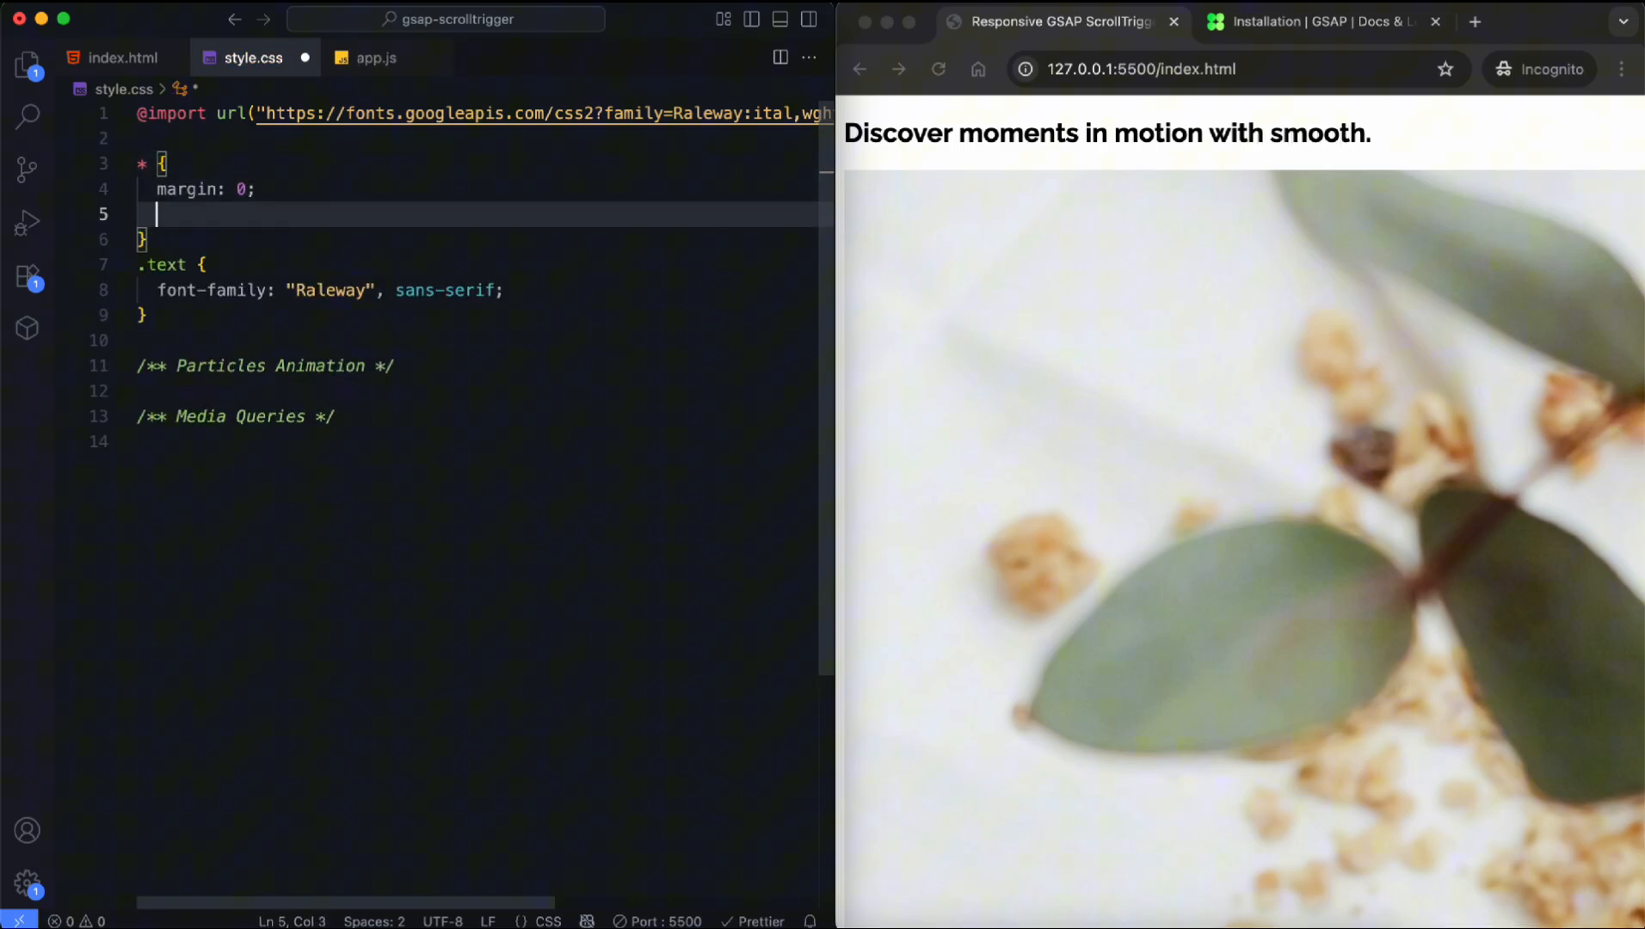
pyautogui.write('padding: 0;')
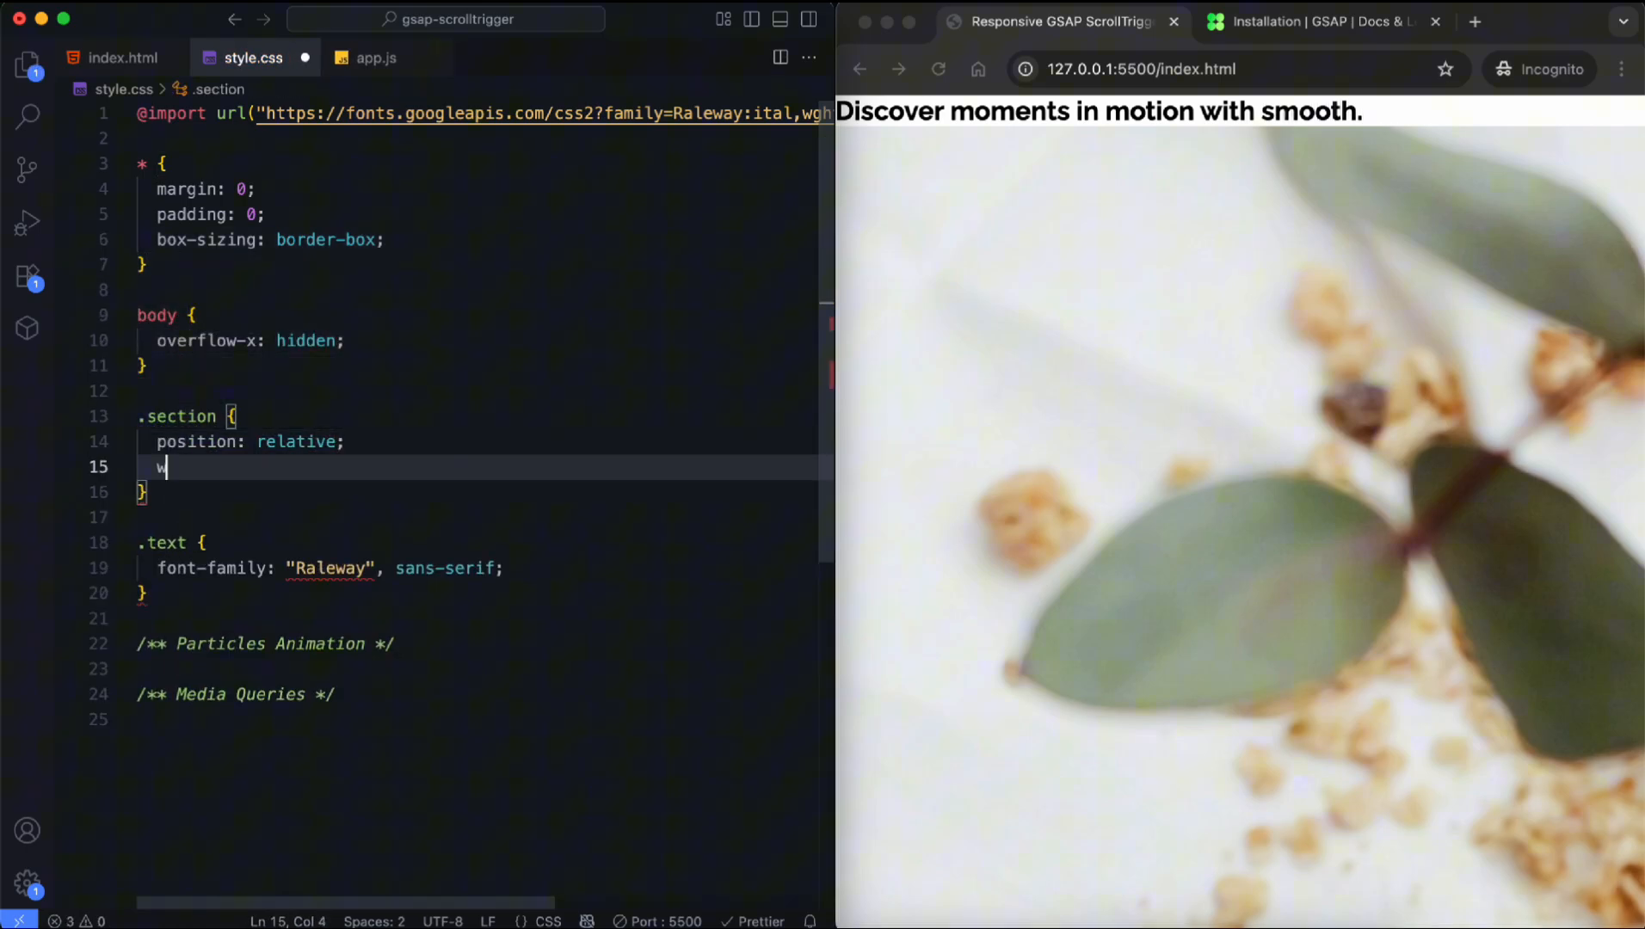
pyautogui.write('width: 100vw;')
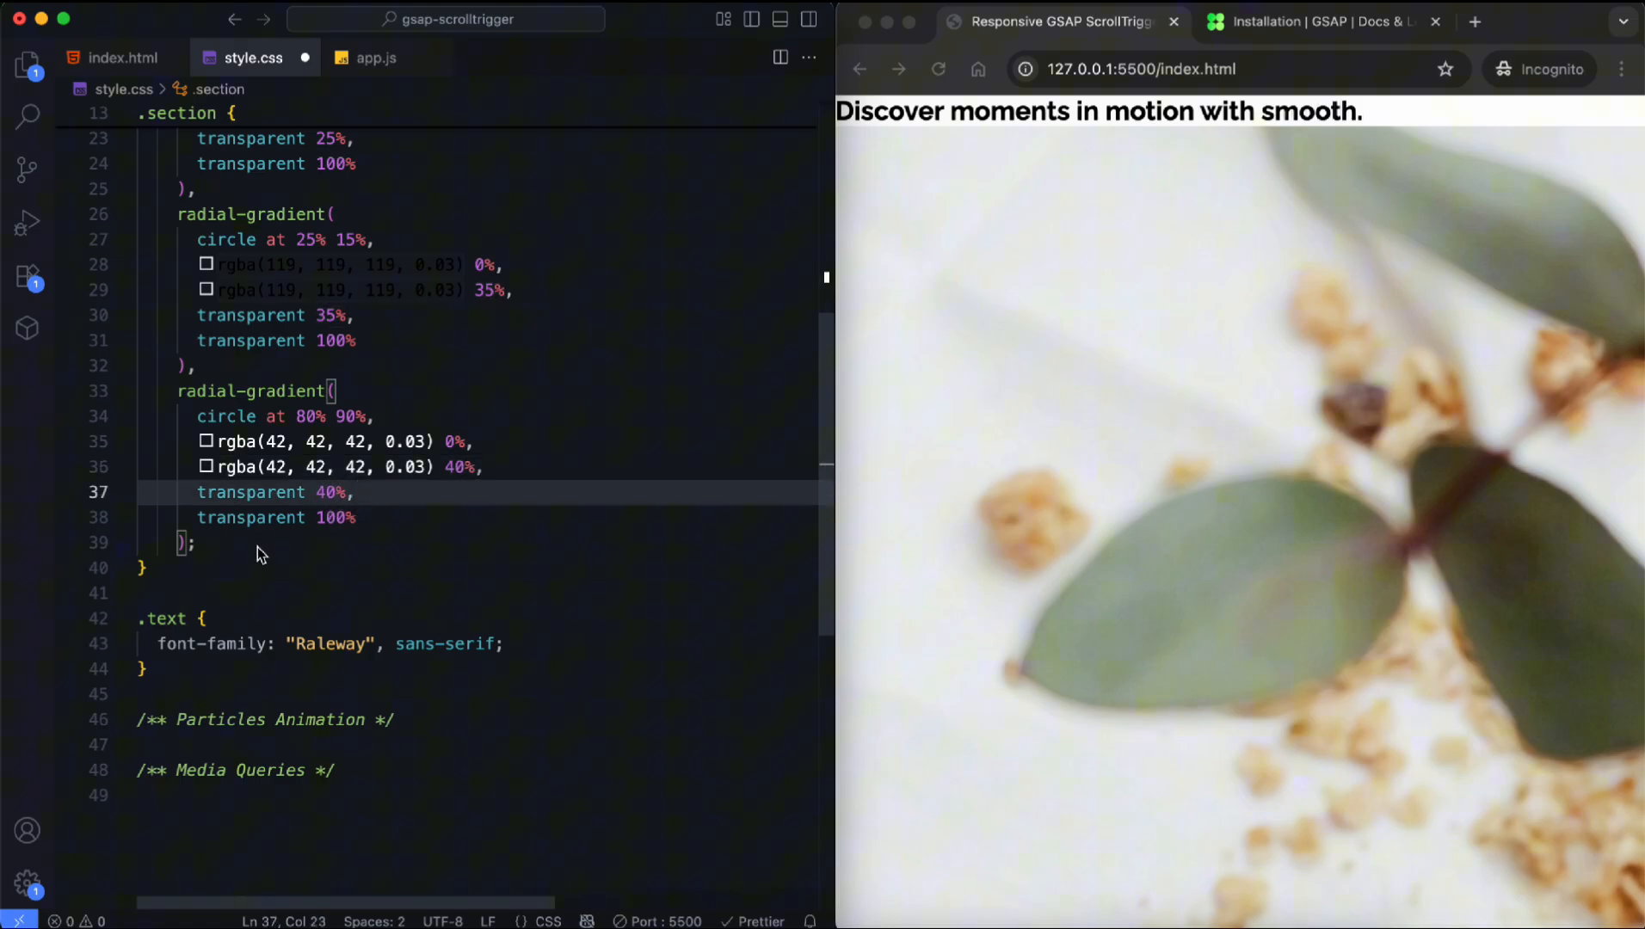
pyautogui.write('linear-gradient(90deg, #fff,);')
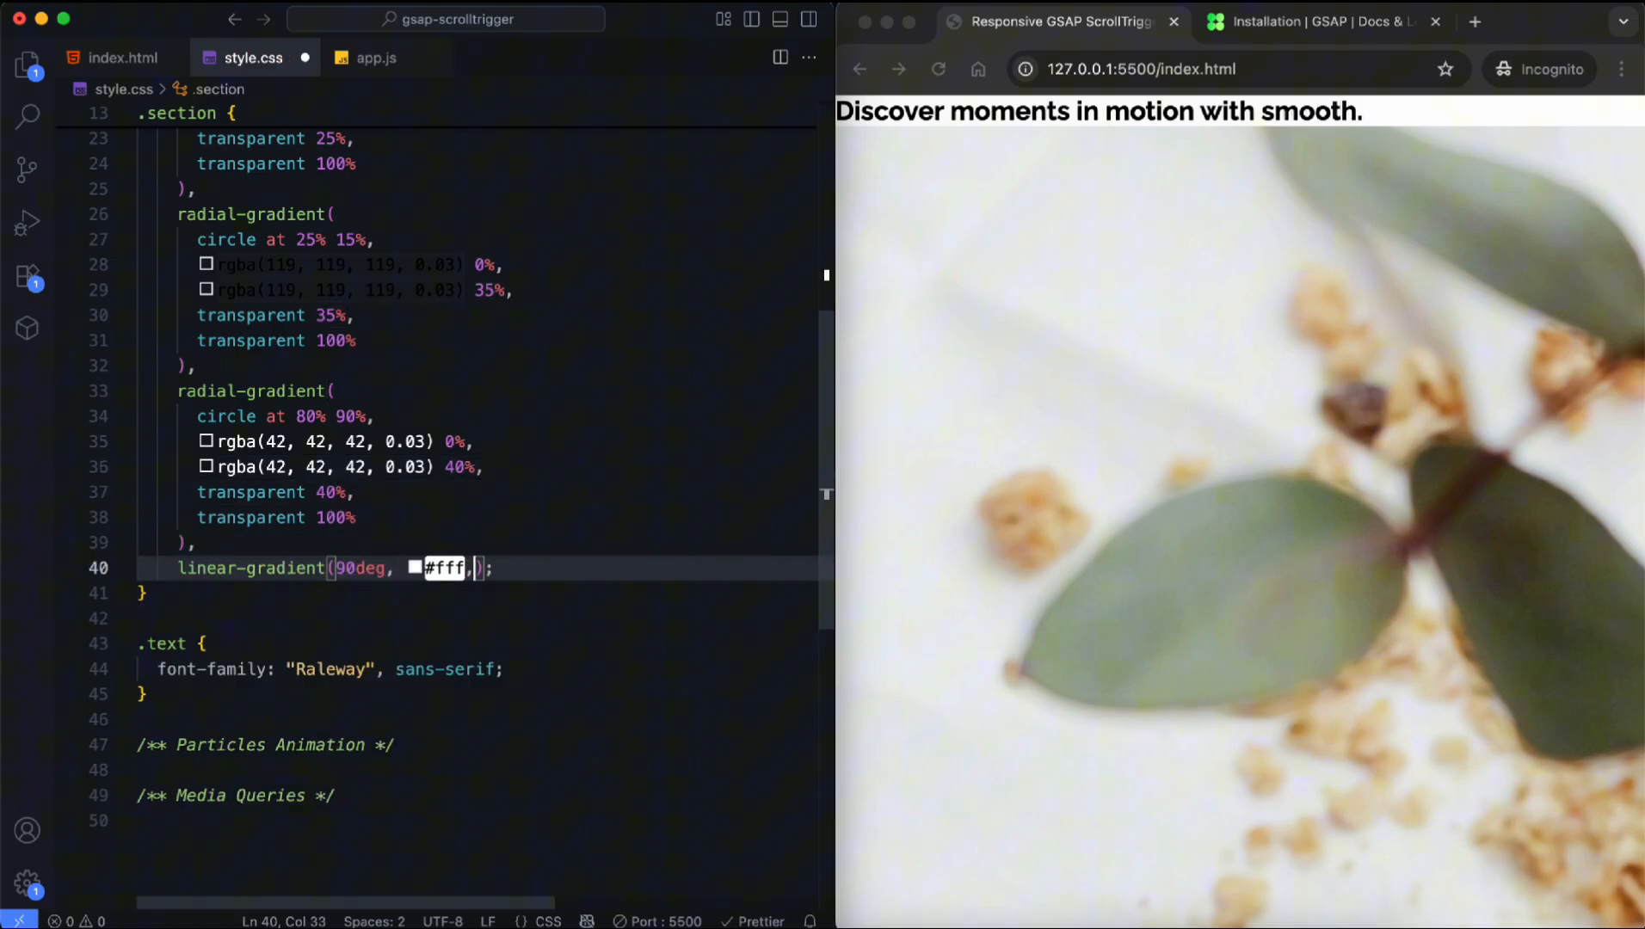
pyautogui.click(121, 58)
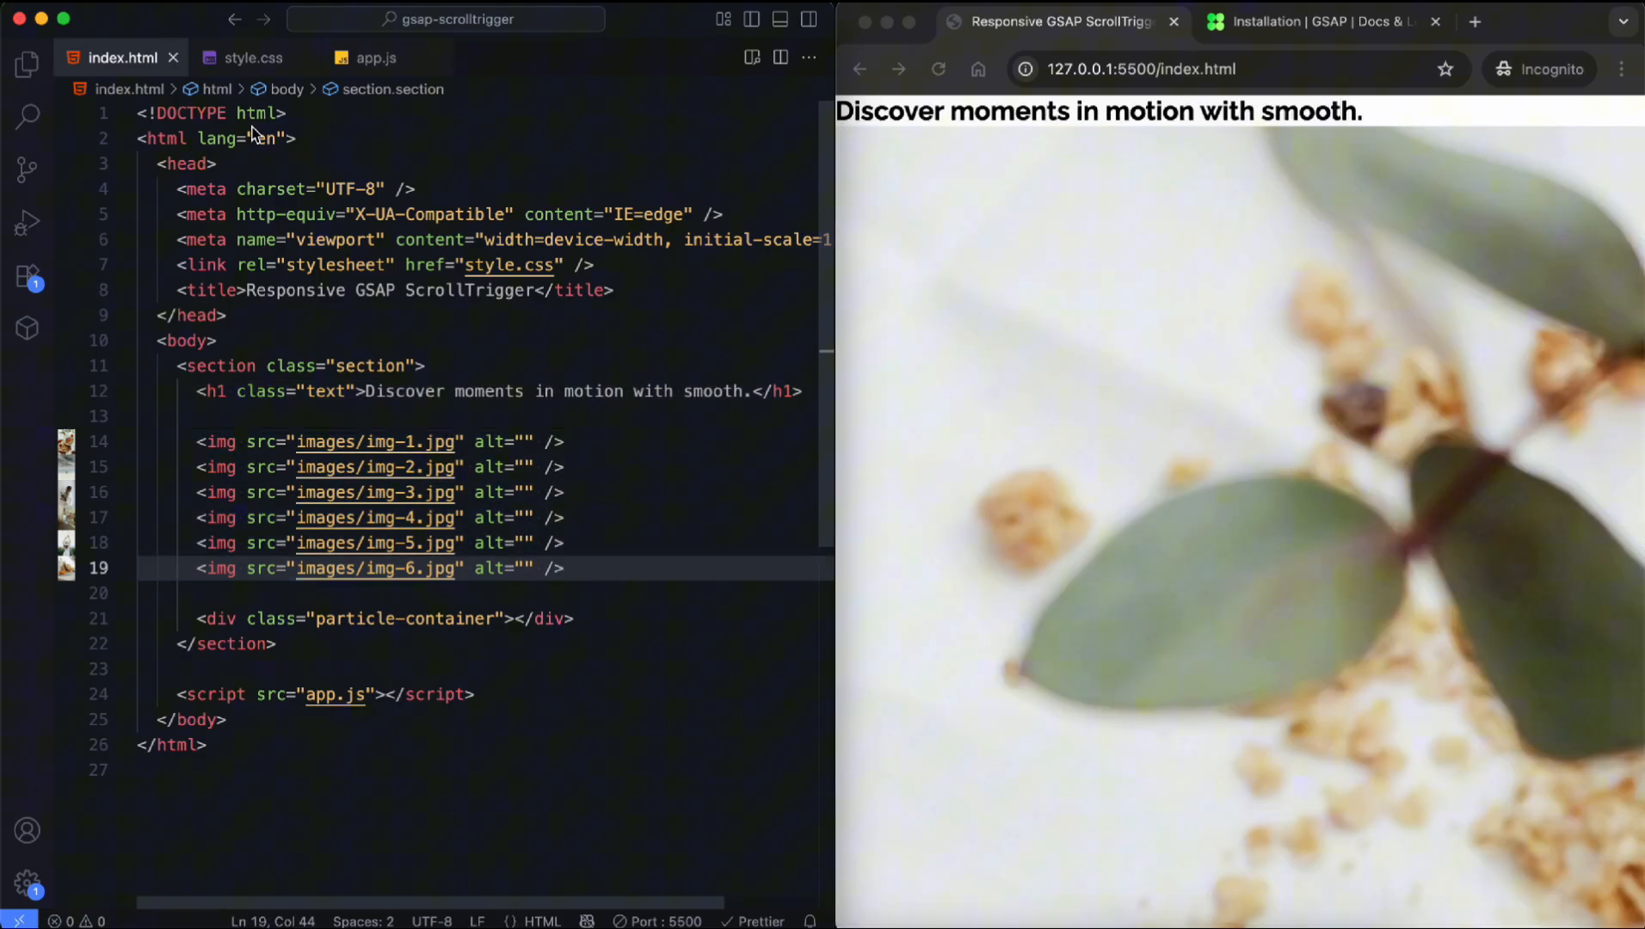
# Step: Style .text as transparent with a text stroke, and style images as absolute, rounded cover portraits
pyautogui.click(252, 57)
pyautogui.write('object-fit: ;')
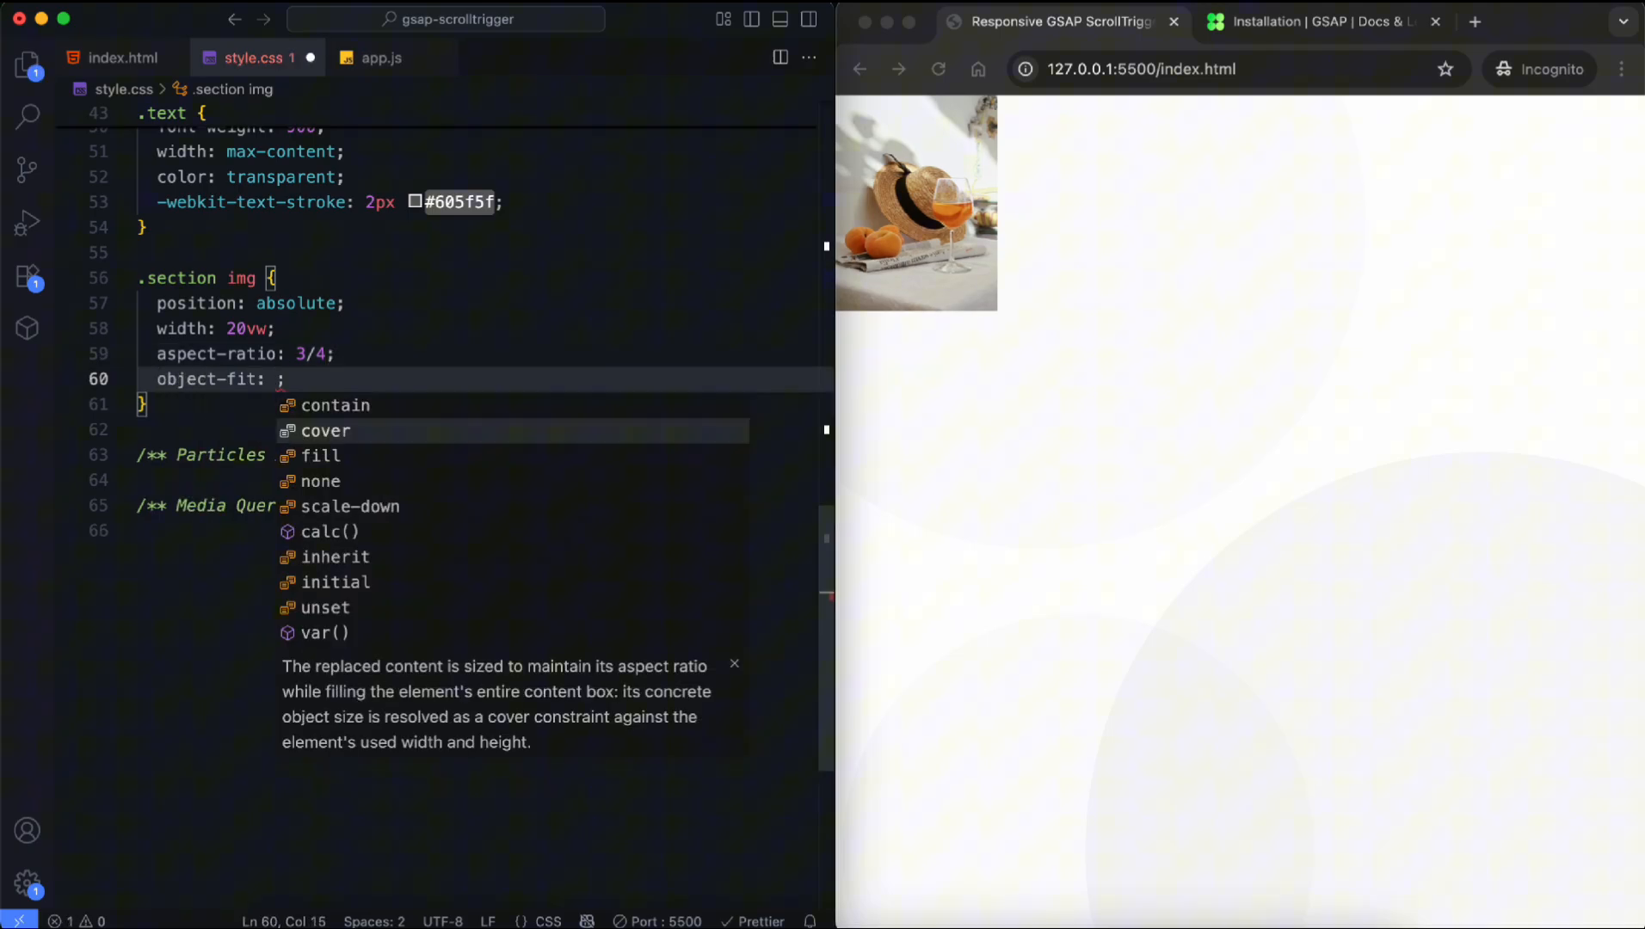
pyautogui.write('top: -40%;')
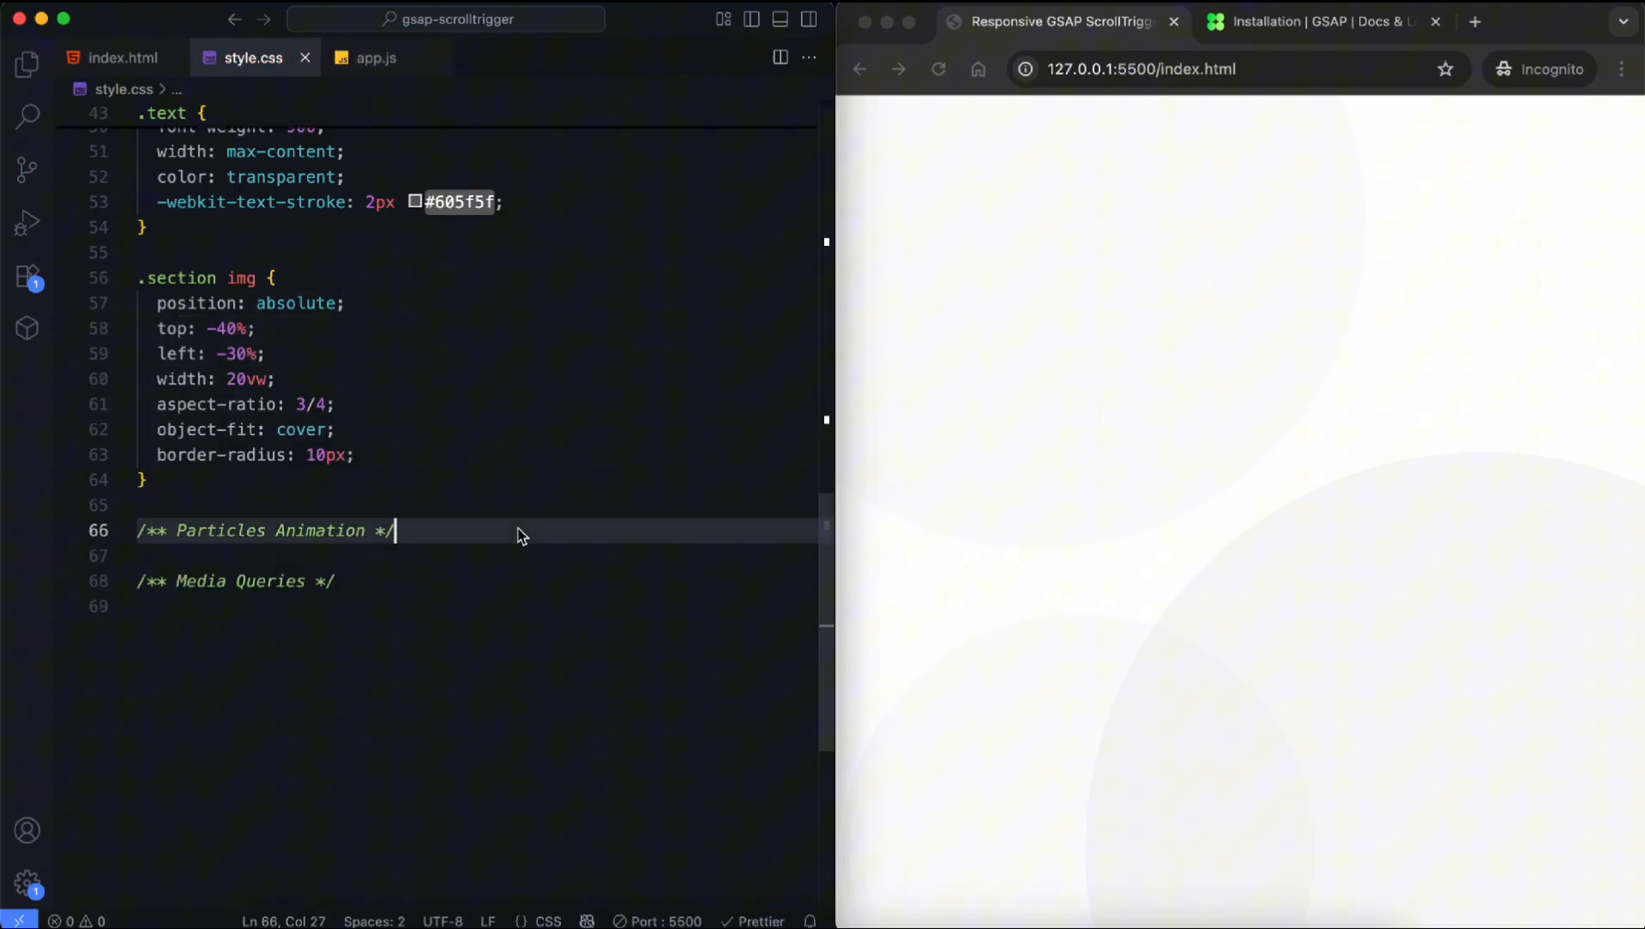
pyautogui.write('.particle-container {')
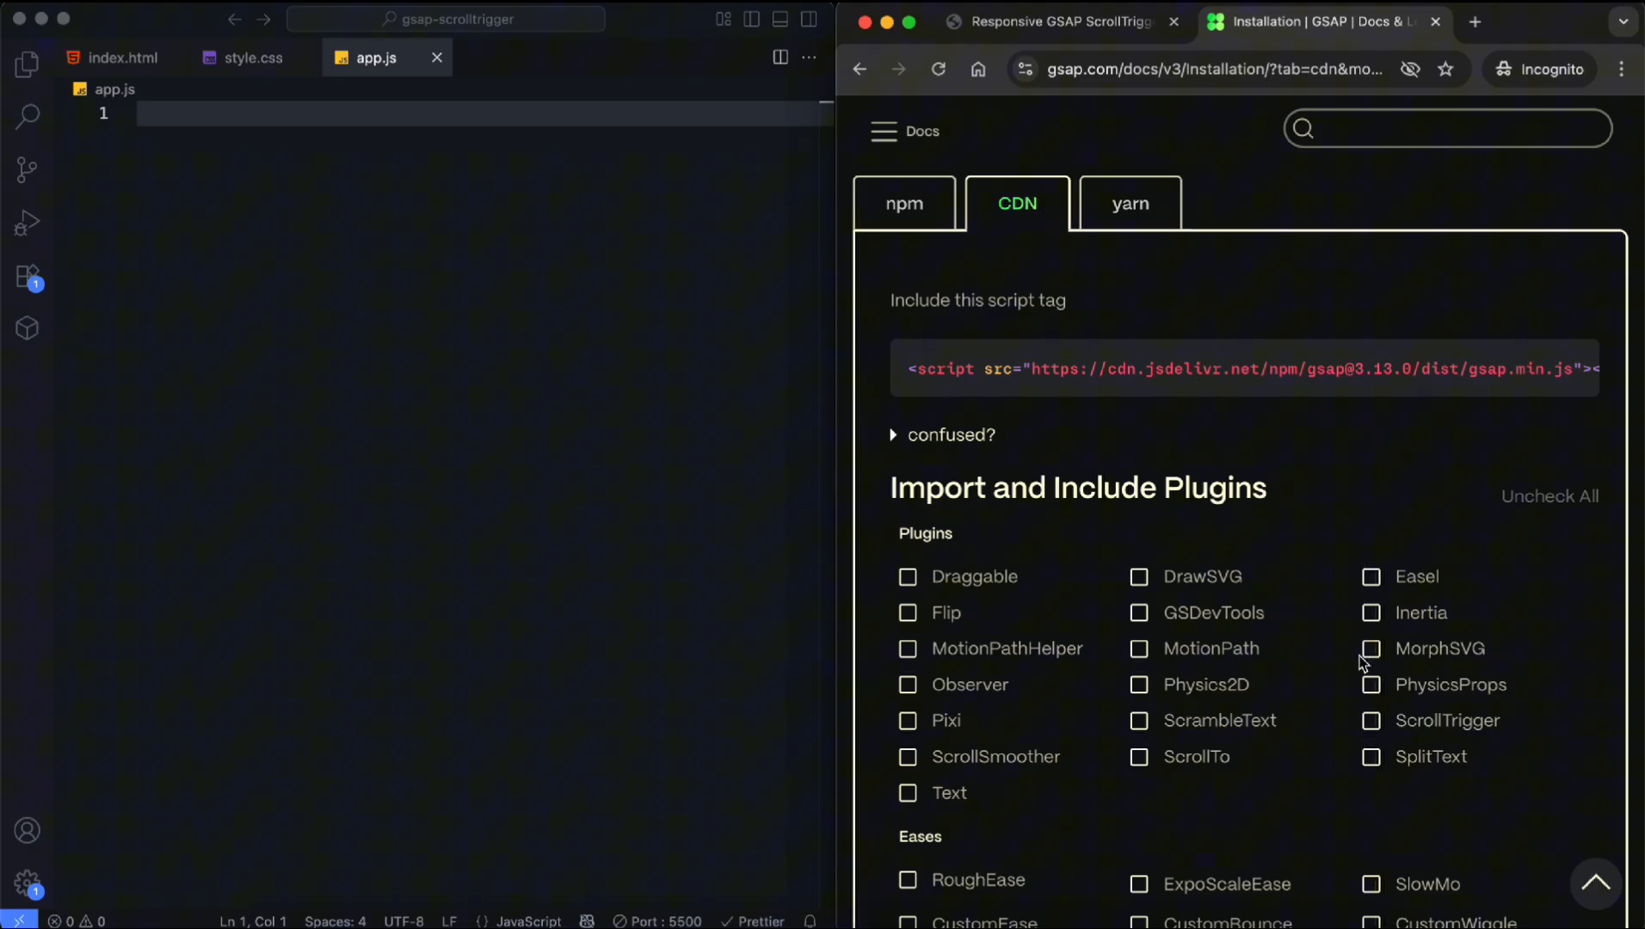
# Step: Include ScrollTrigger on the GSAP install page and copy both CDN script tags into index.html
pyautogui.click(1372, 720)
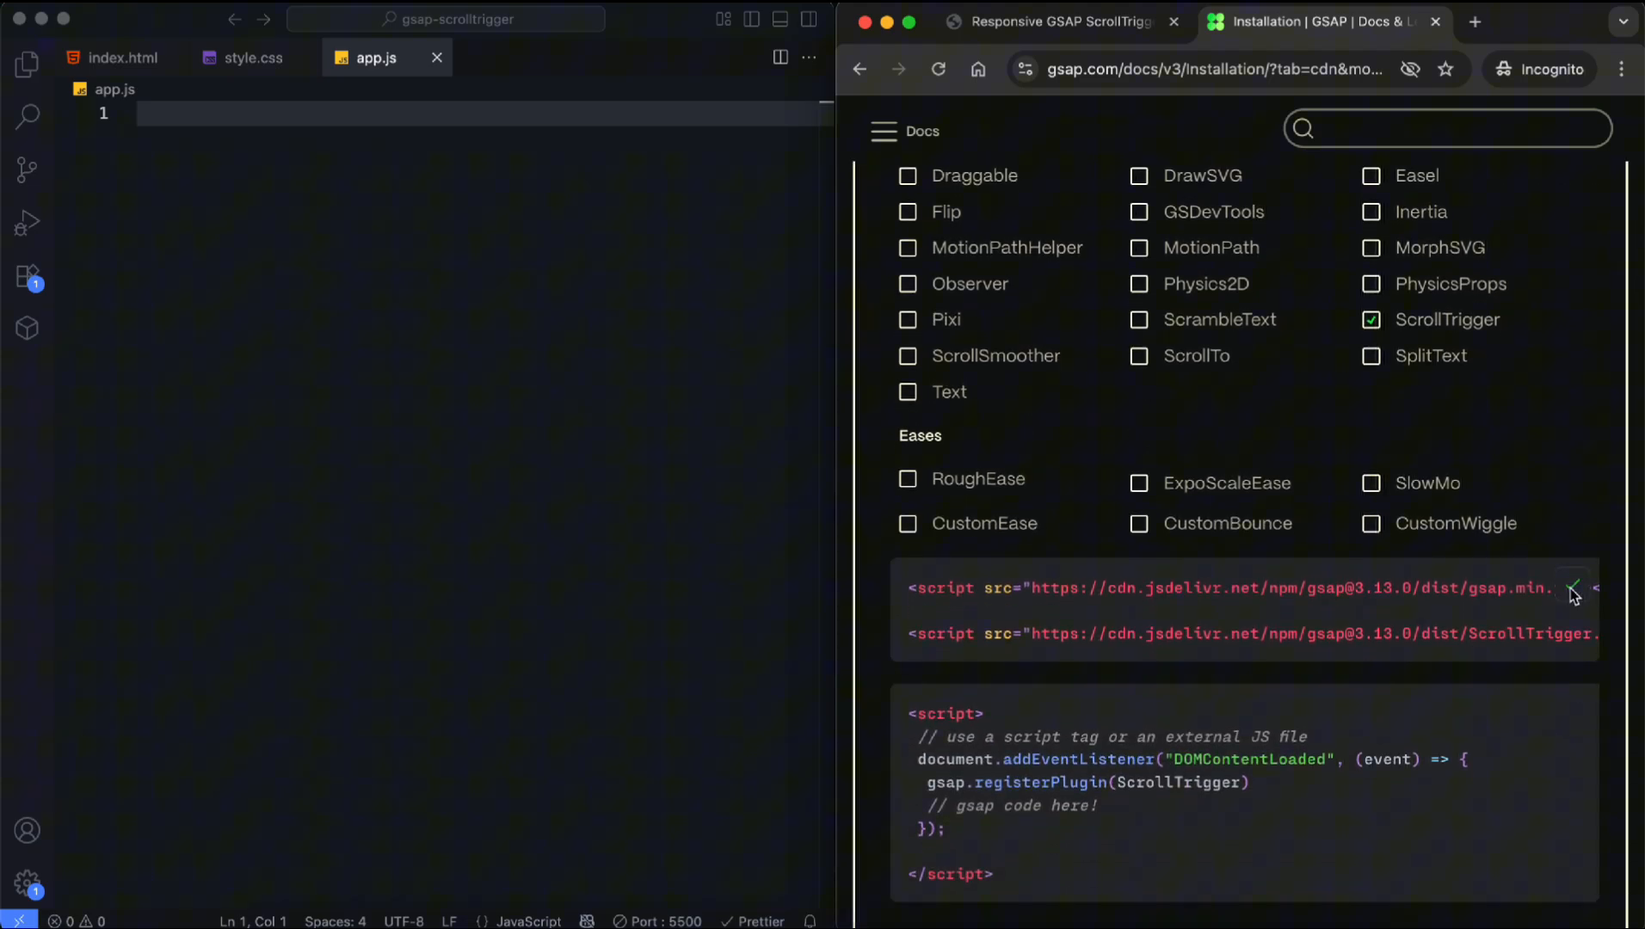
pyautogui.click(118, 58)
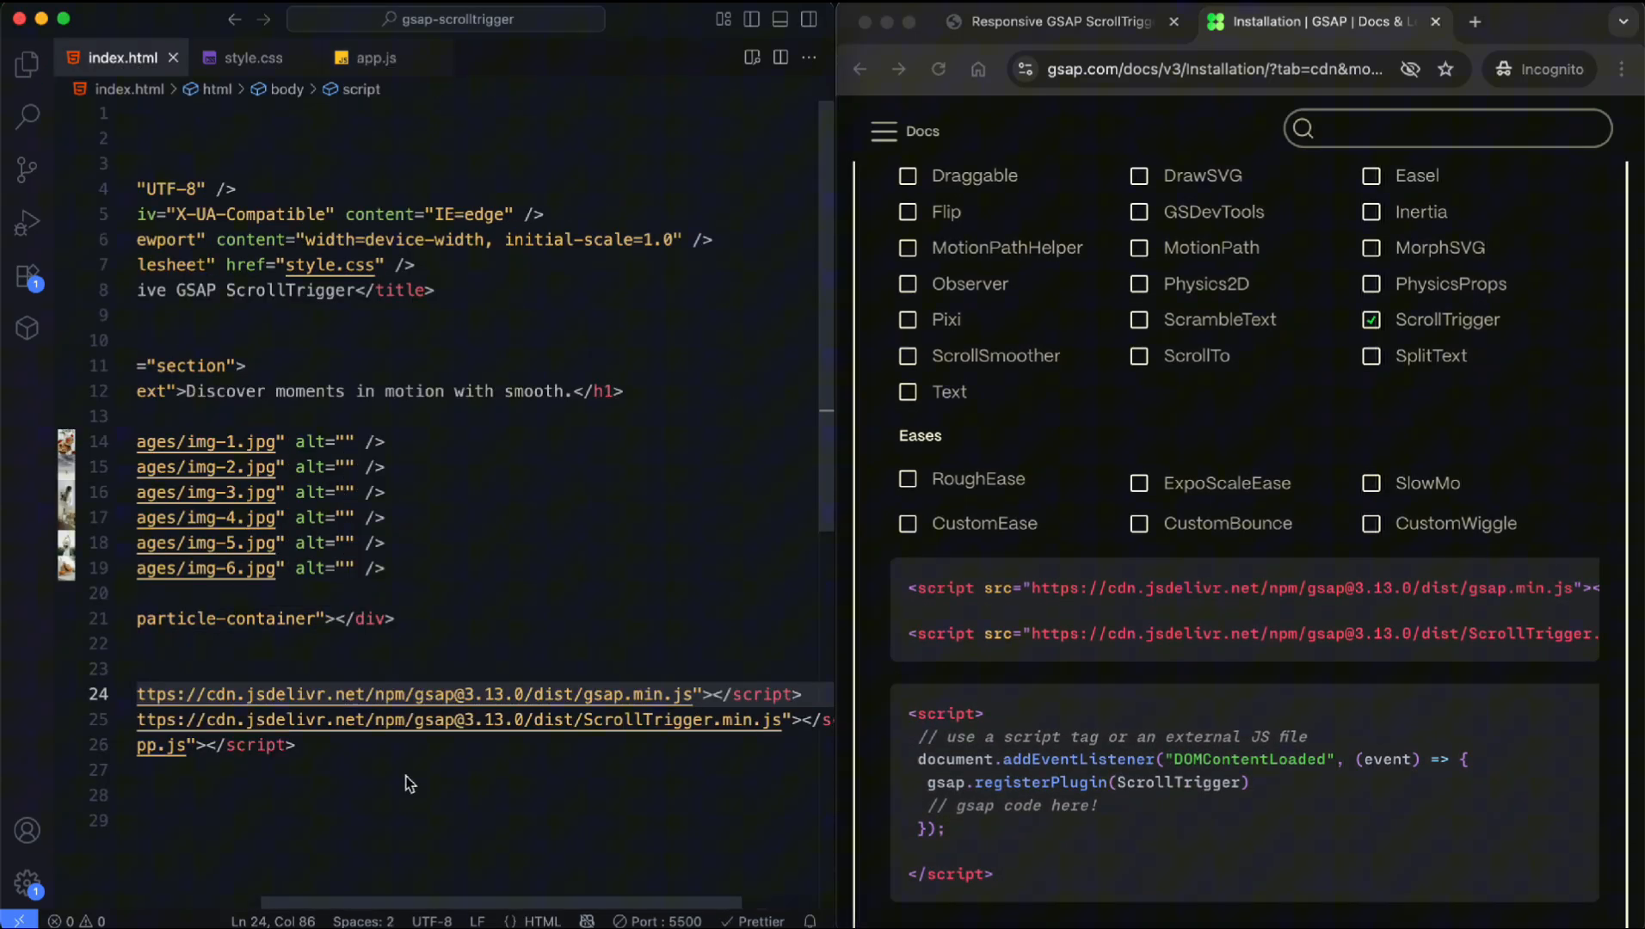
pyautogui.click(375, 57)
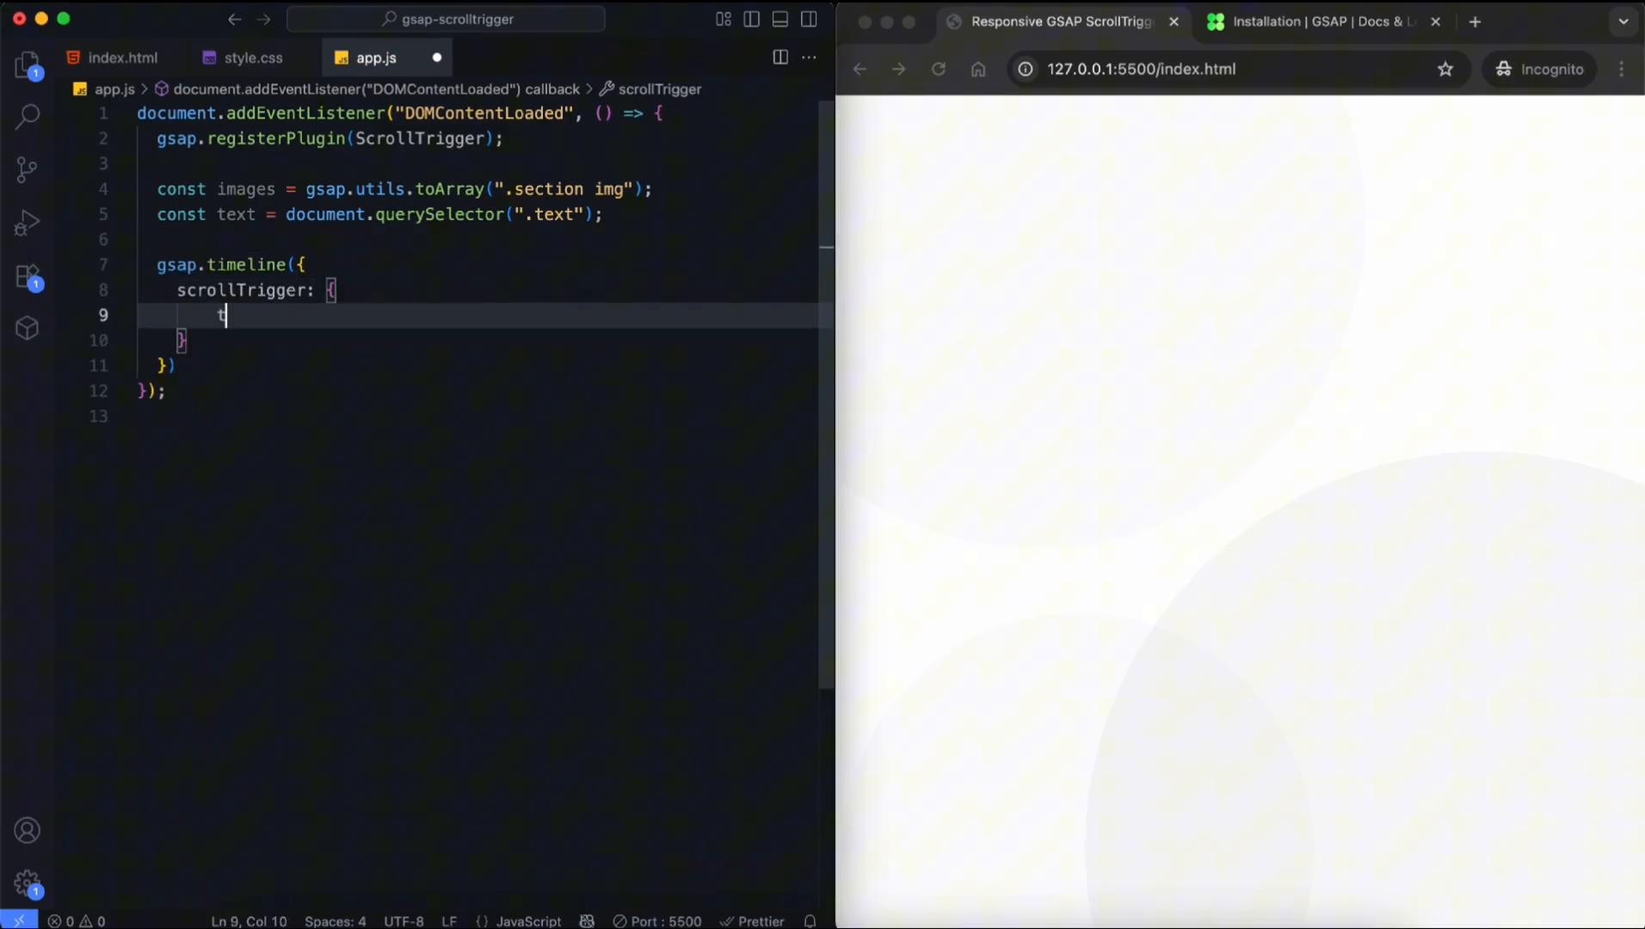
# Step: Pin .section with scrub 3; move images to x 140vw, y 120vh, rotate -30, stagger 0.07, power2.inOut
pyautogui.write('trigger: ".section",')
pyautogui.write('x: "1')
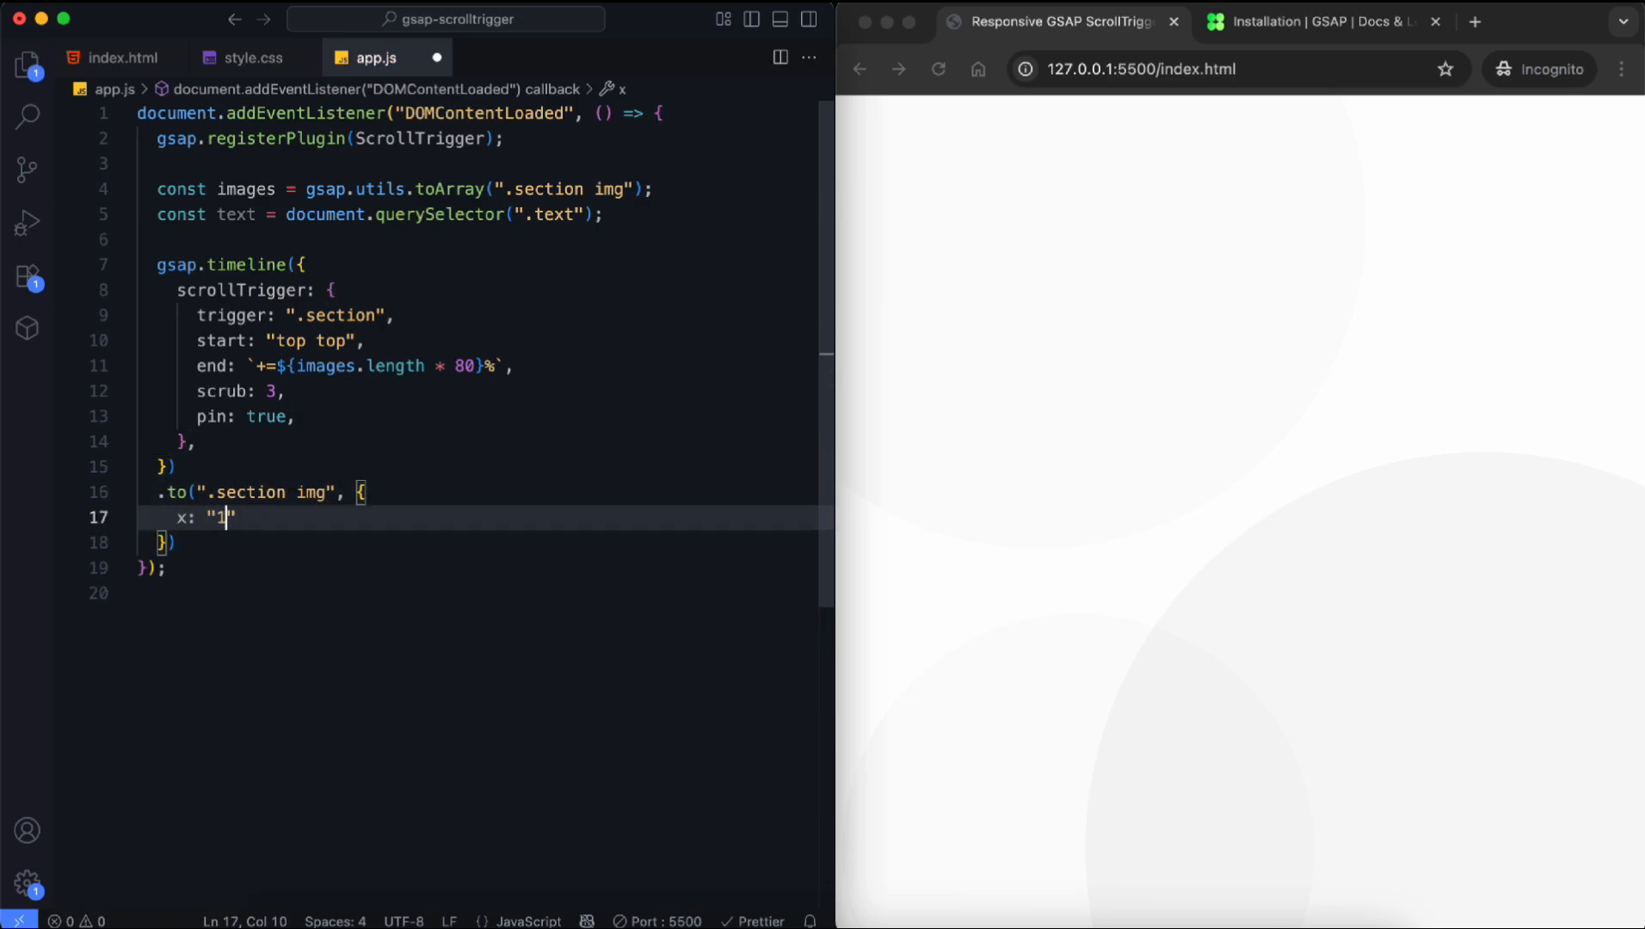
pyautogui.write('40vw",')
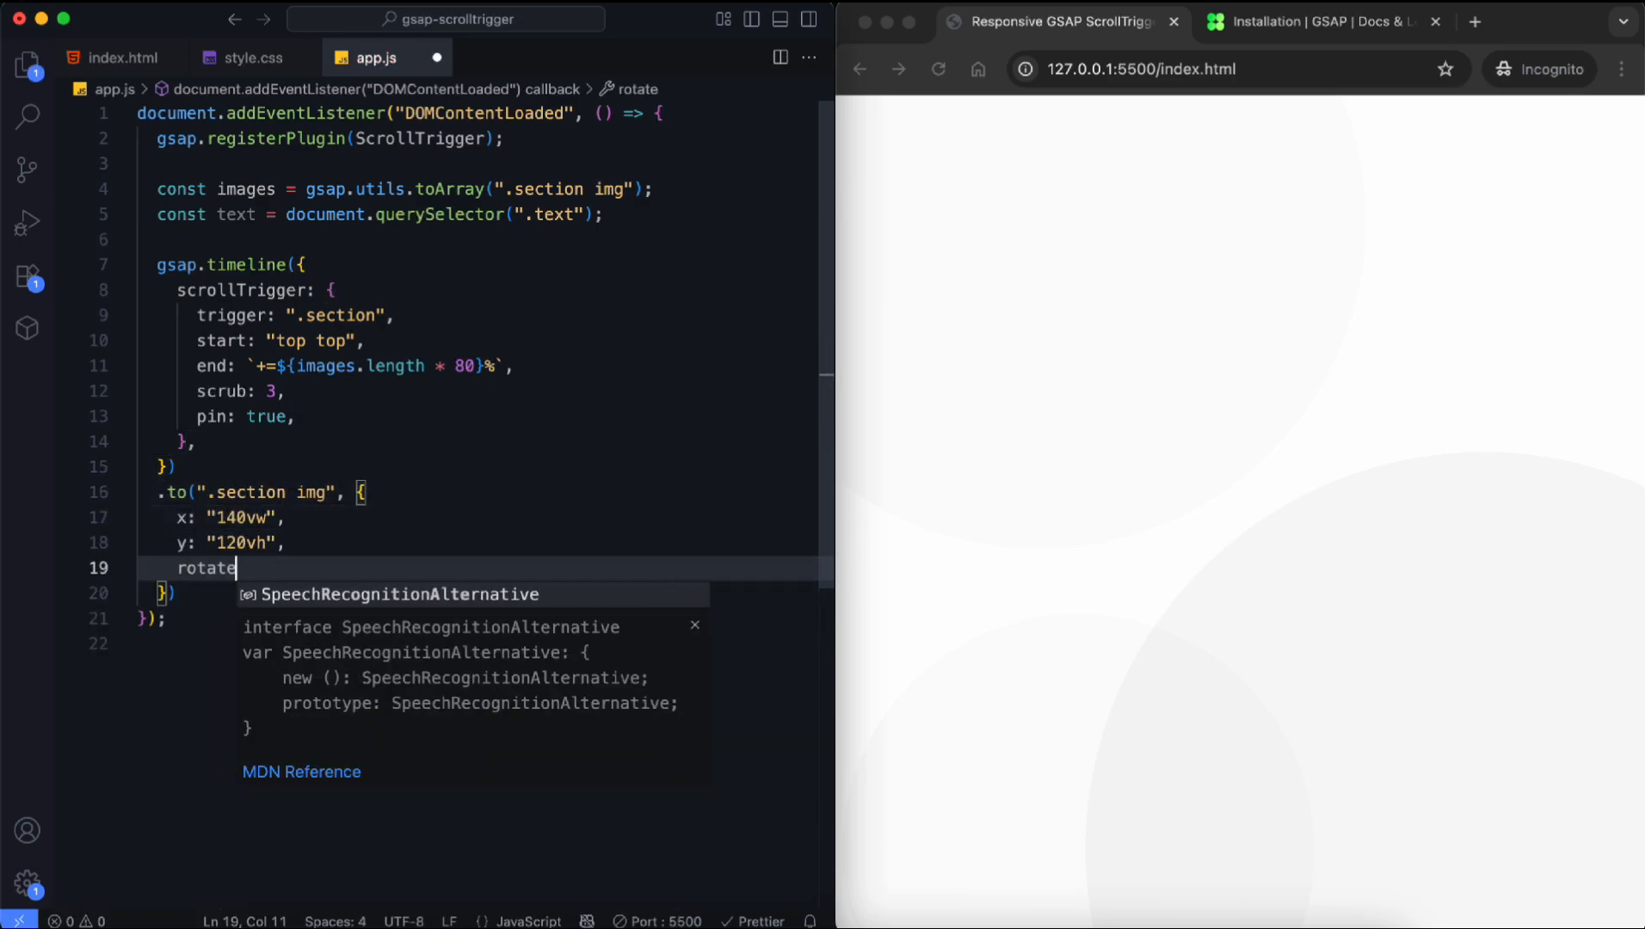
pyautogui.write(': -30,')
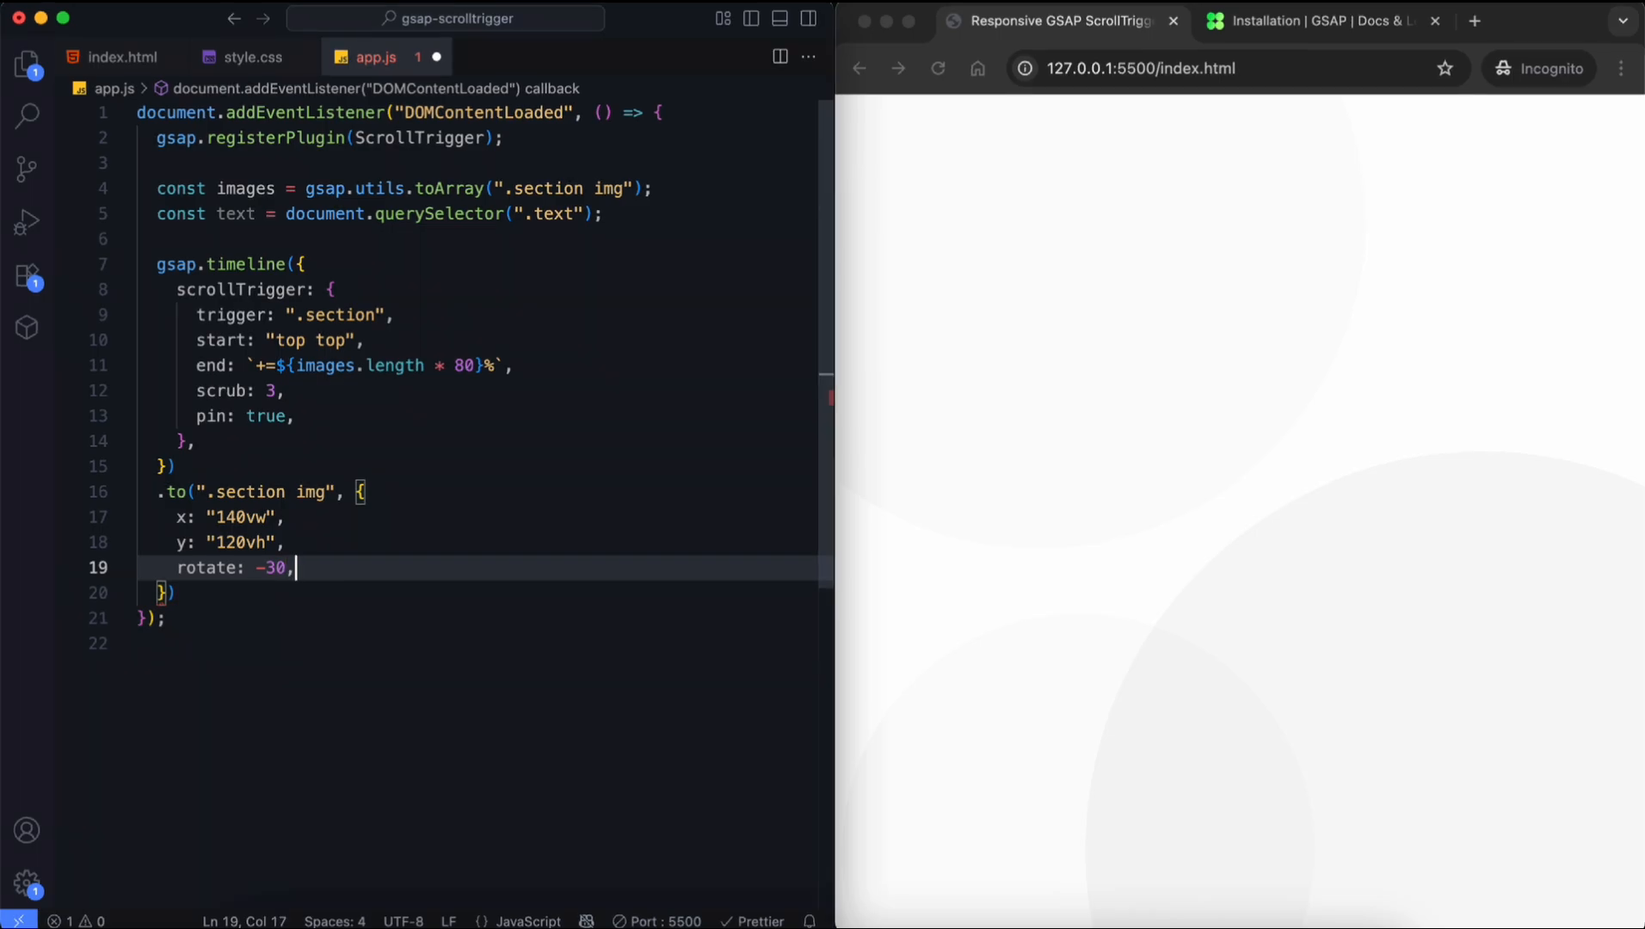
pyautogui.write('stagger: 0.07,')
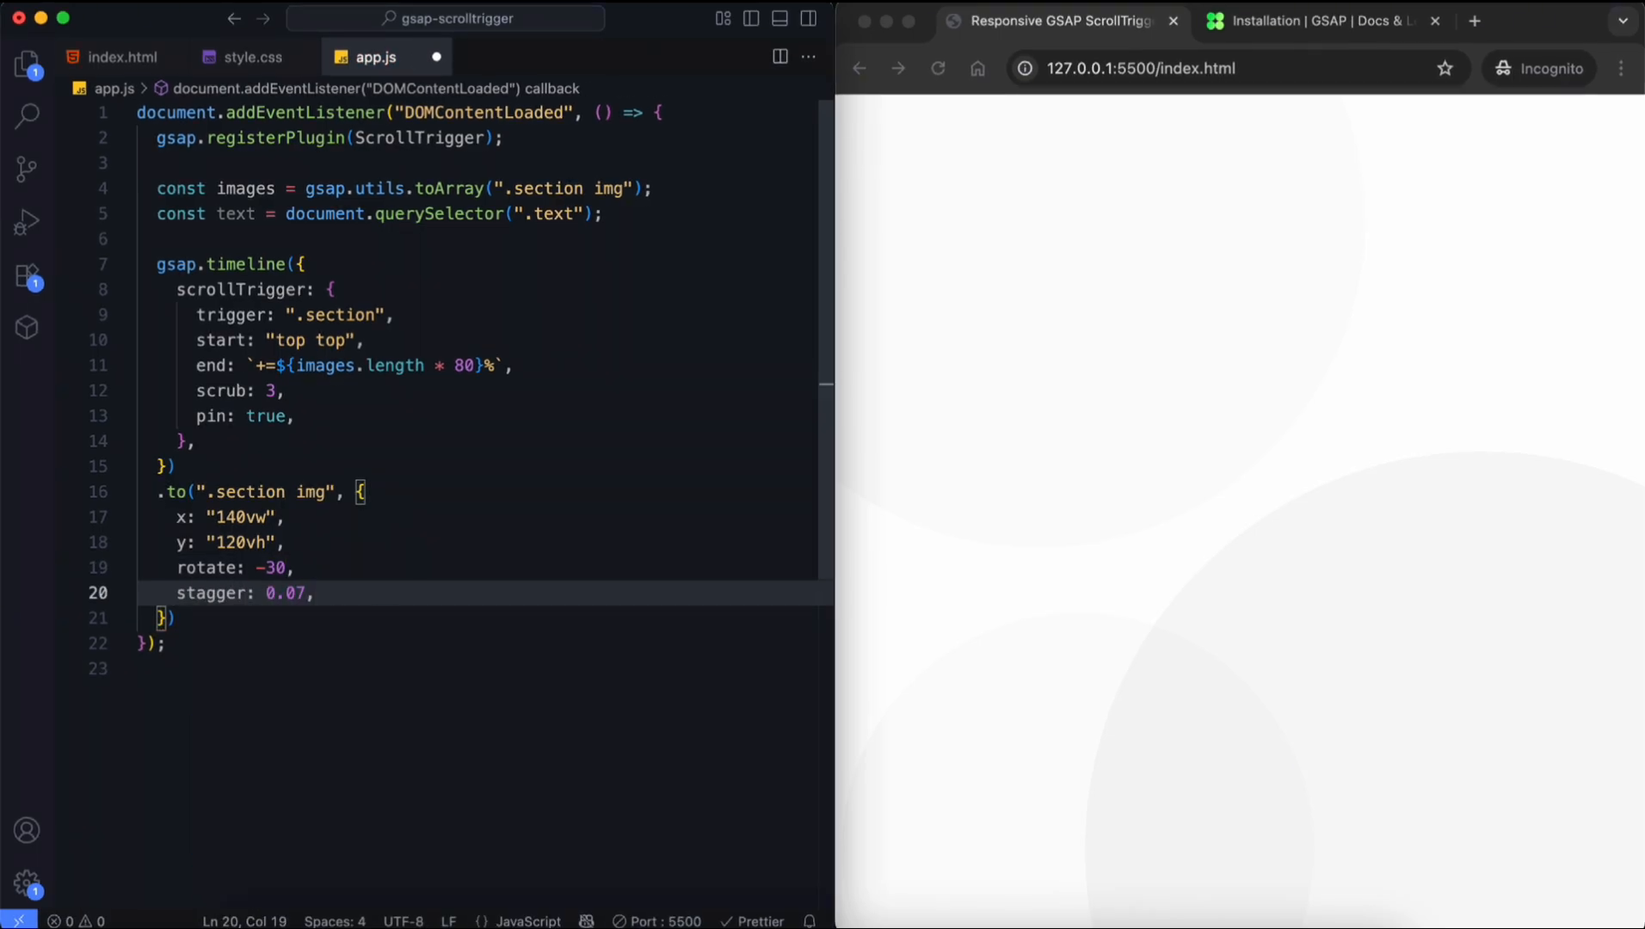
pyautogui.write('ease: "power2.inOut",')
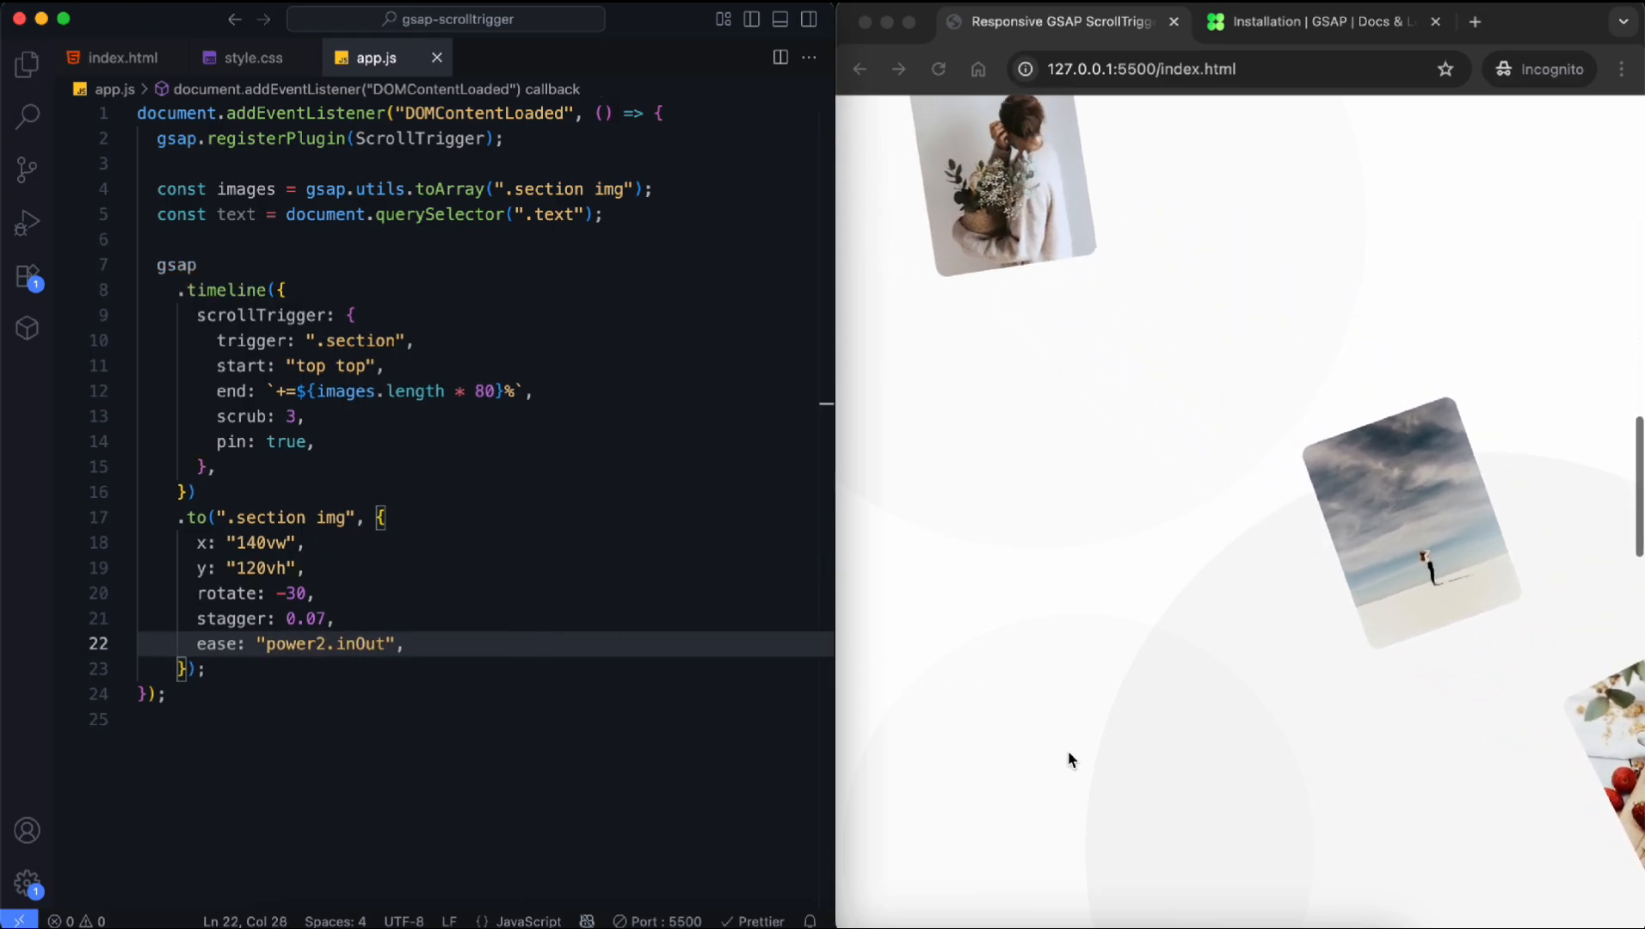
pyautogui.scroll(-3)
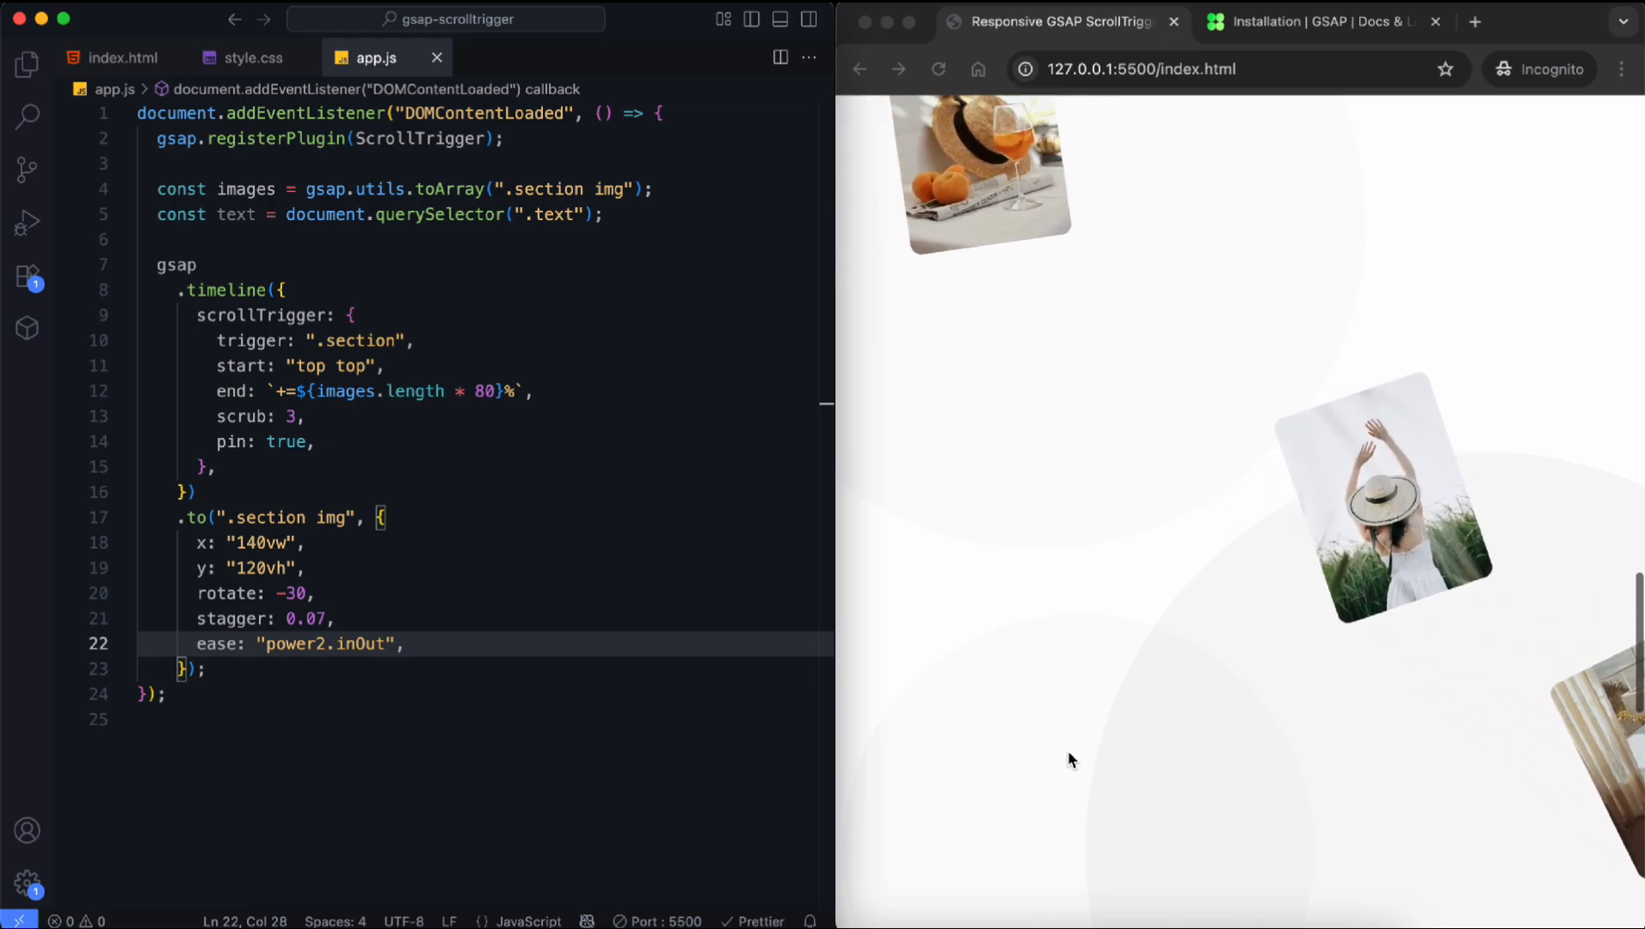
pyautogui.scroll(-3)
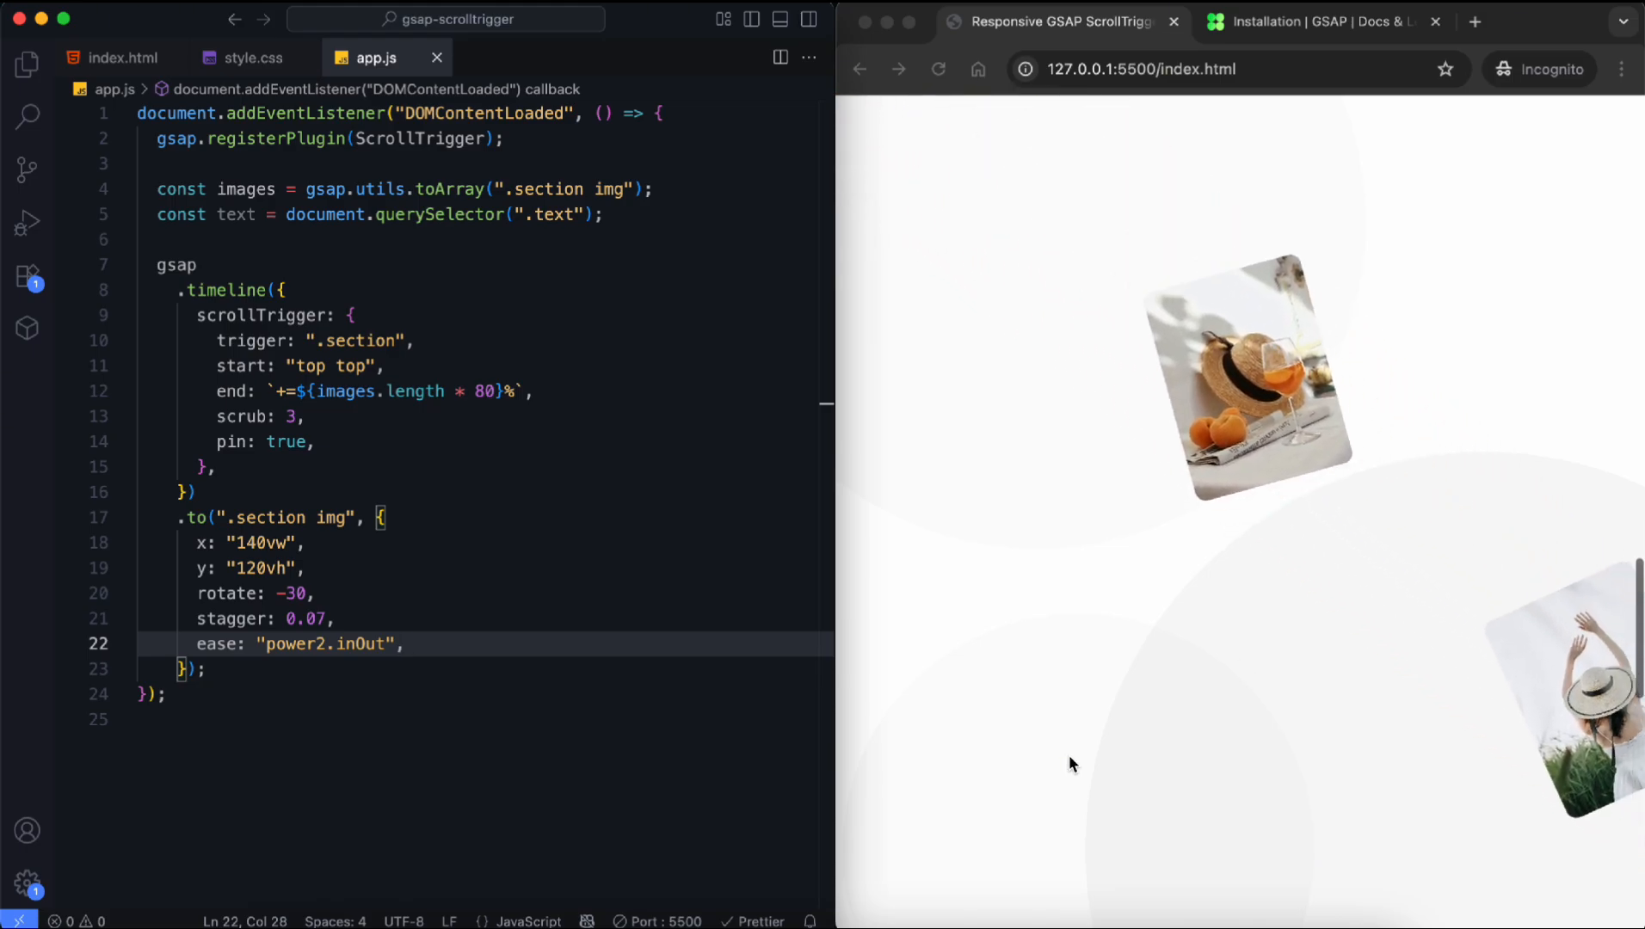
pyautogui.scroll(-3)
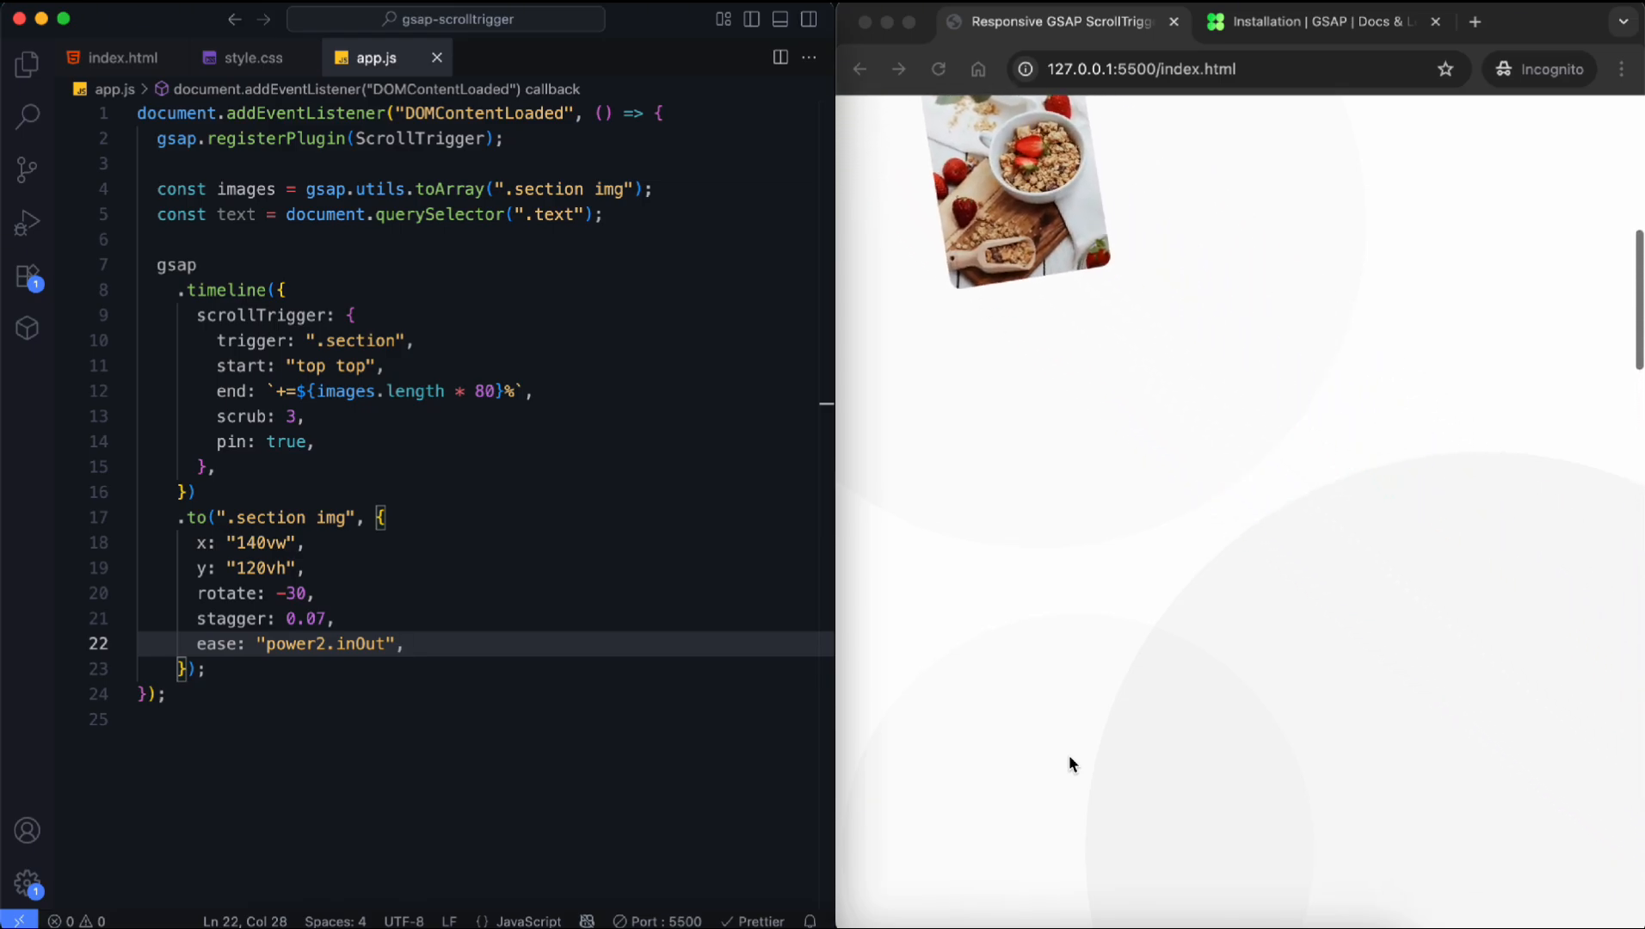
pyautogui.press('Enter')
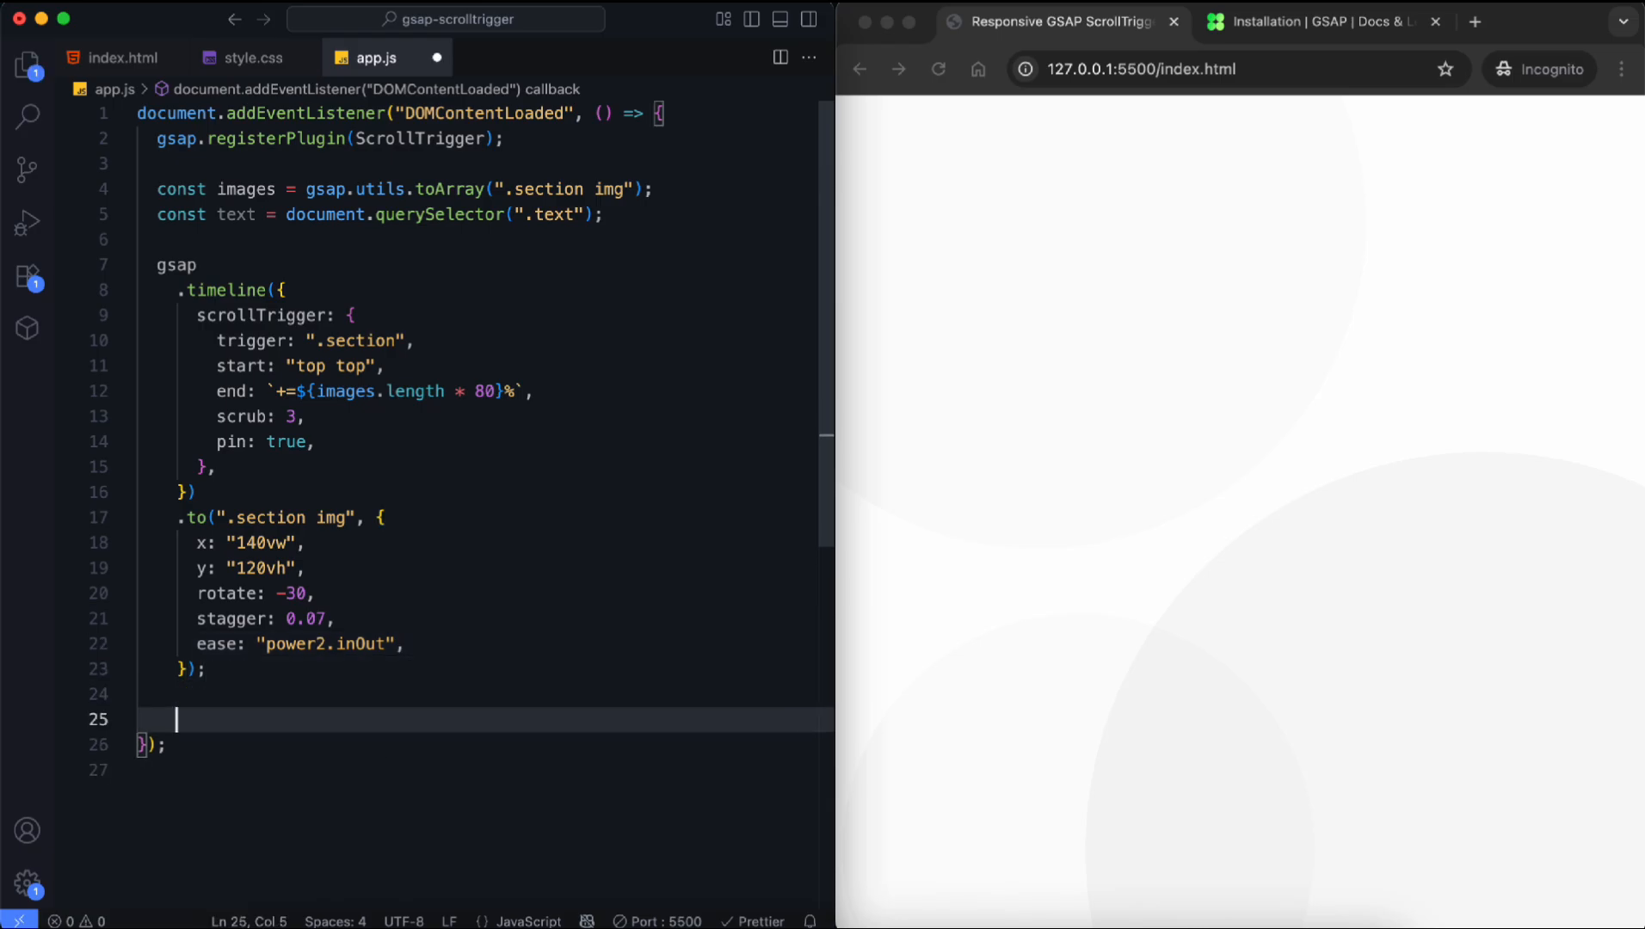
# Step: Define a textScroll offset helper and a repeat -1 timeline with linear ease moving the heading over 20 seconds
pyautogui.write('const textScroll')
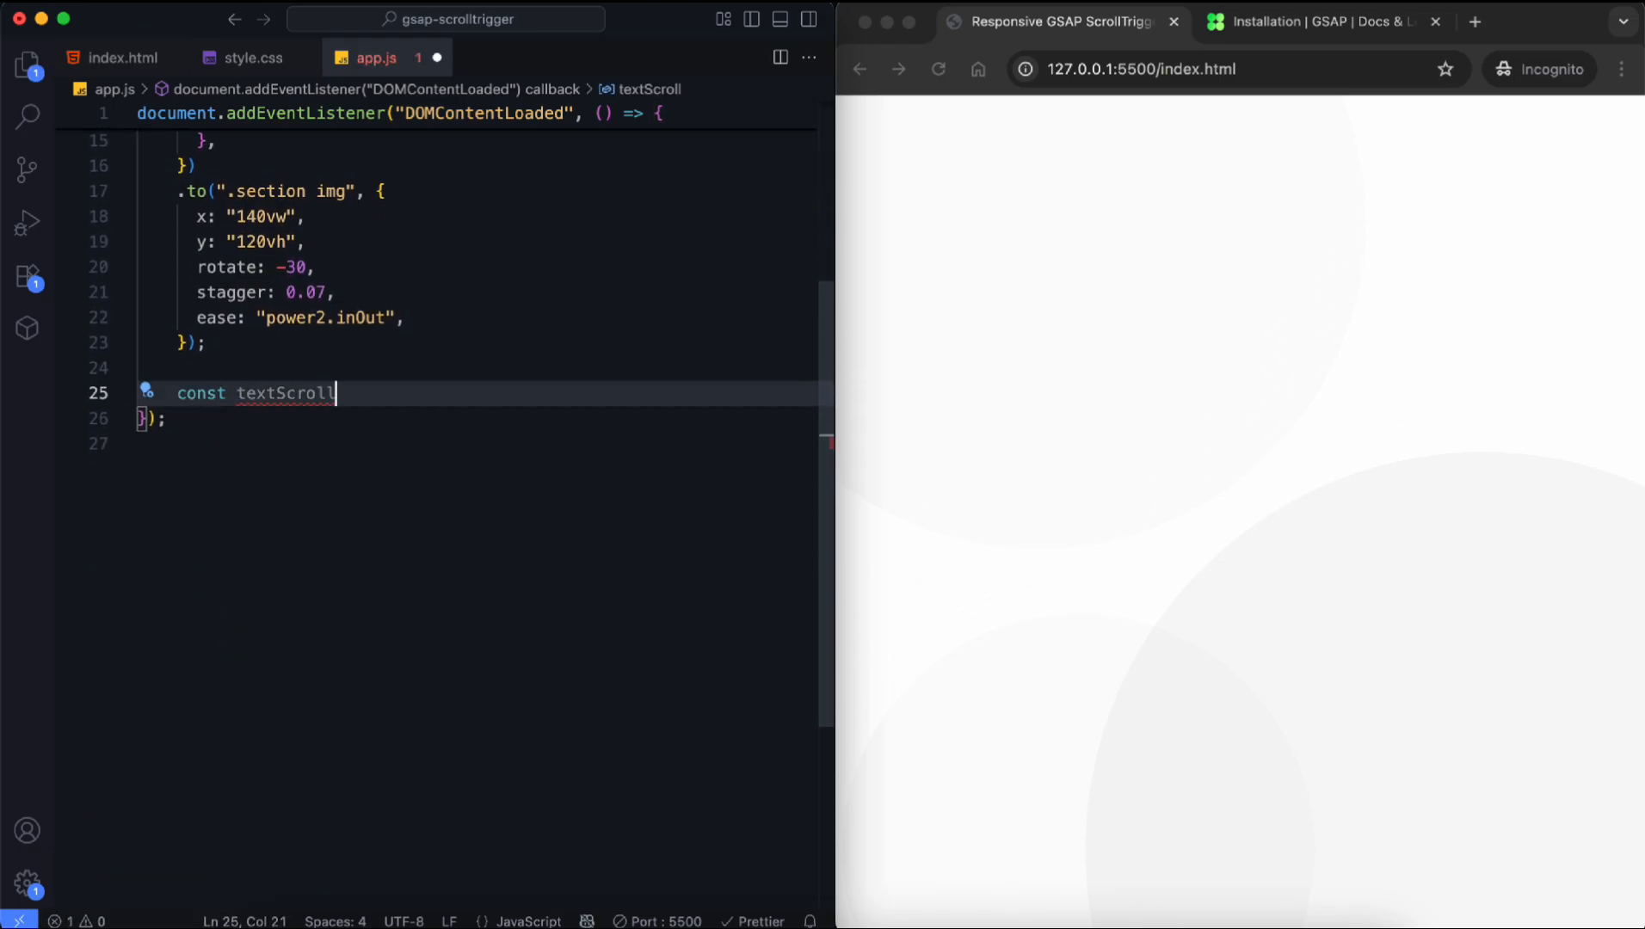
pyautogui.write('= () => -window.innerWidth - text.offsetWidth;')
pyautogui.write('gsap.timeline({ repeat: -1, ')
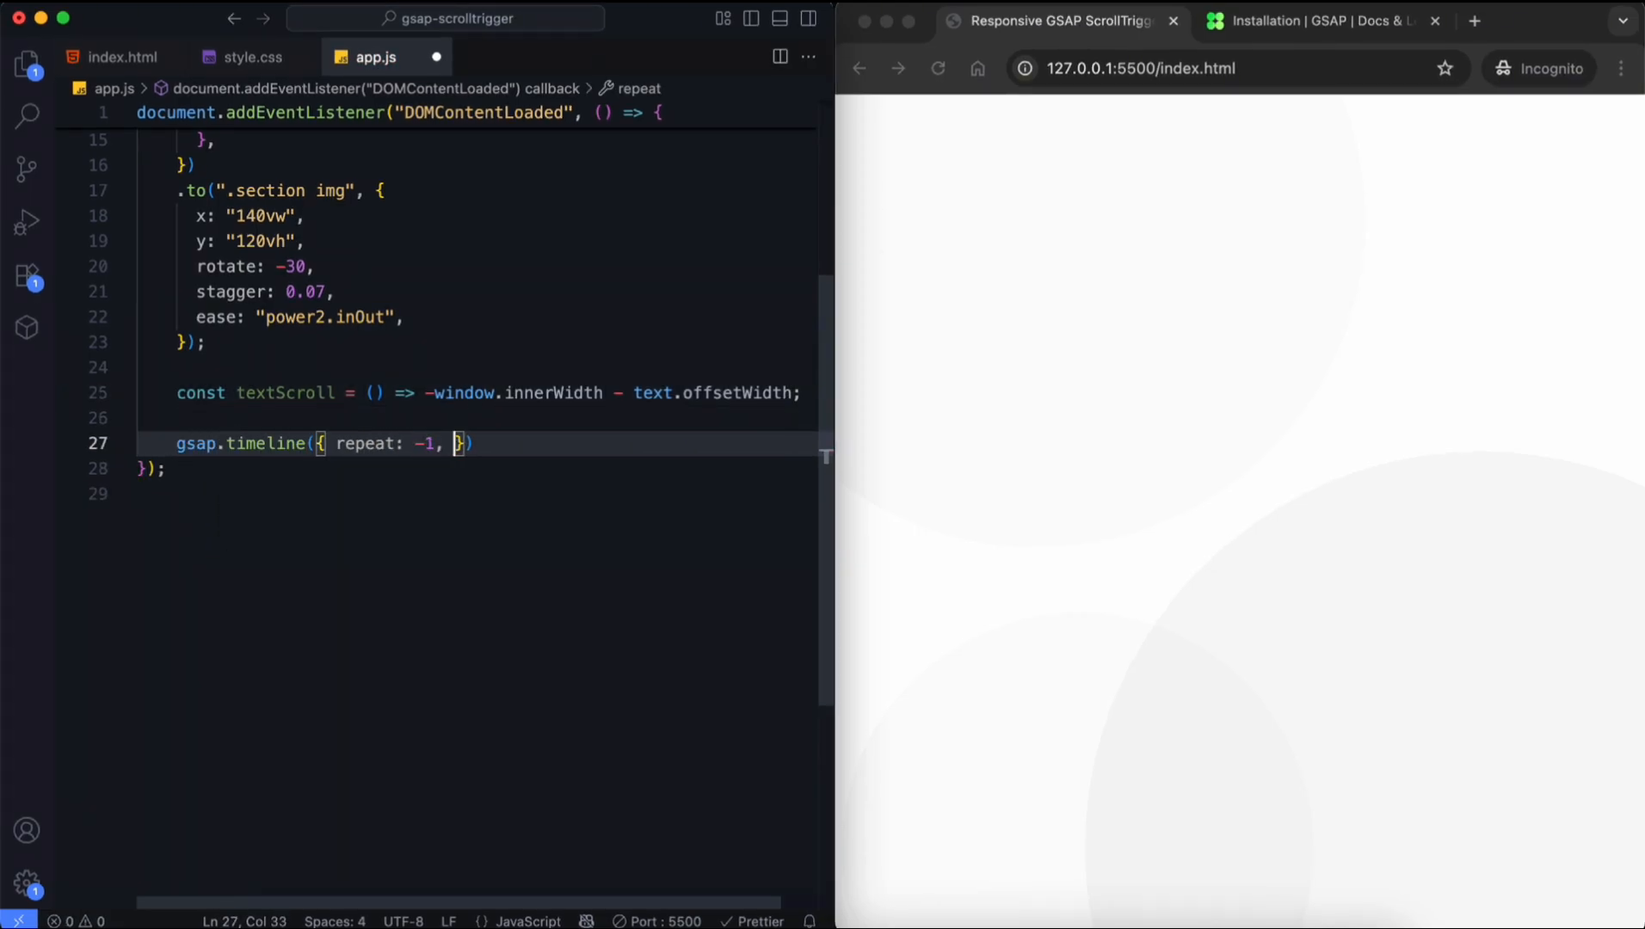
pyautogui.write('defaults: { ease: ""')
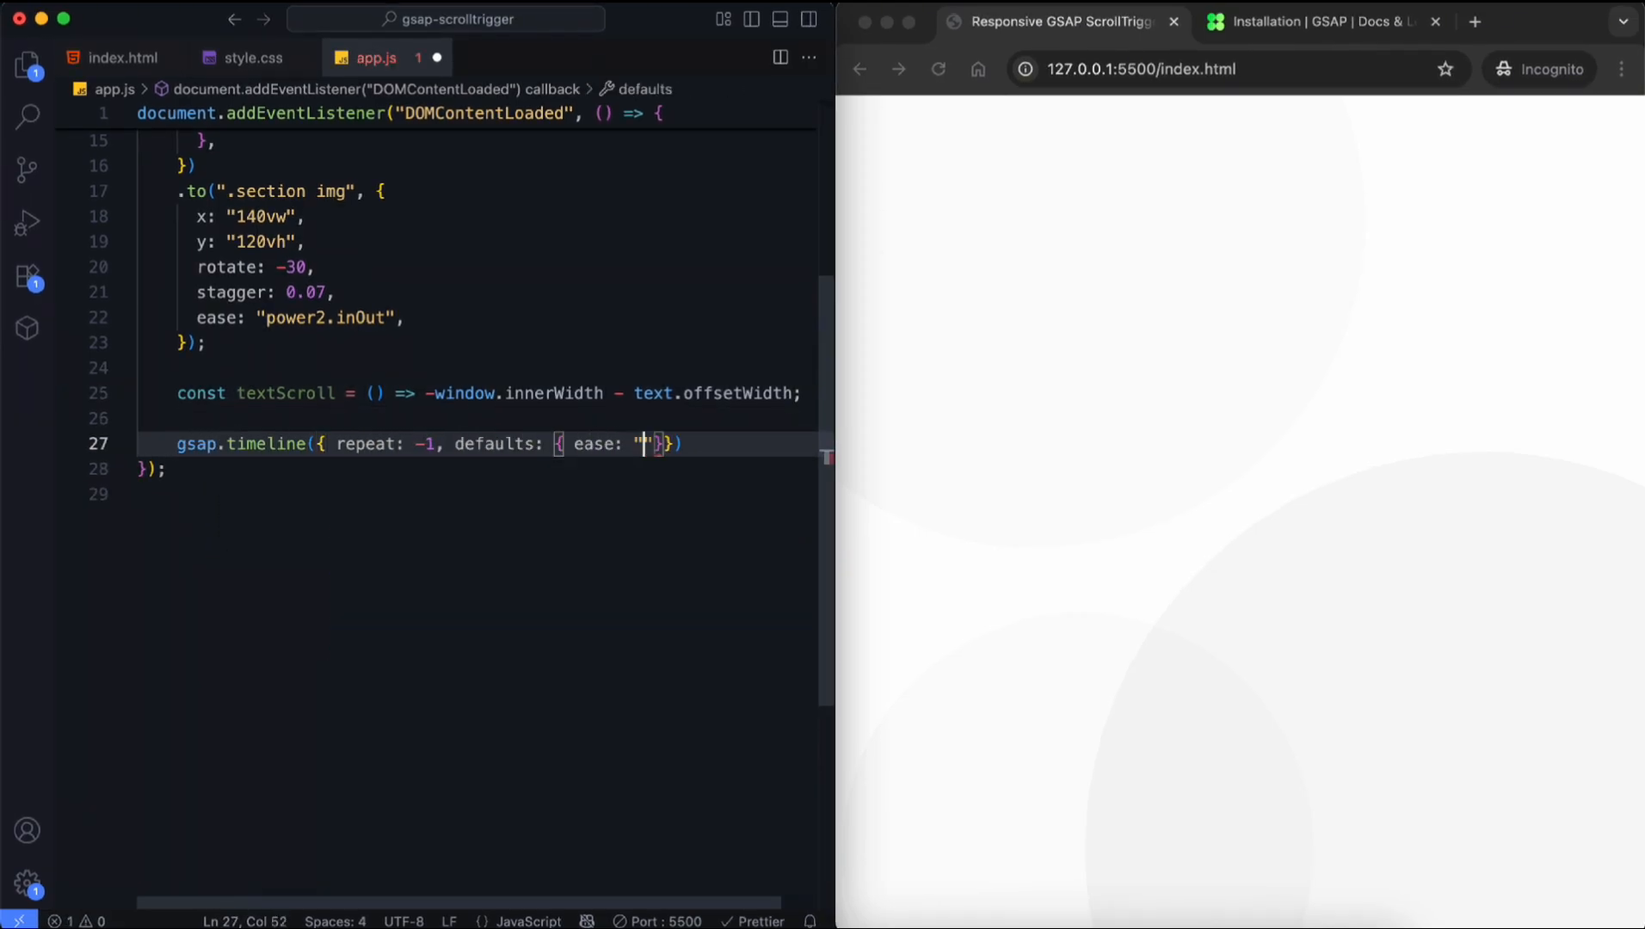
pyautogui.write('linear')
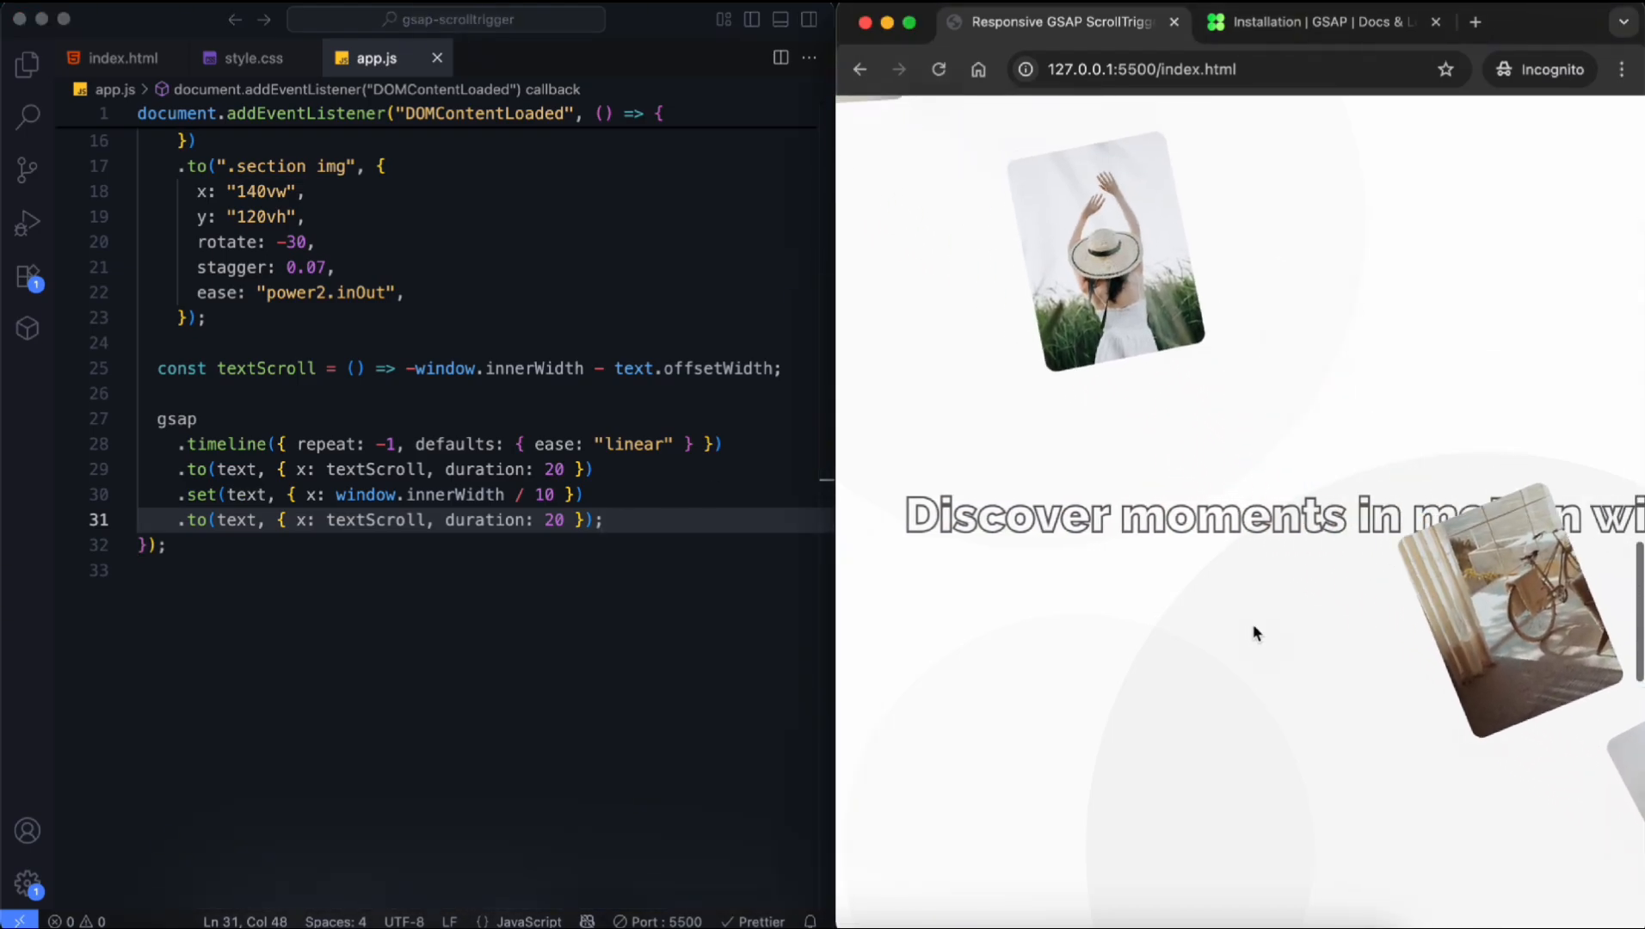
pyautogui.scroll(-3)
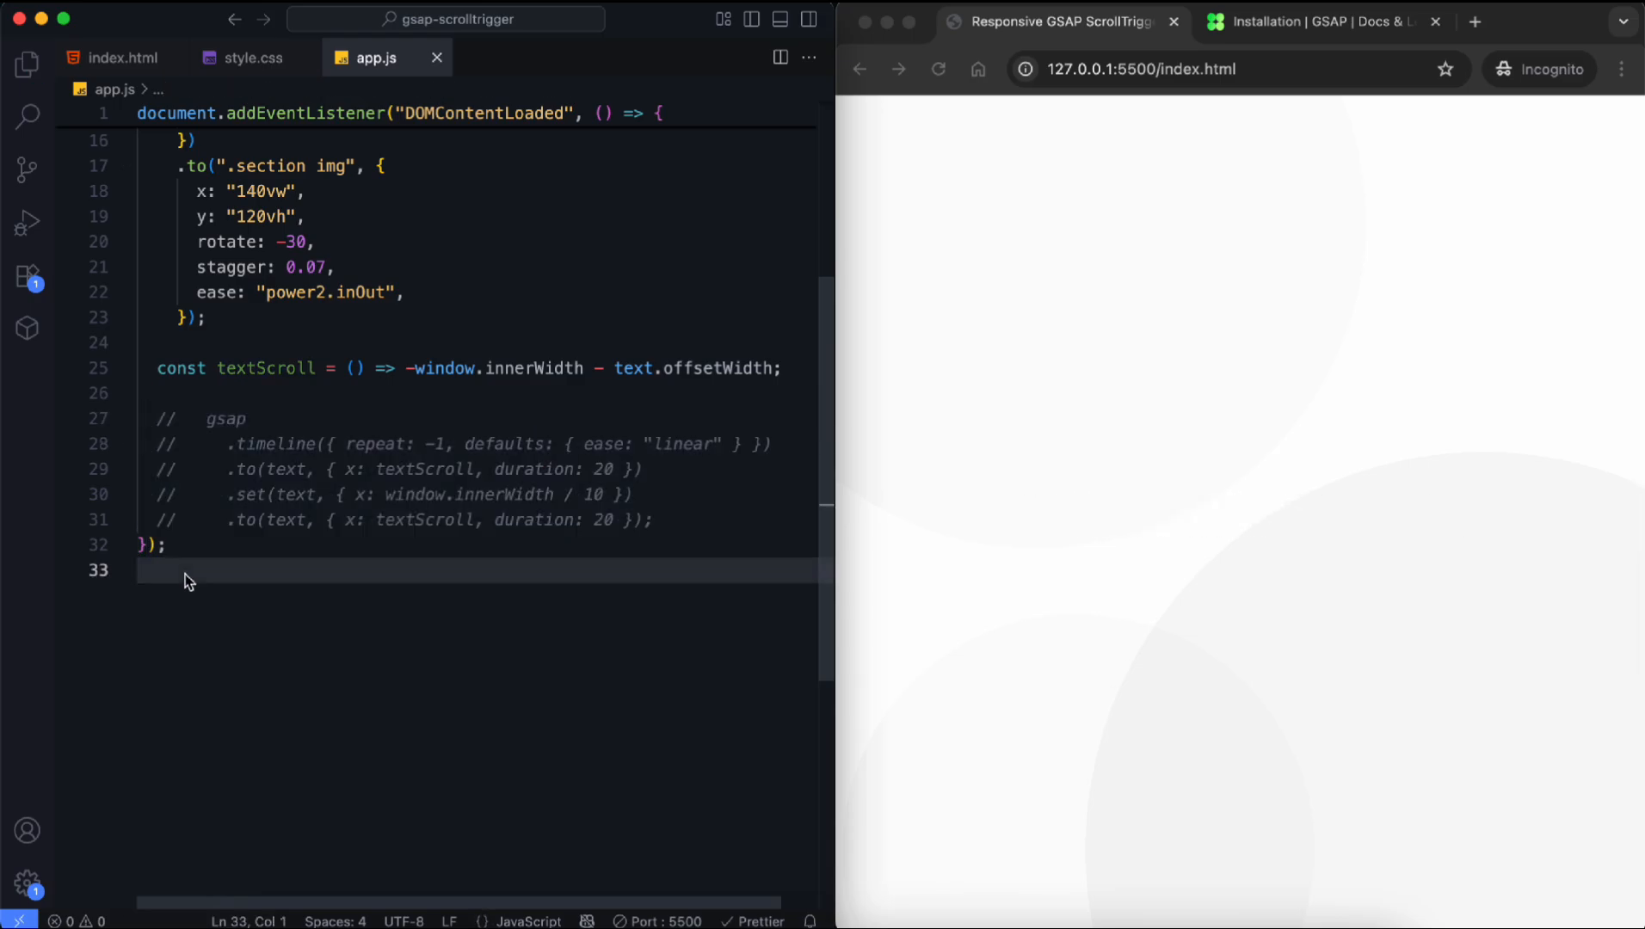
# Step: Add a Particles Animation comment, grab .particle-container, and loop 150 times creating div.particle elements
pyautogui.write('//! Particles Animation')
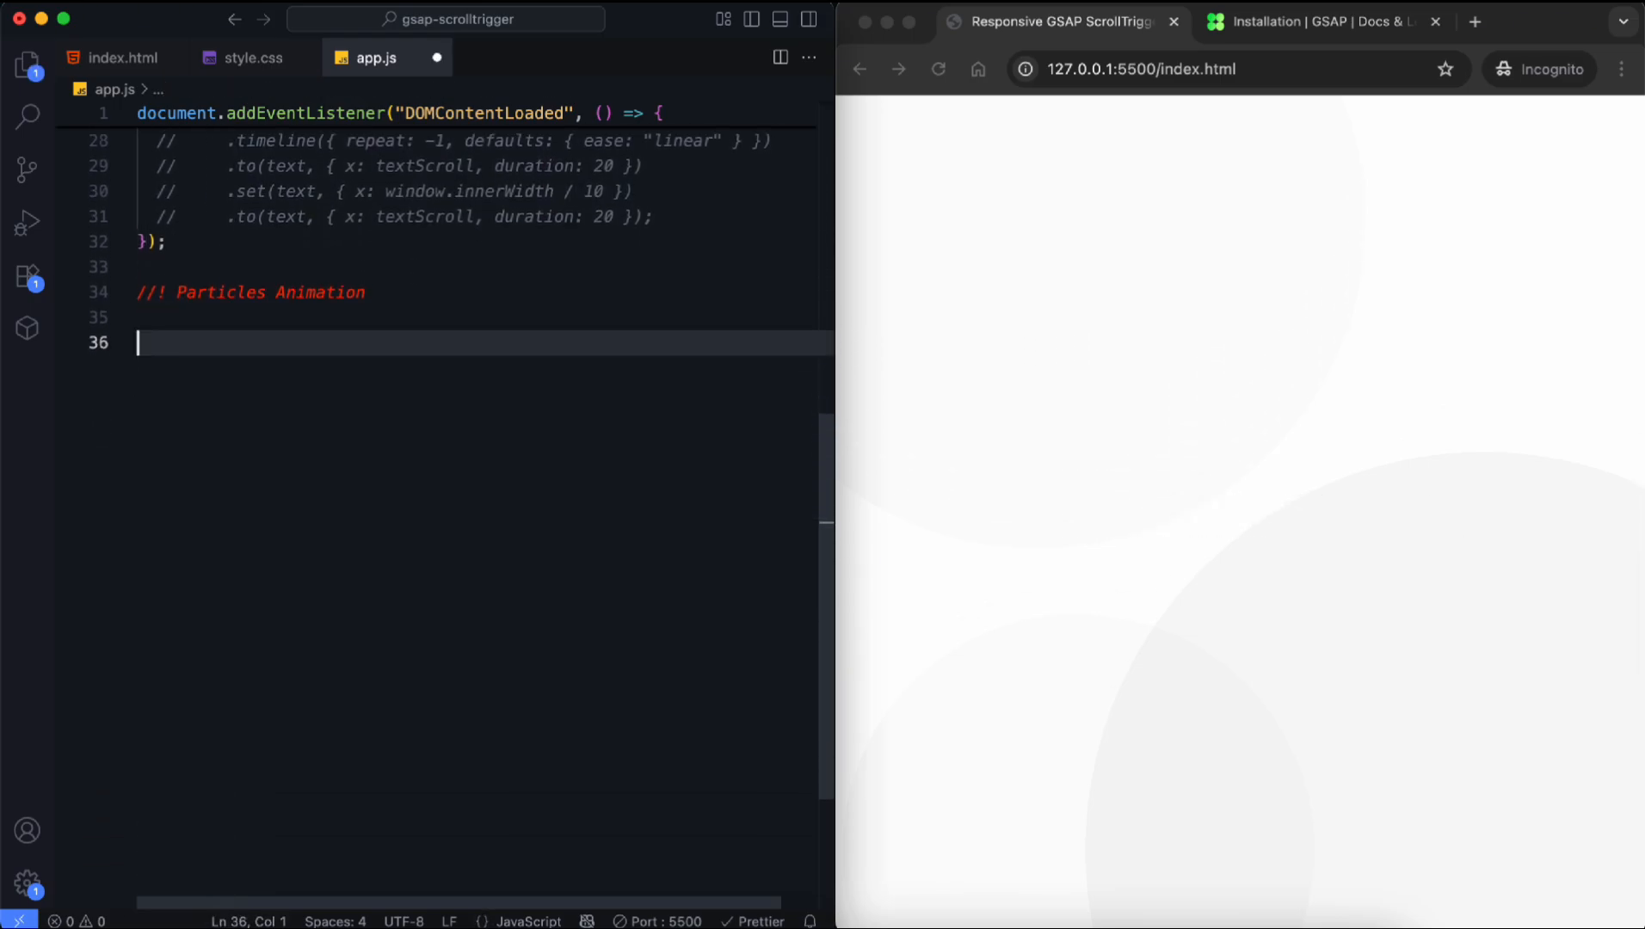
pyautogui.write('const container = document.querySelector(".particle")')
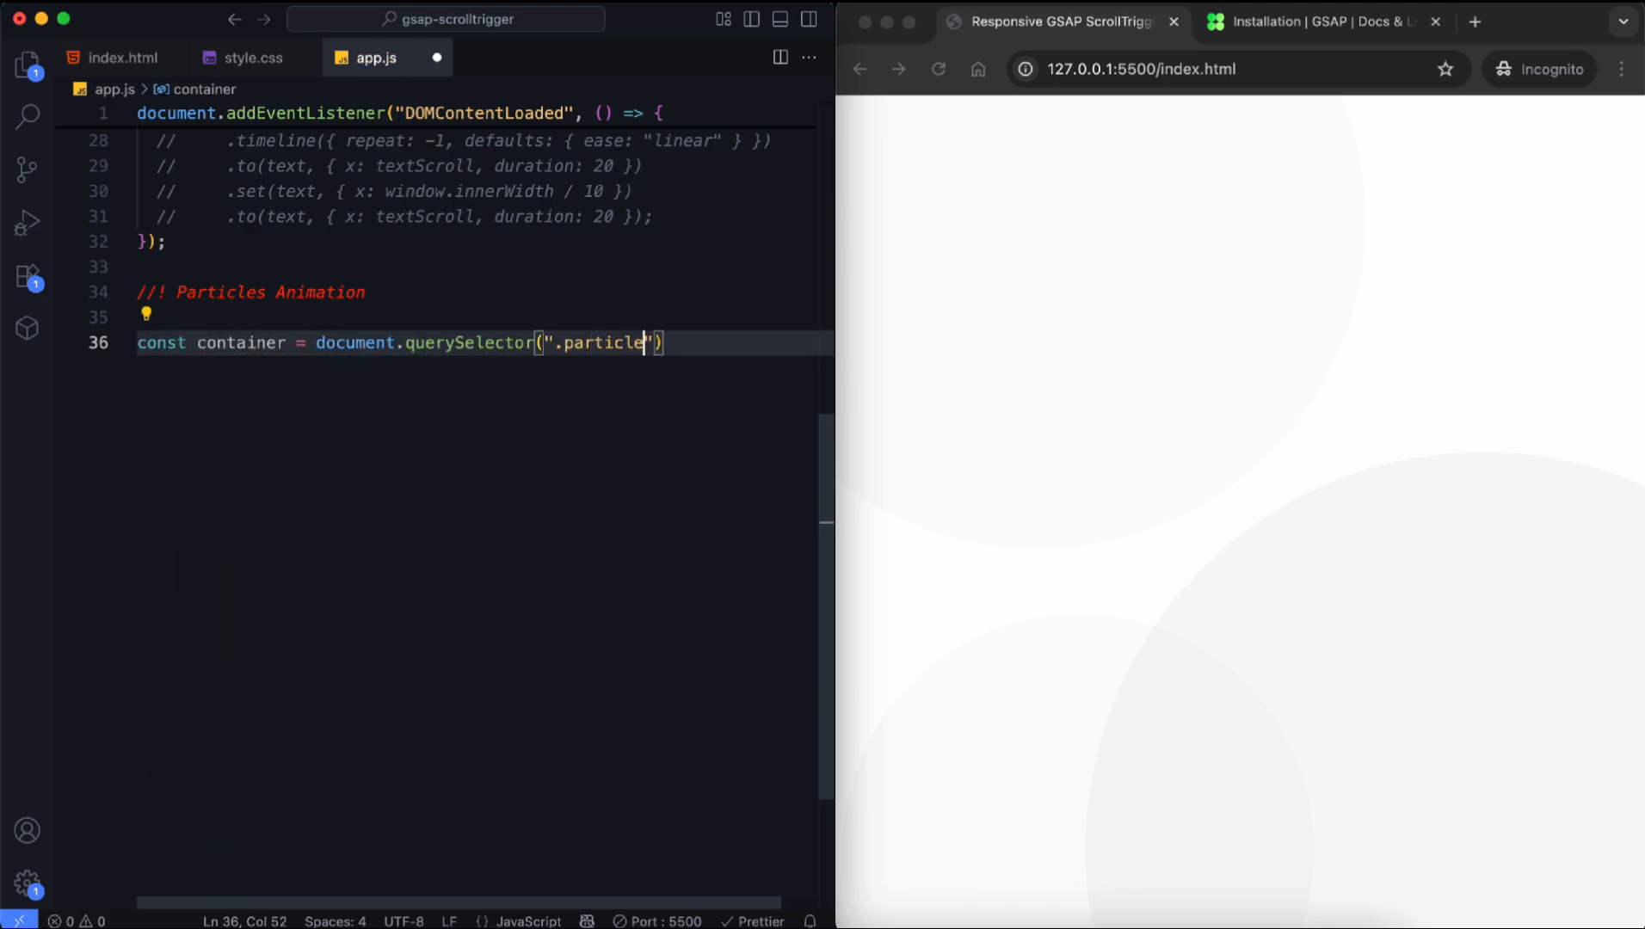
pyautogui.write('-container");')
pyautogui.write('const colors = ["#87e5ce", "#ff9ecd", "#87ce')
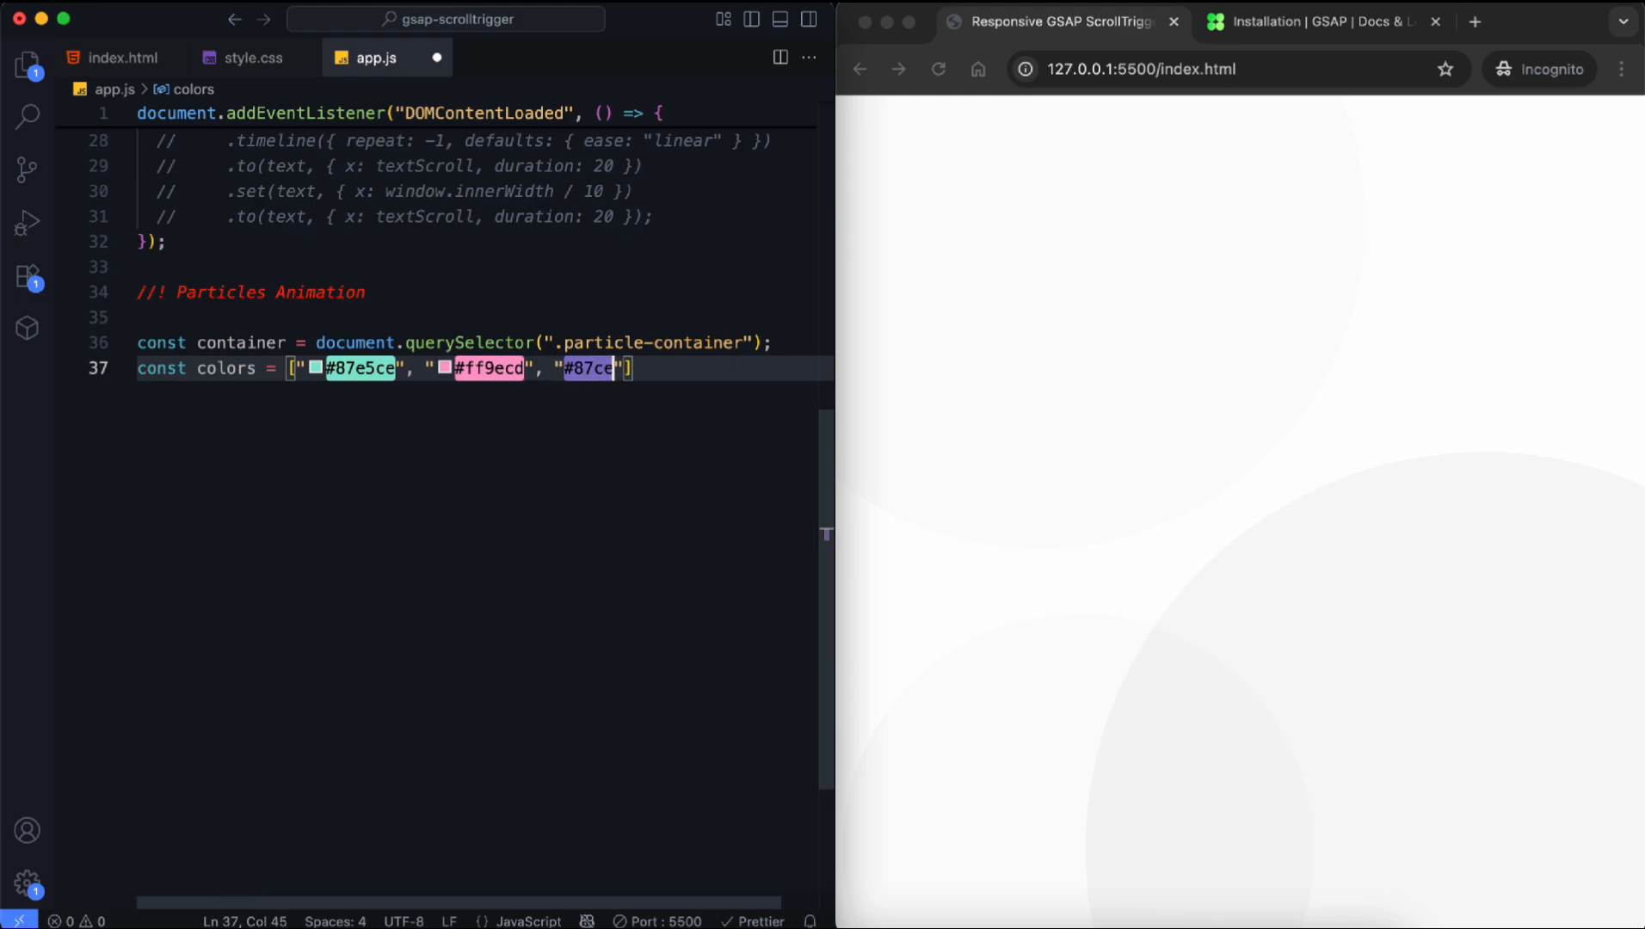
pyautogui.write('for(let i=0; i < 150; i++) {')
pyautogui.write('particle.')
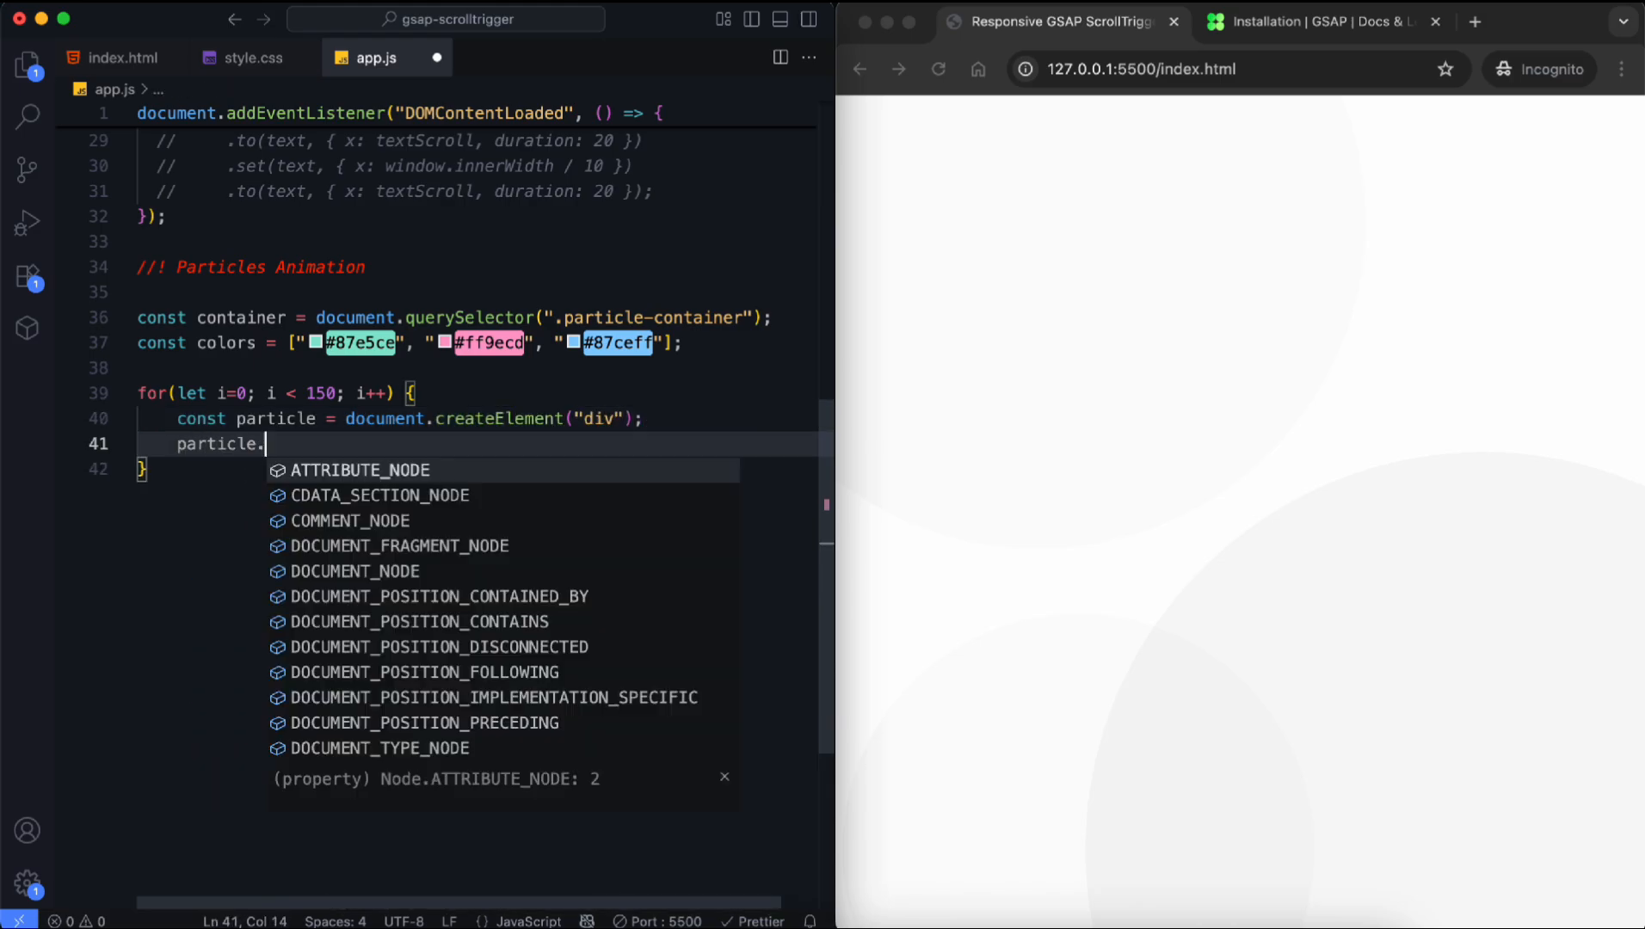
pyautogui.write('classList.add("particle");')
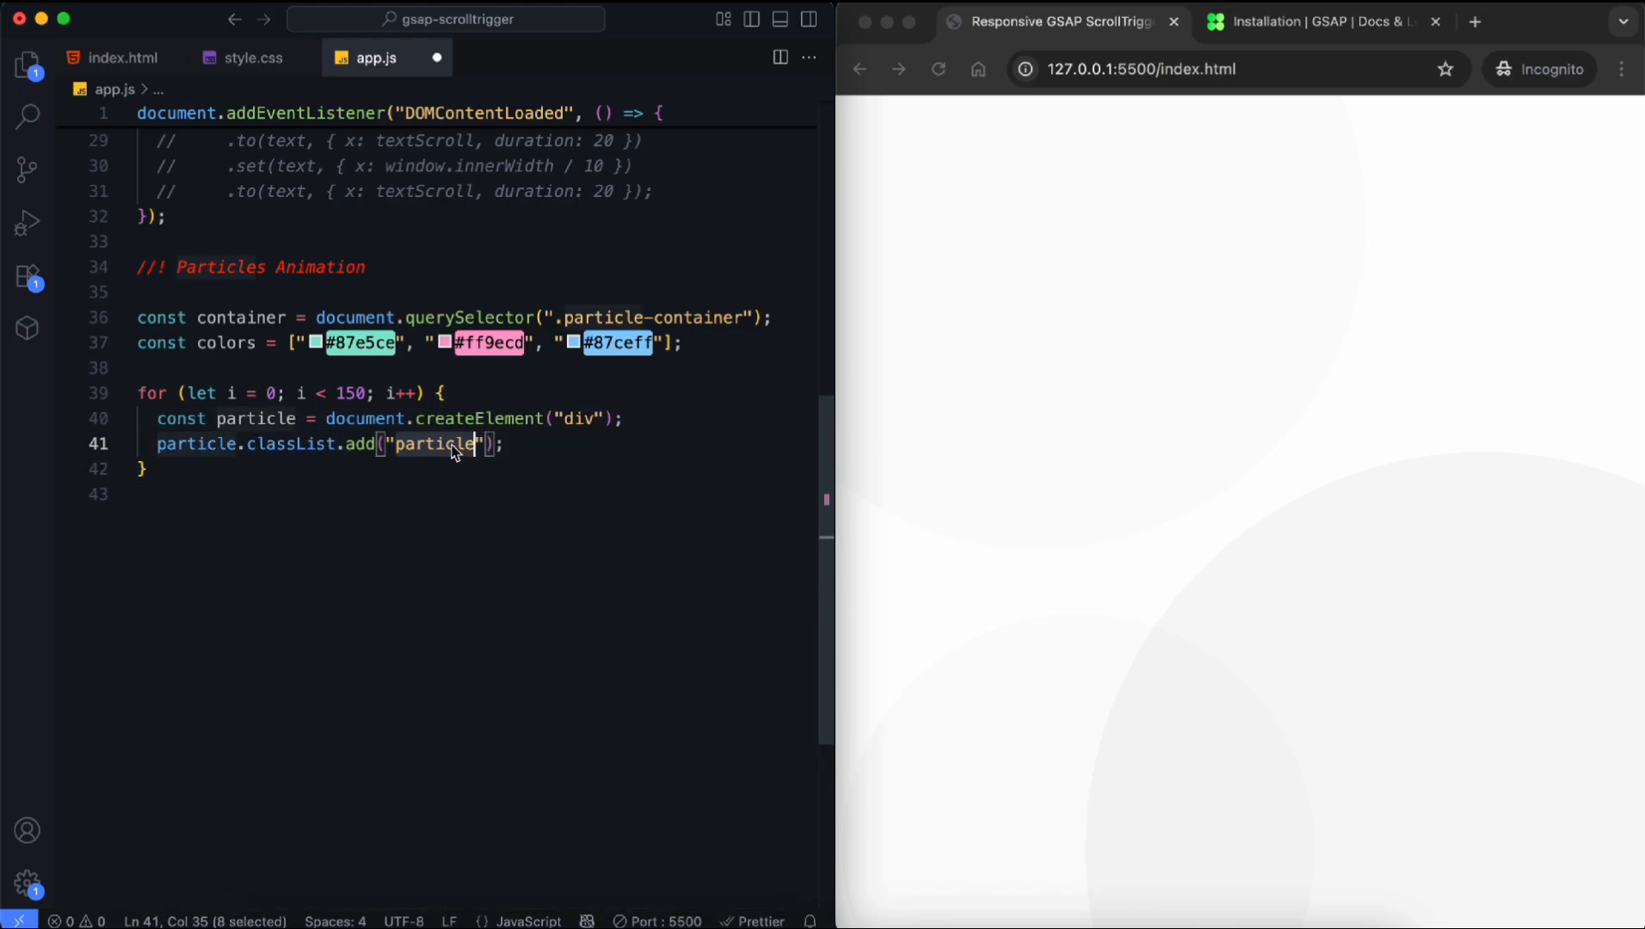
pyautogui.click(252, 57)
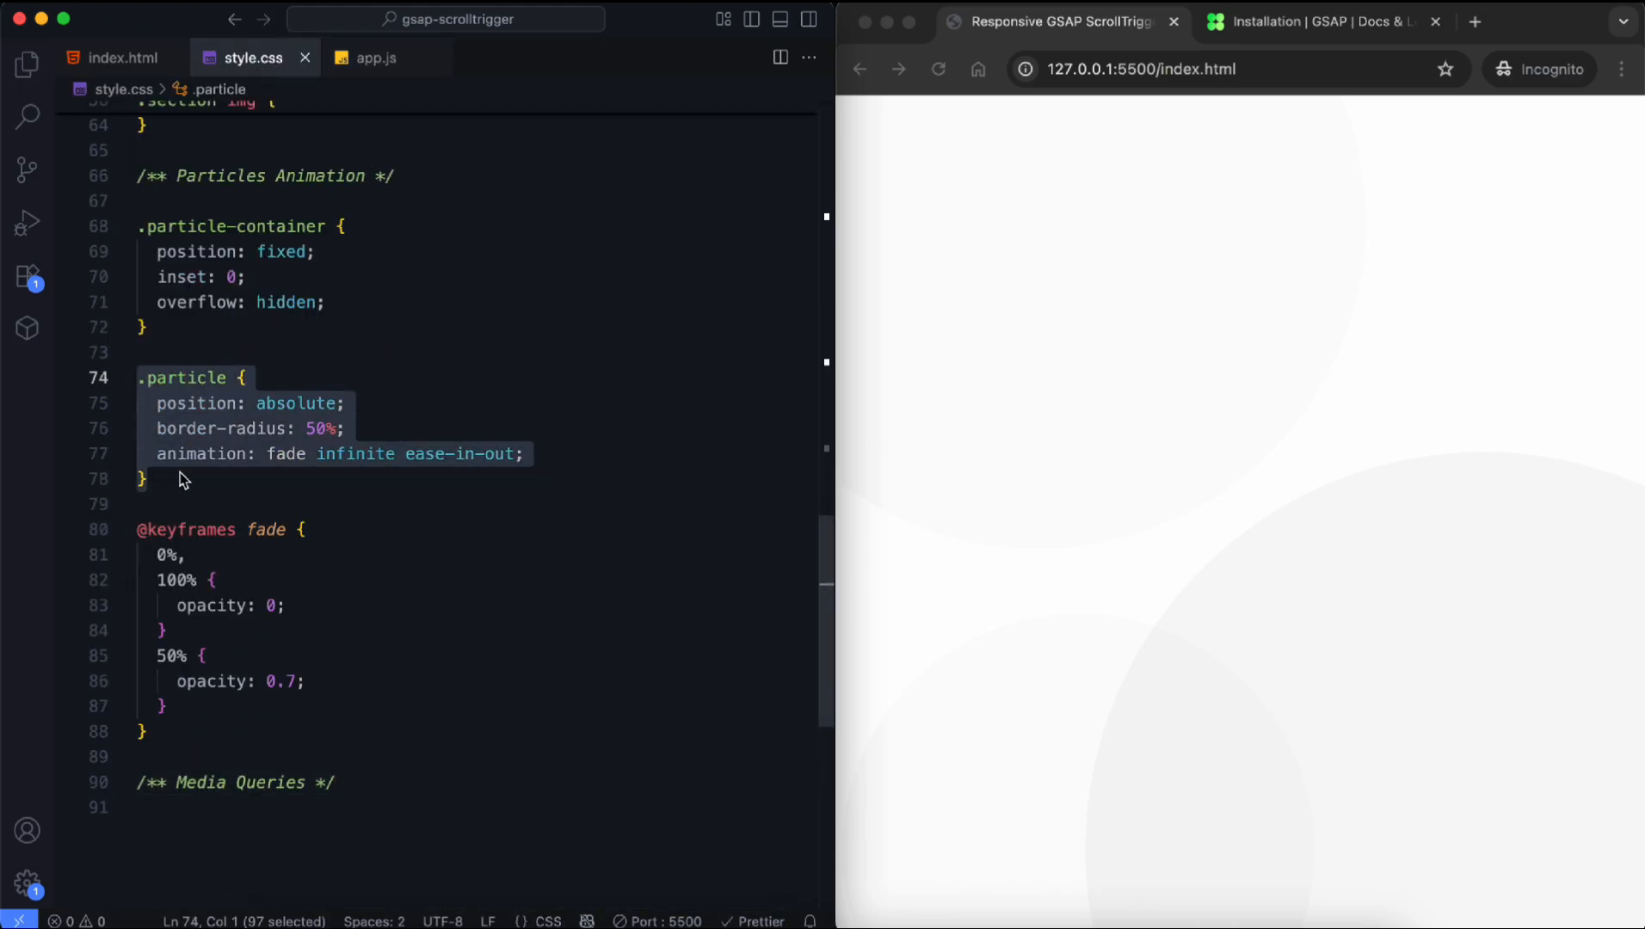
# Step: Use Object.assign to give each particle random size, top, left, palette backgroundColor and animationDuration
pyautogui.click(377, 58)
pyautogui.write('Object.assign')
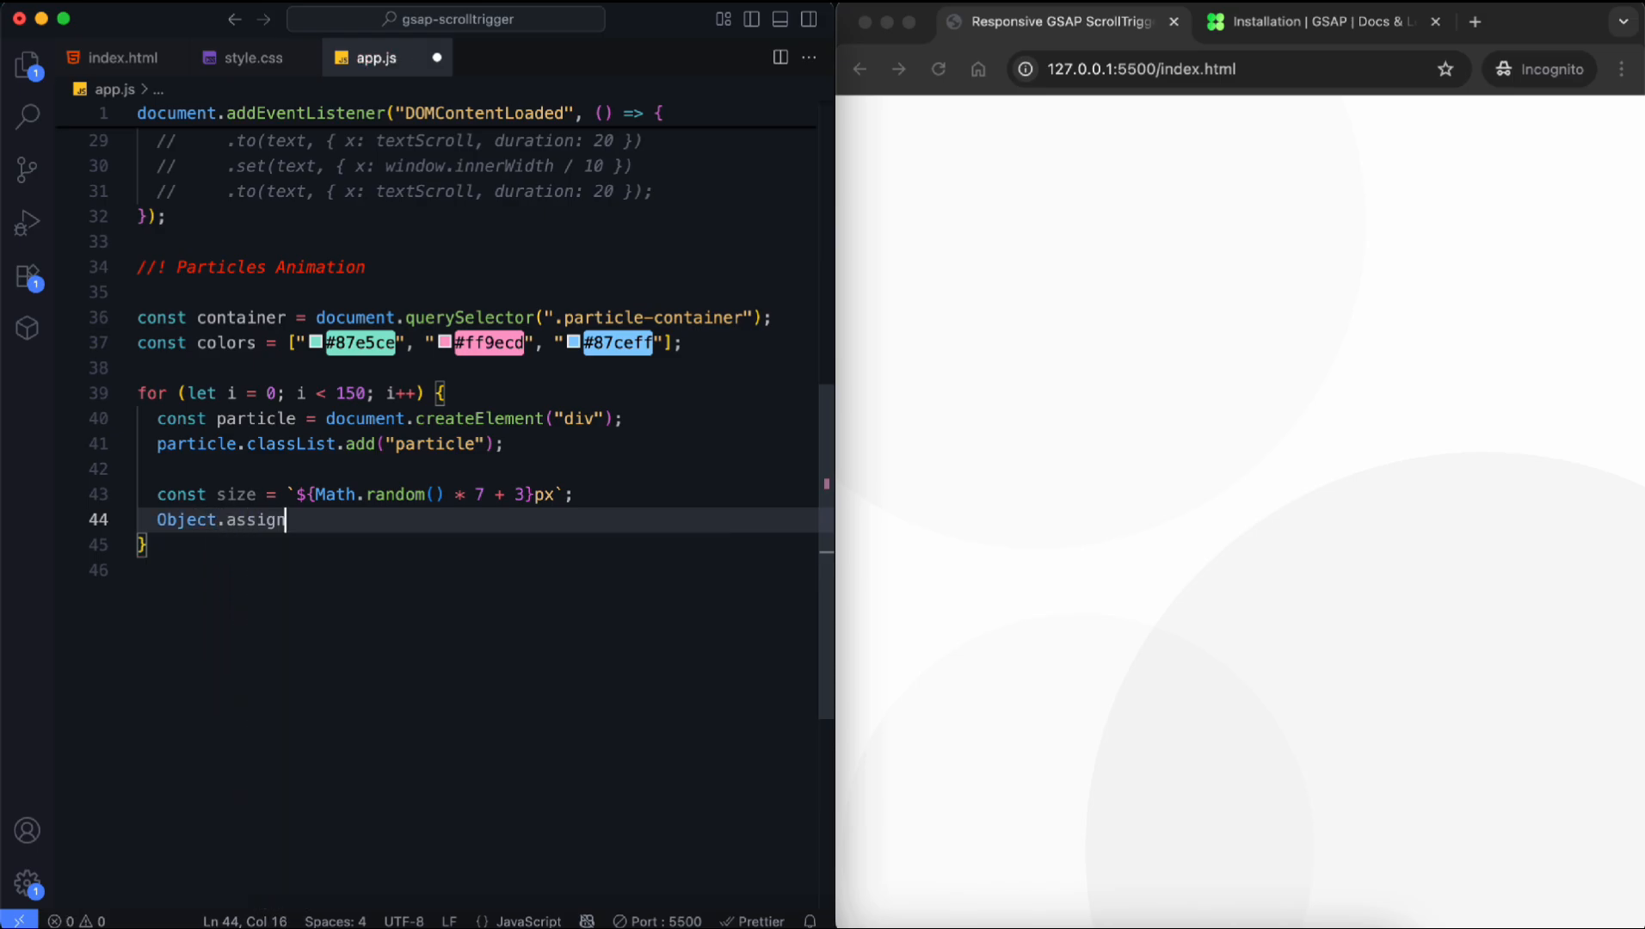
pyautogui.write('(particle.style, {')
pyautogui.write('top: `${Math.random() * 100}%`,')
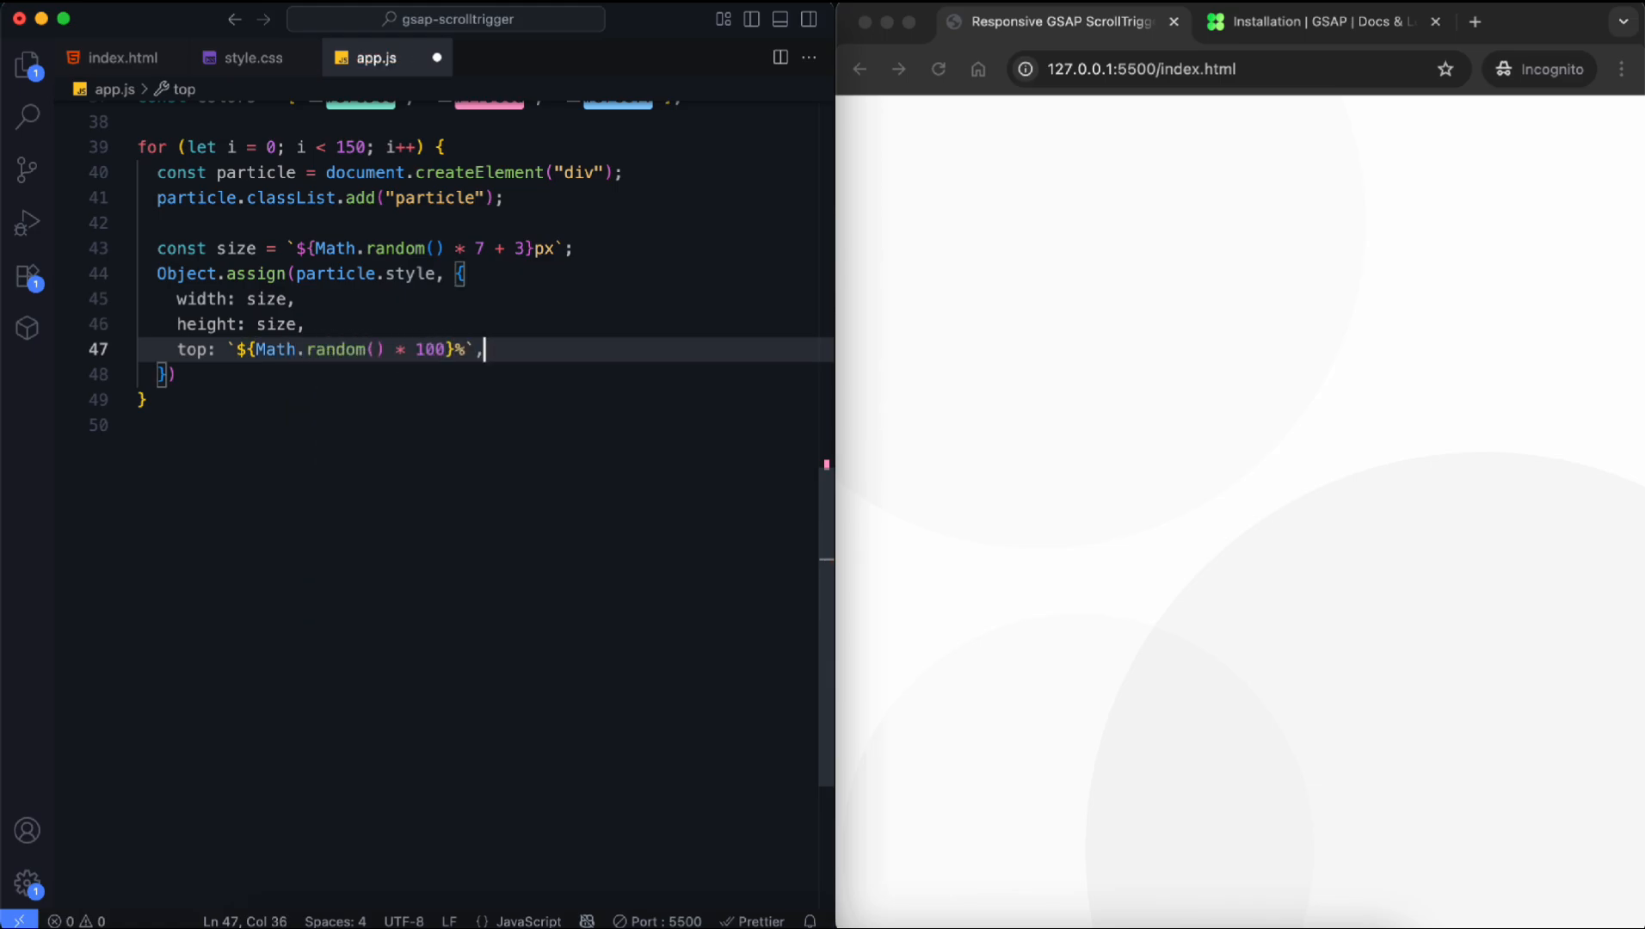
pyautogui.write('left: `${Math.random() * 100}%`,')
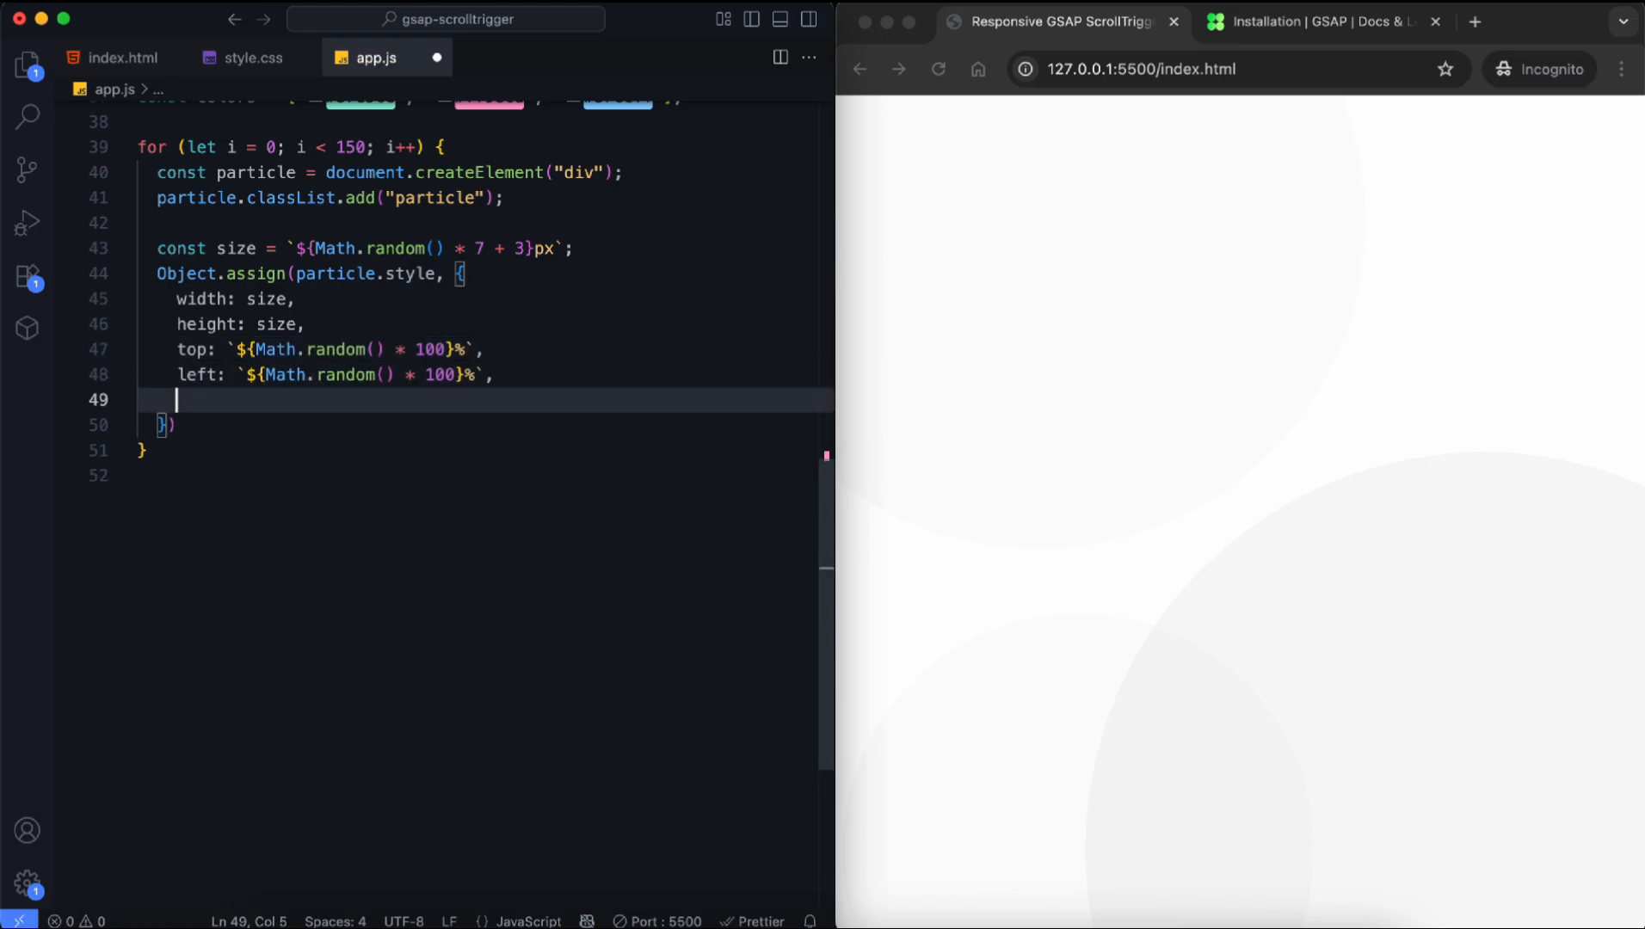
pyautogui.write('backgroundColor: colors[Math.flo')
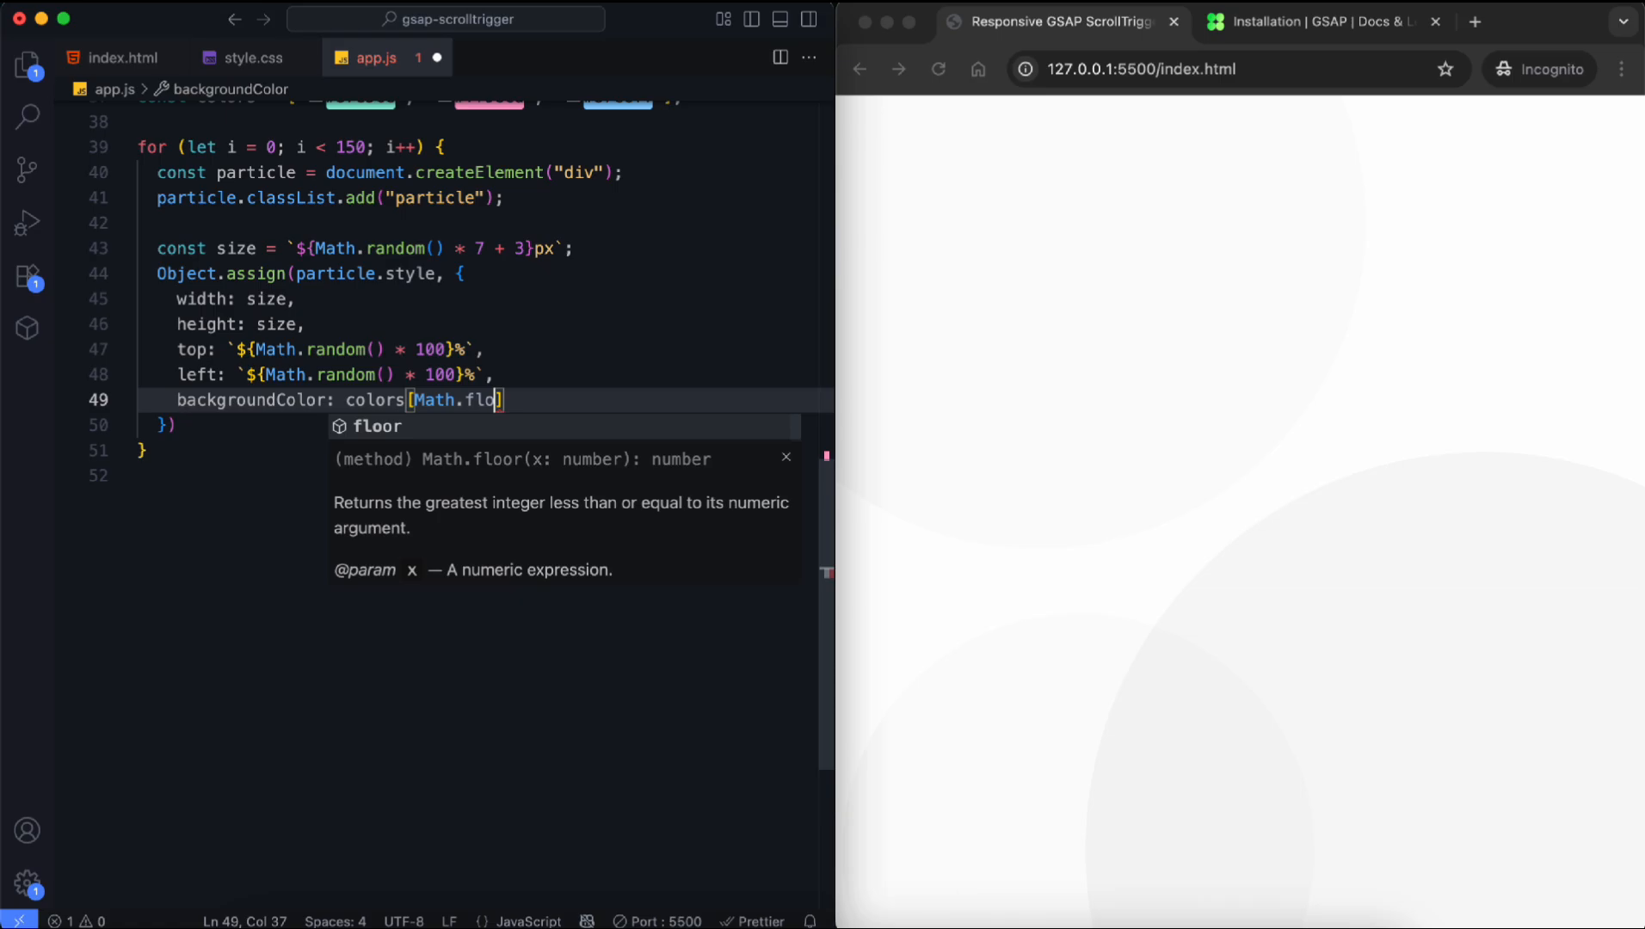
pyautogui.write('(Math.random() * colors.length)],')
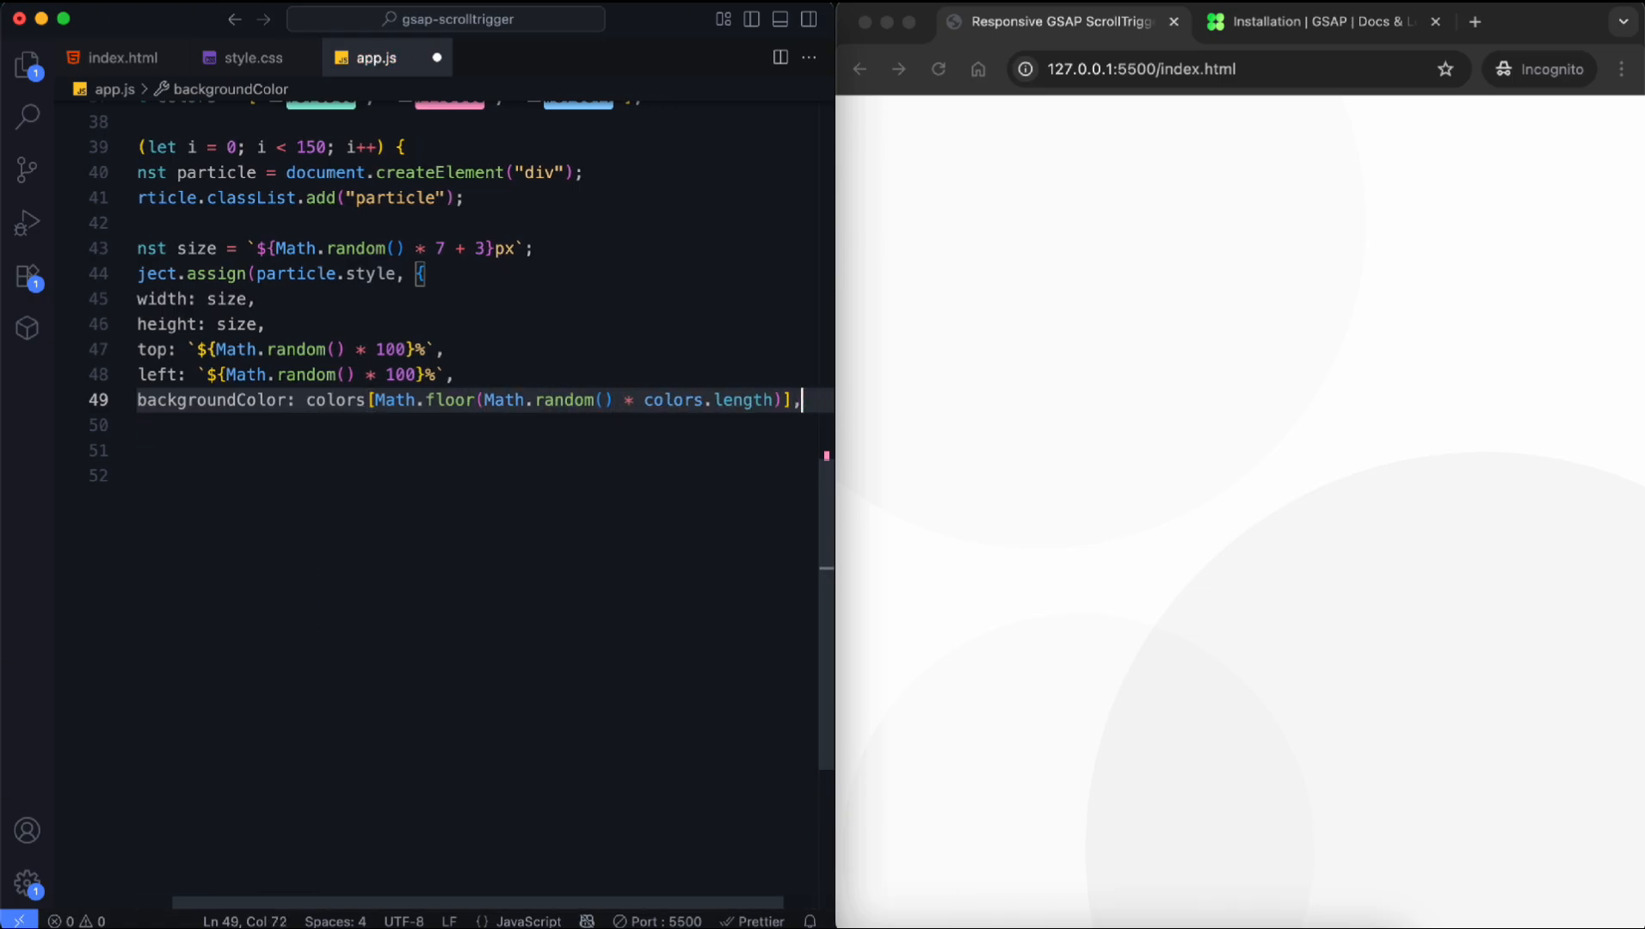
pyautogui.write('animationDuration: `${}`')
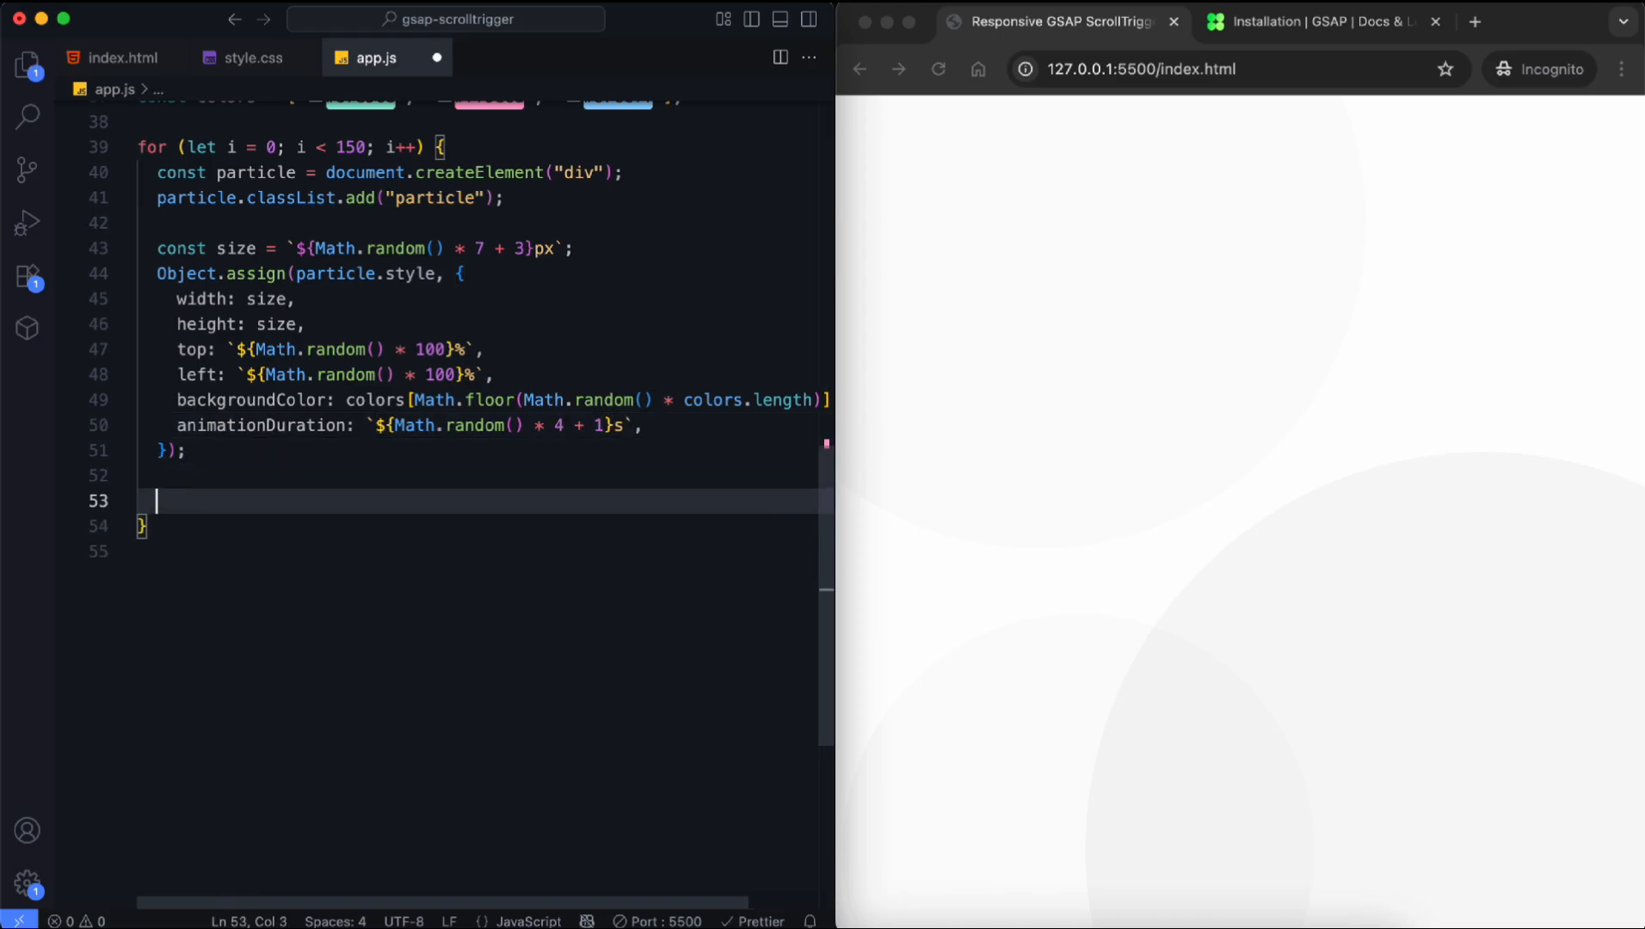
pyautogui.click(252, 57)
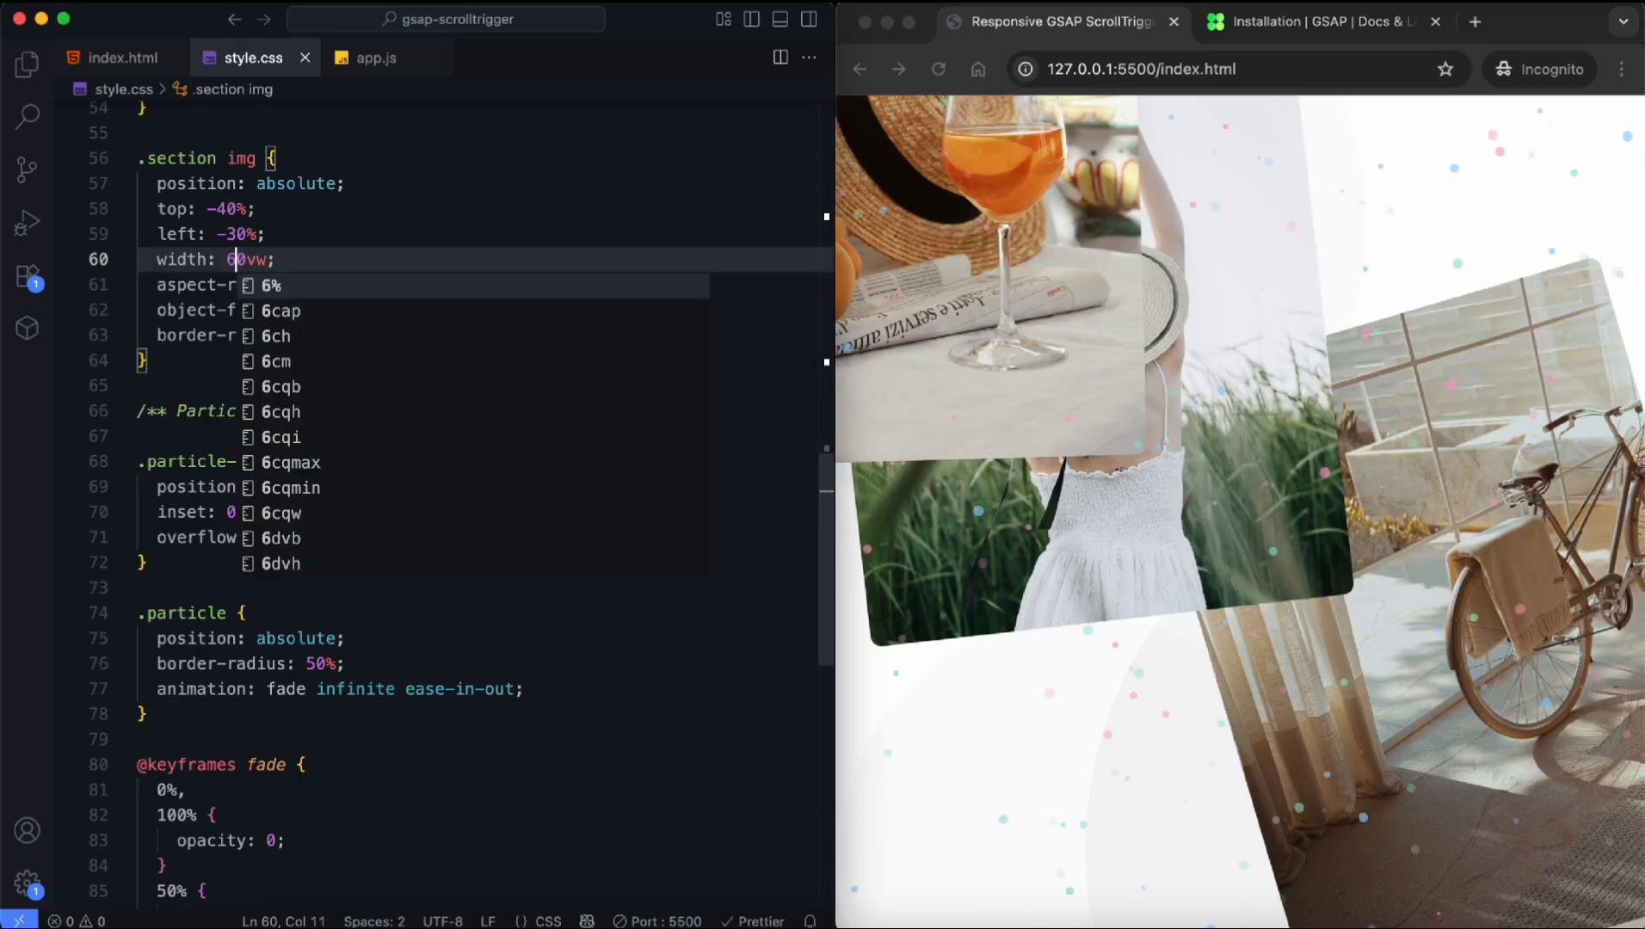
# Step: Append particles to the container, narrow .section img to 30vw, add z-index: 3, and set a 20vw width
pyautogui.write('3')
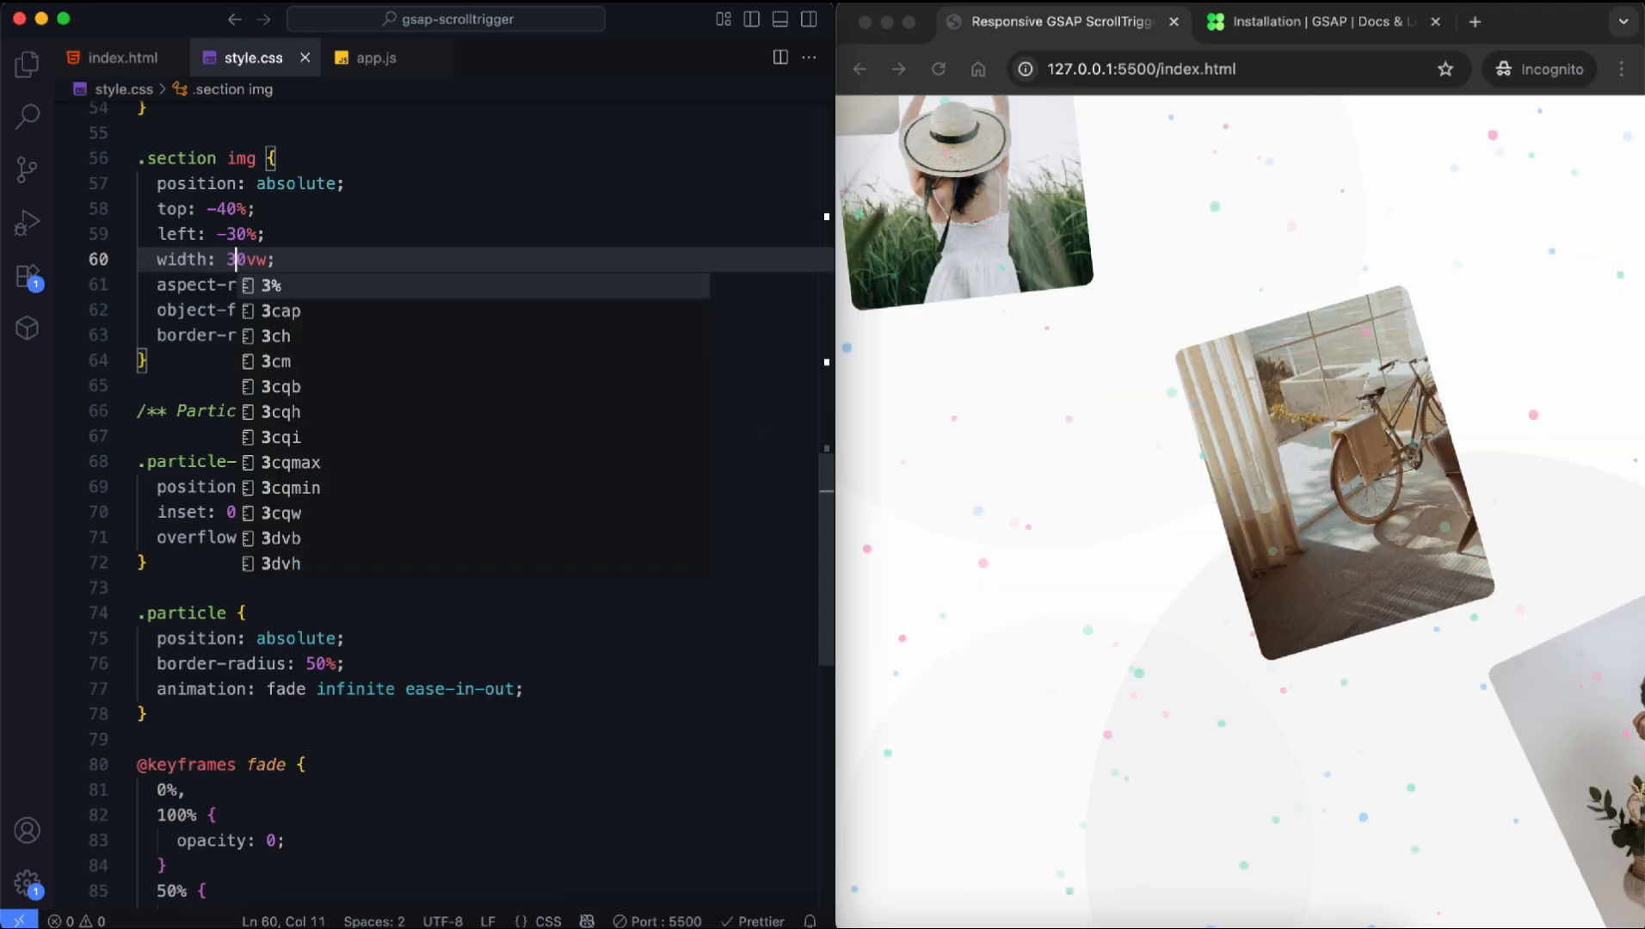
pyautogui.scroll(-3)
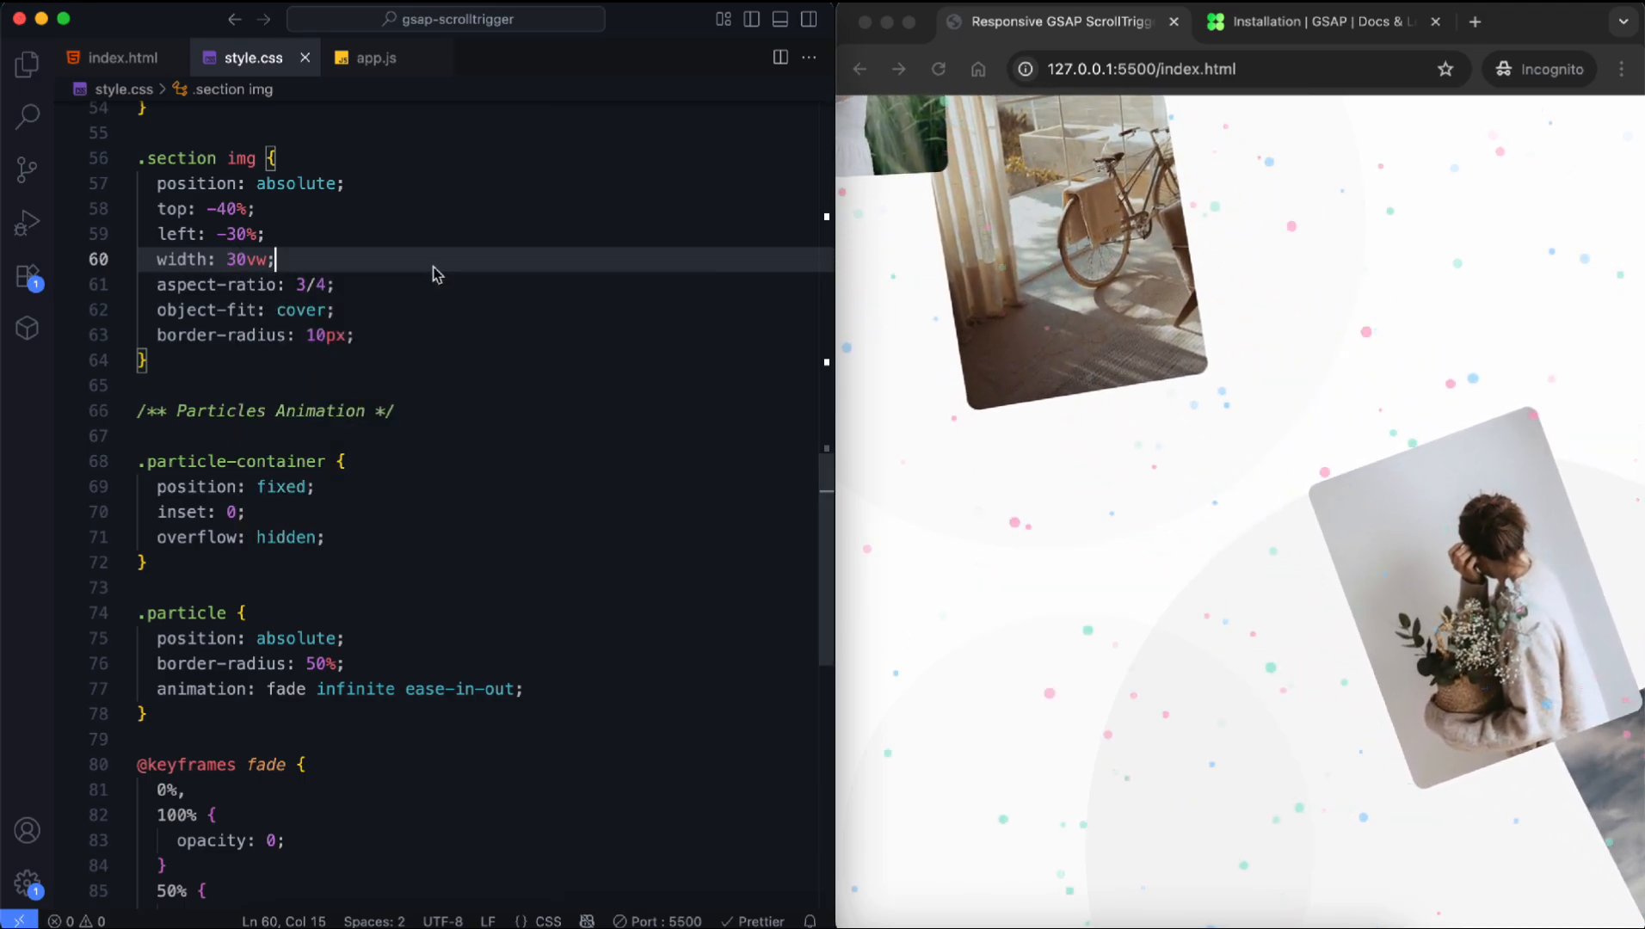
pyautogui.write('z-index: 3; */')
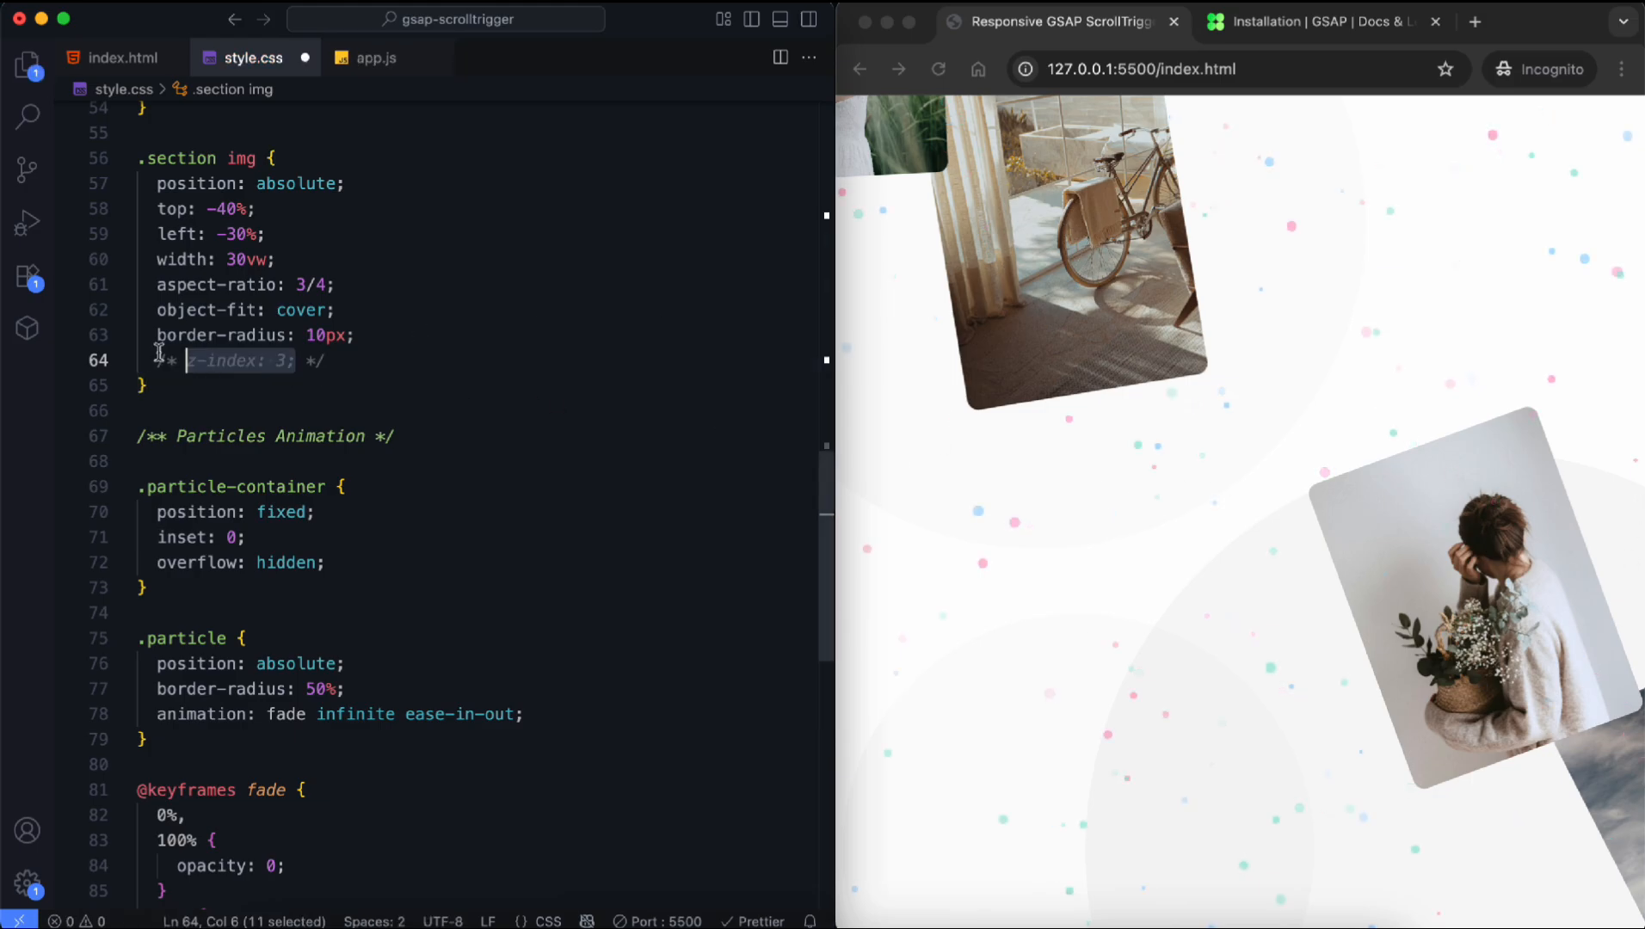
pyautogui.write('20vw')
pyautogui.write('@media (max-width: 500px) {')
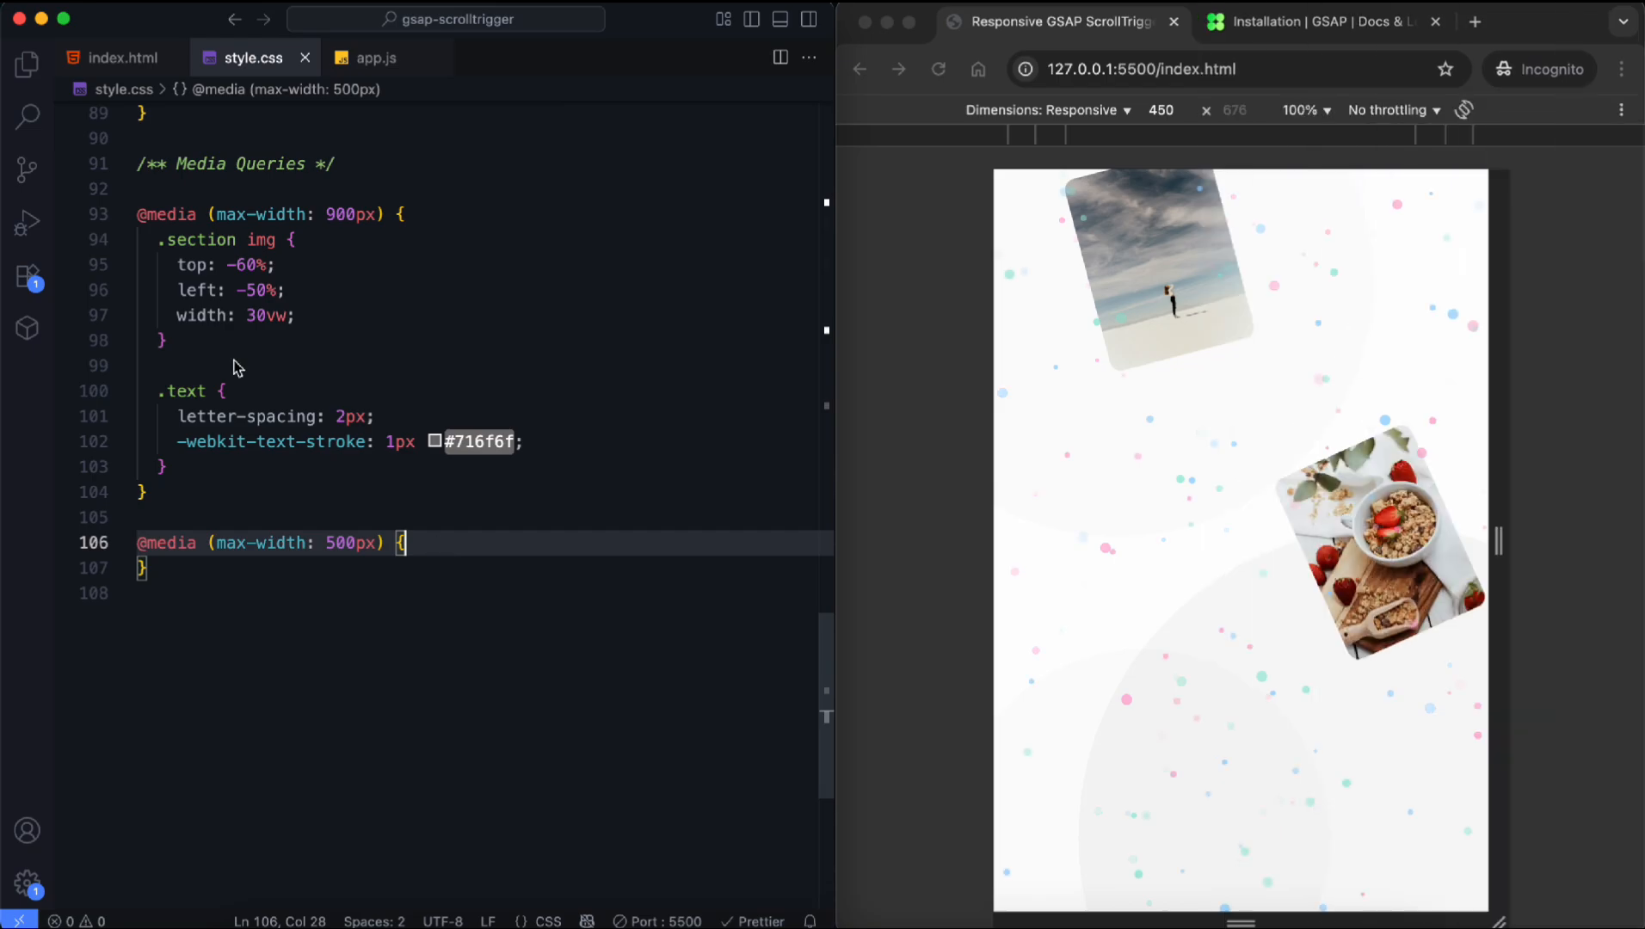
# Step: Set images in the 500px media query to top -50%, left -40% and width 40vw
pyautogui.press('Enter')
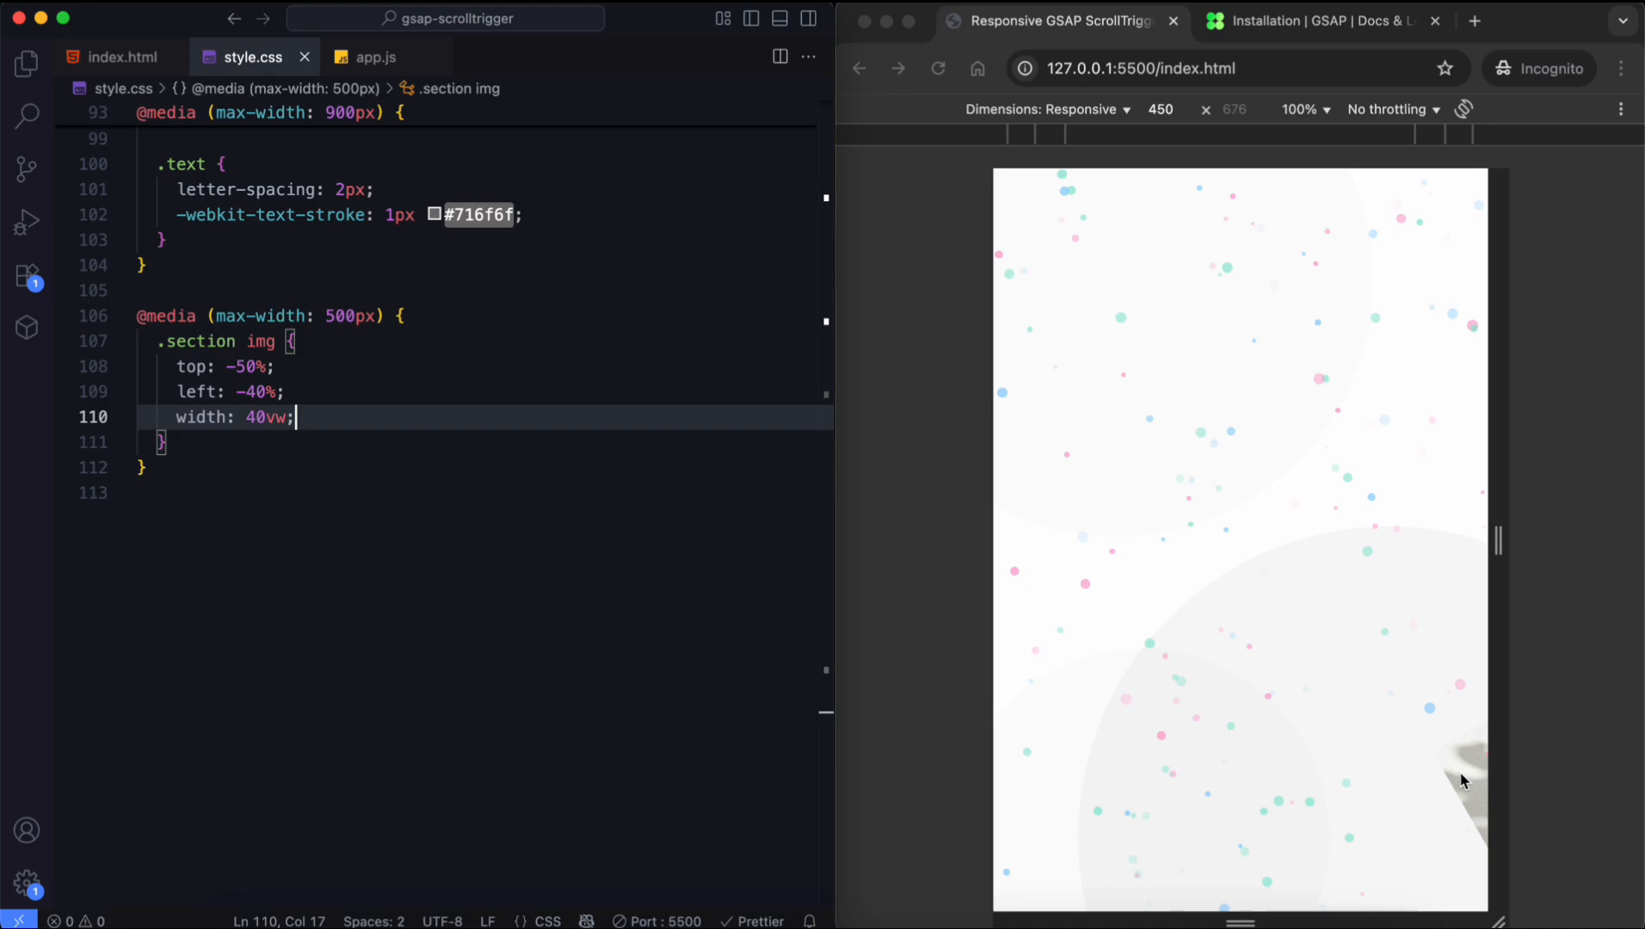
pyautogui.click(376, 56)
pyautogui.write('const getRe')
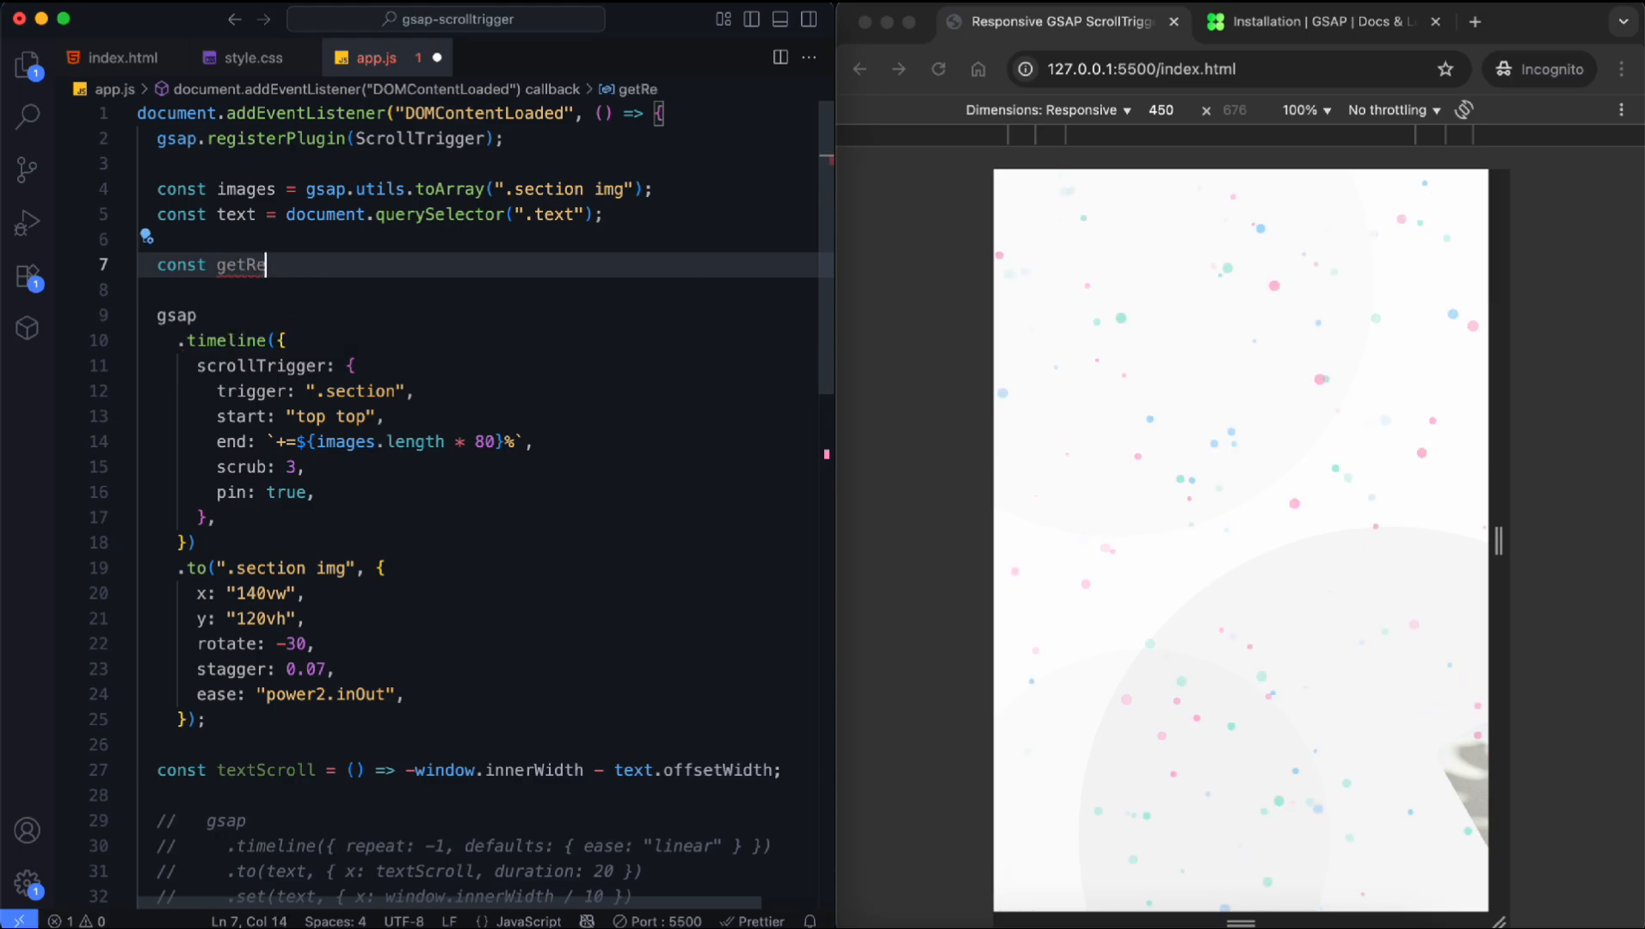
# Step: Define getResponsiveValues() returning dx/dy distances like 200vw/220vh by window width breakpoints
pyautogui.write('sponsiveValues = () => {')
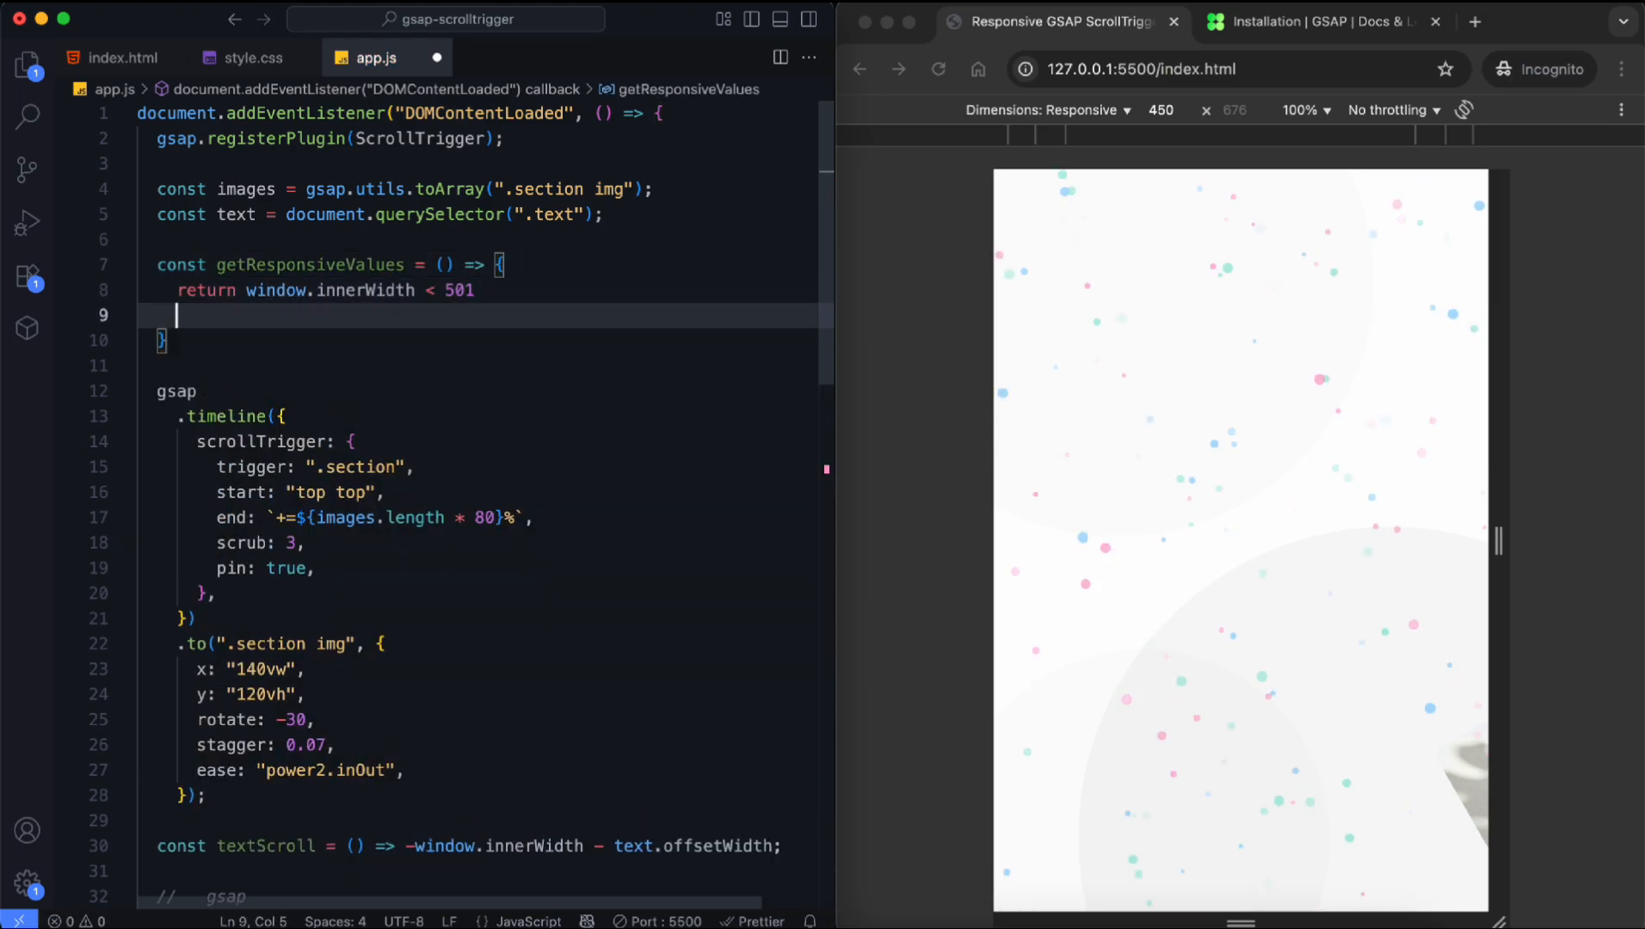
pyautogui.write('? { dx: "200vw", dy: "220vh" }')
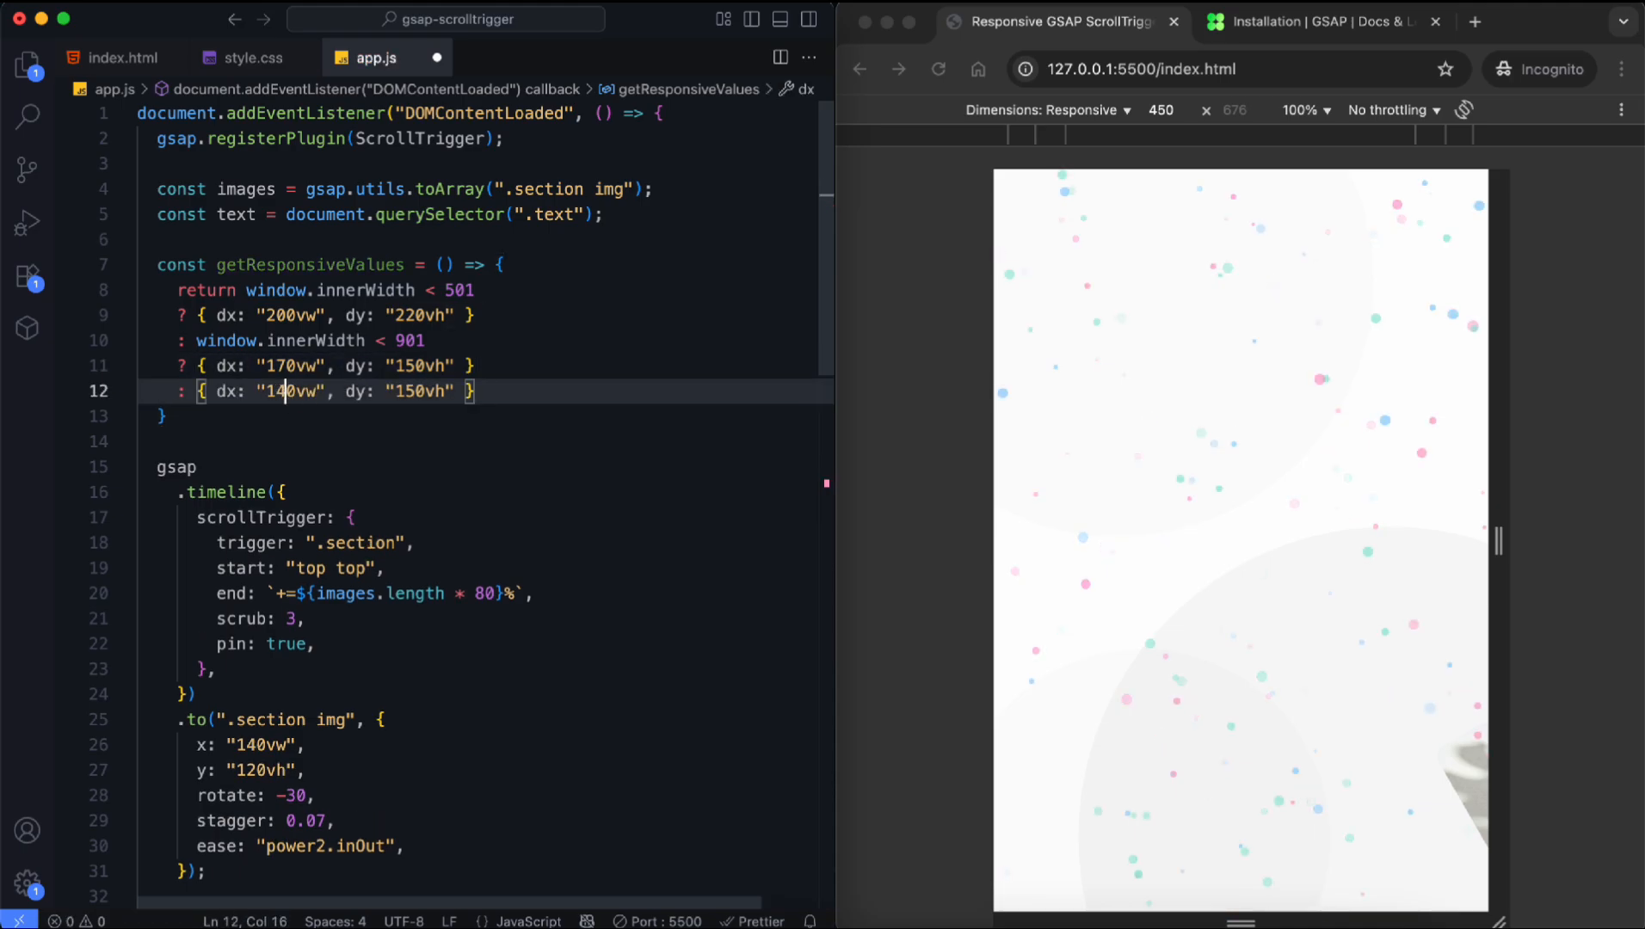
pyautogui.write('const')
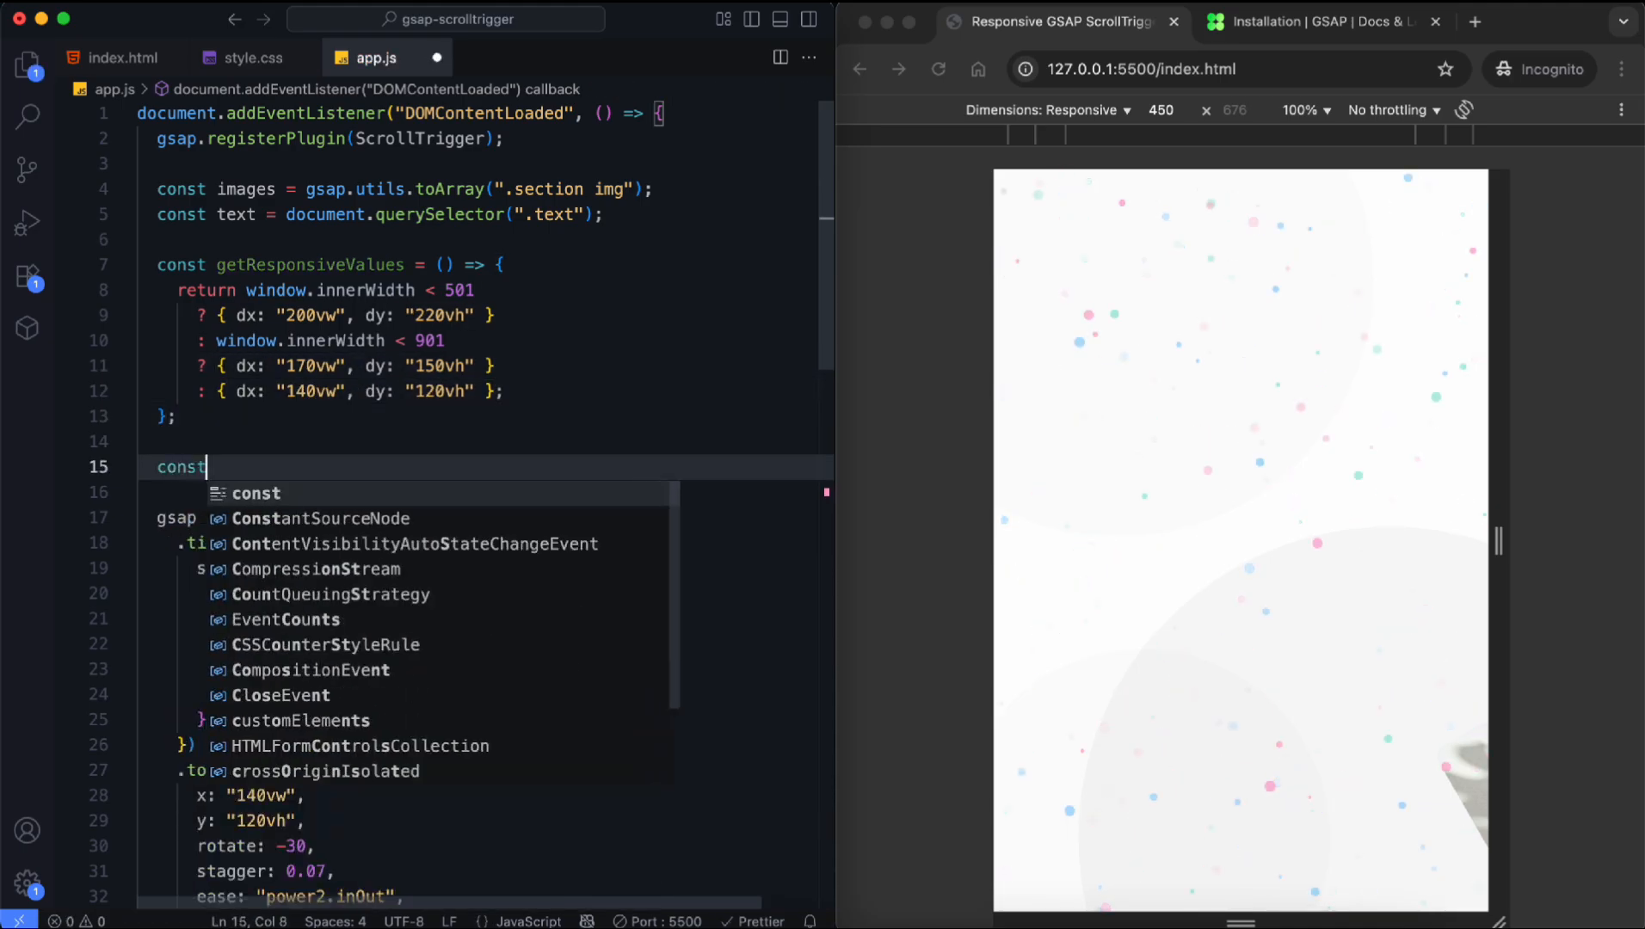